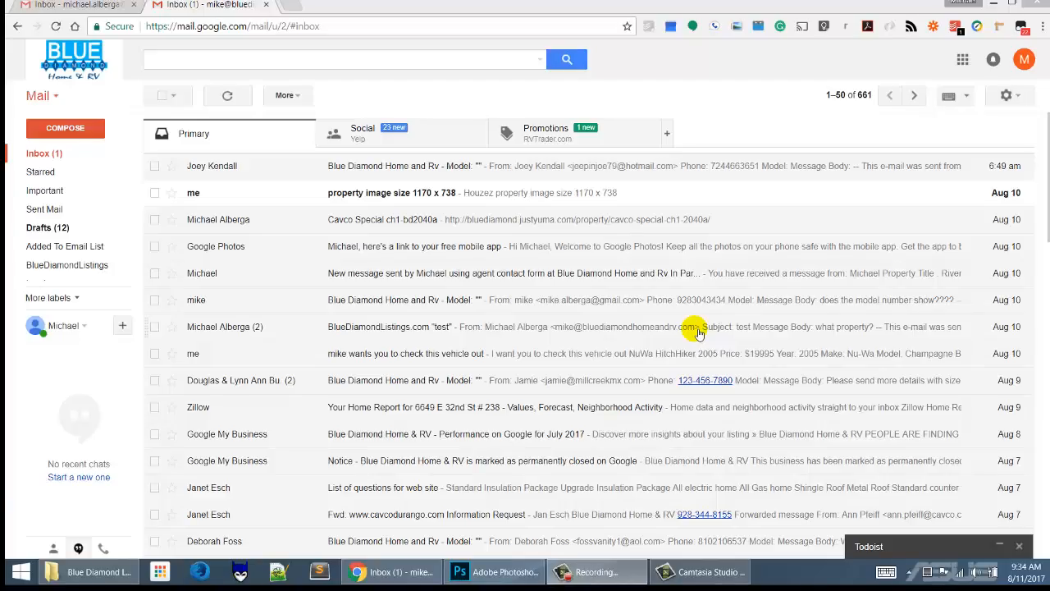
pyautogui.moveTo(794, 96)
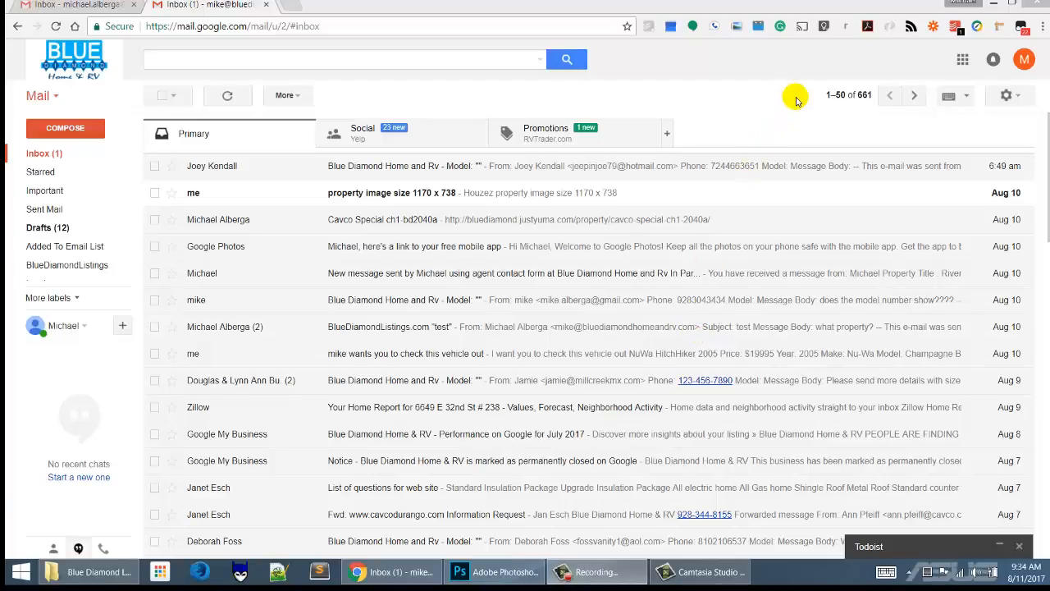
pyautogui.moveTo(943, 64)
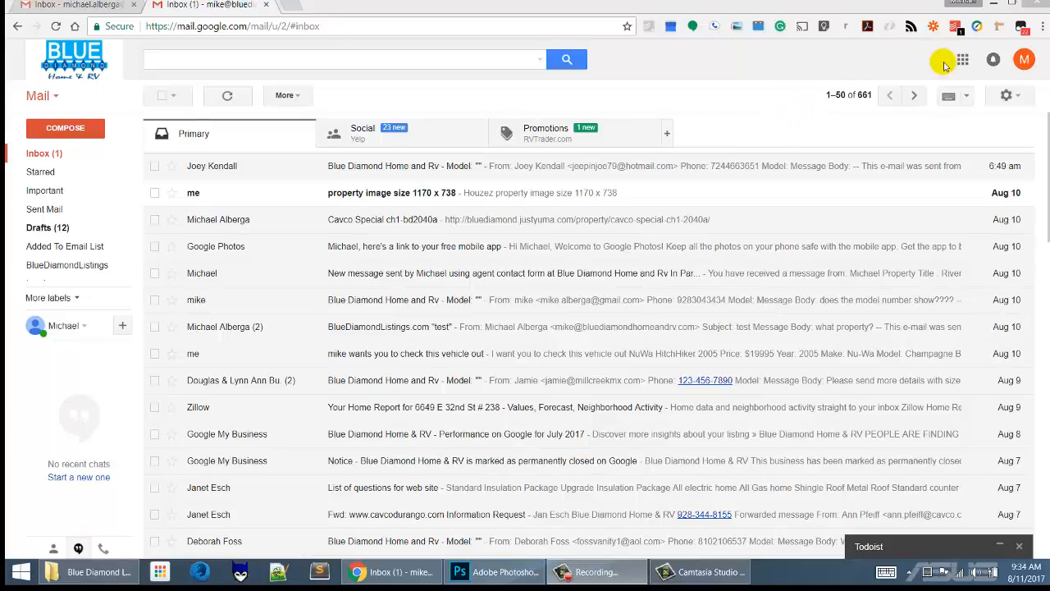
pyautogui.moveTo(963, 59)
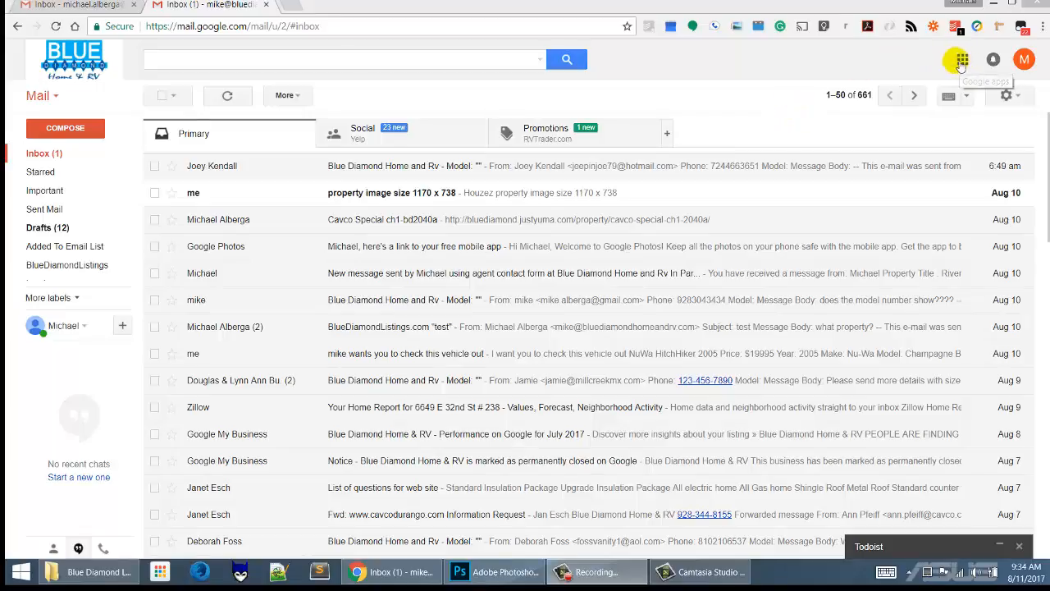
# Switch from Gmail to Google Photos through the Google apps menu
pyautogui.click(959, 59)
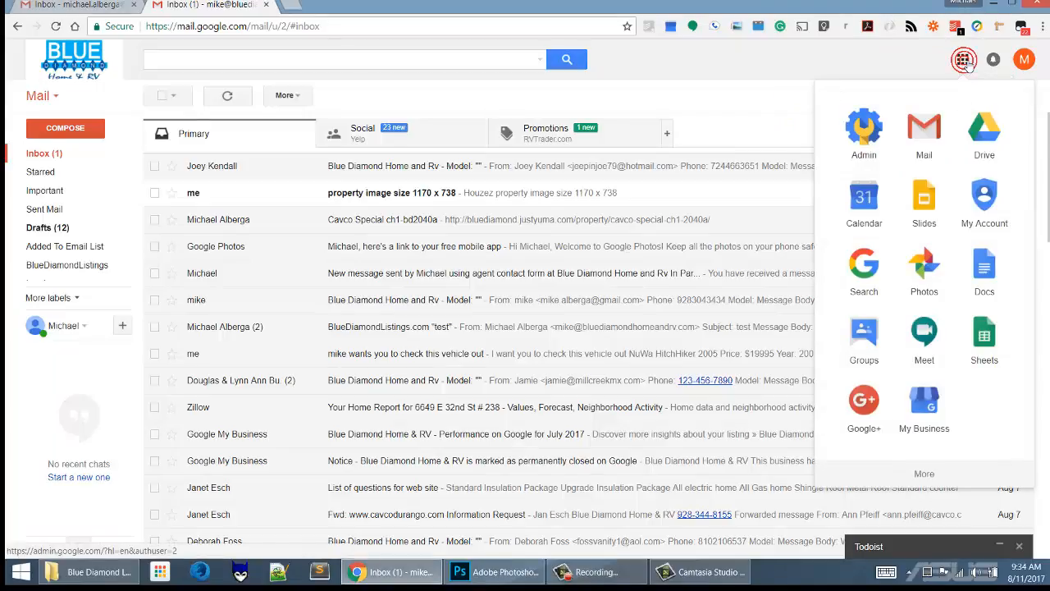
pyautogui.moveTo(924, 332)
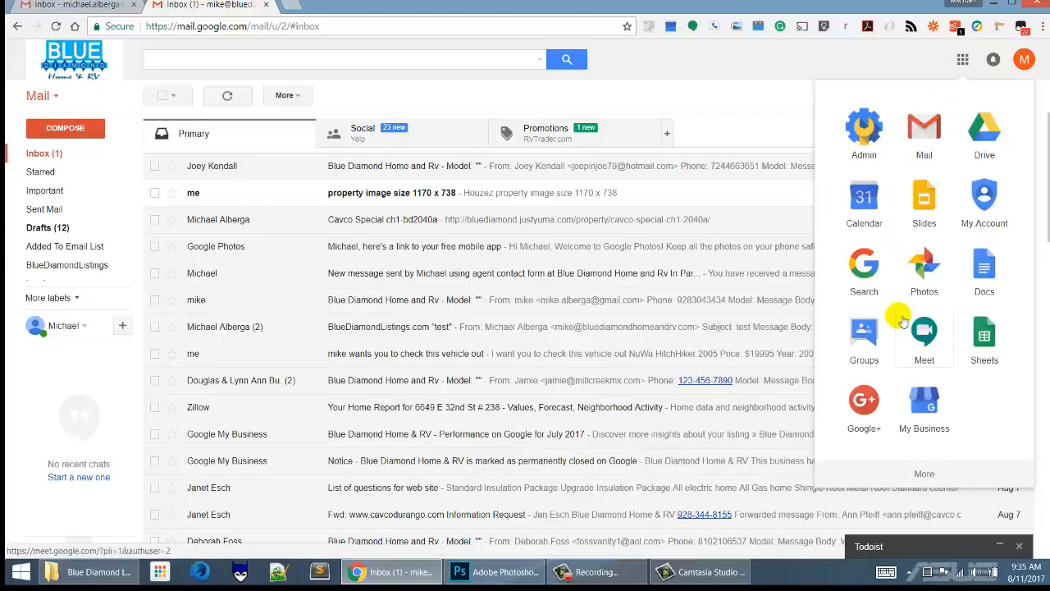
pyautogui.click(923, 267)
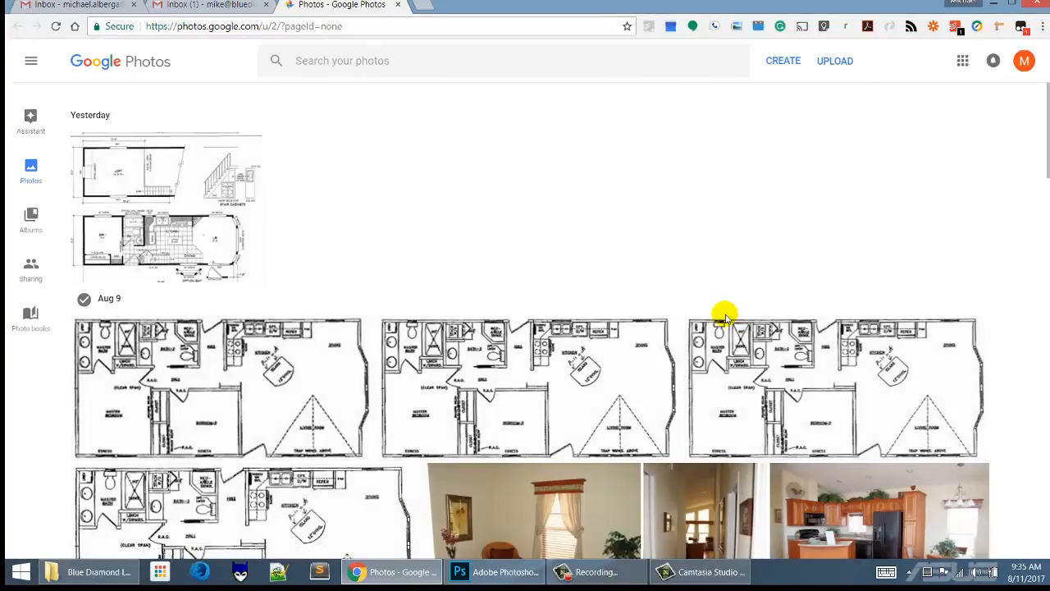
pyautogui.moveTo(724, 320)
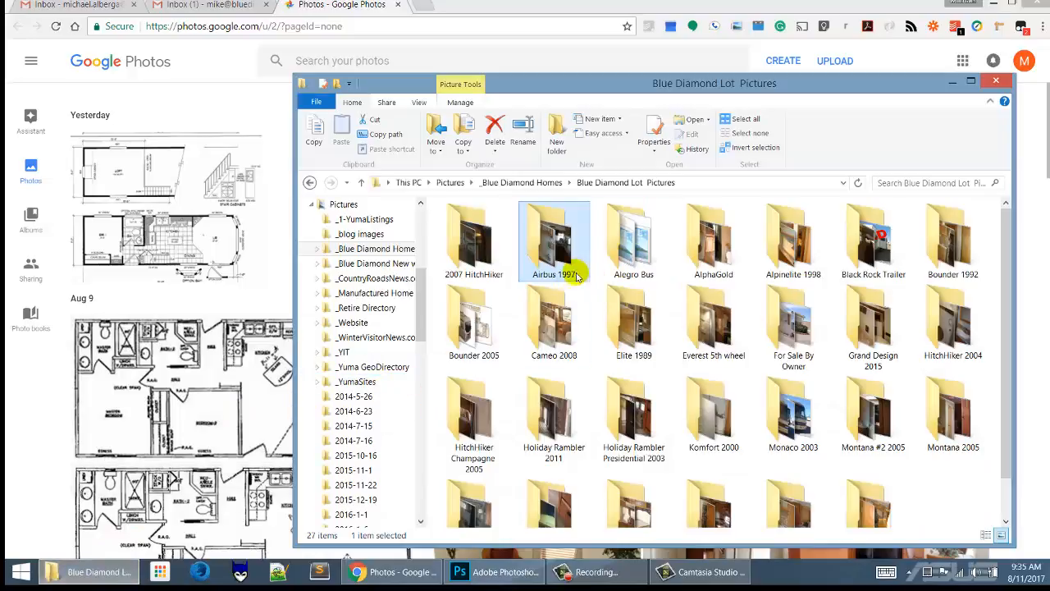
# Upload the 2000AlphaGold-2 photo from the AlphaGold folder by dragging it onto Google Photos
pyautogui.click(713, 238)
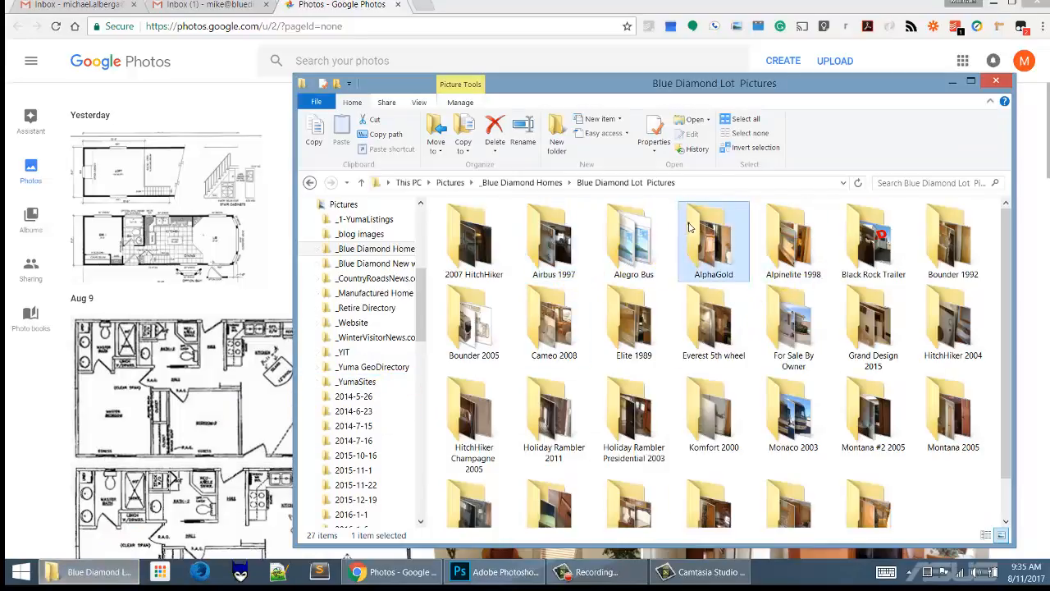
pyautogui.doubleClick(712, 234)
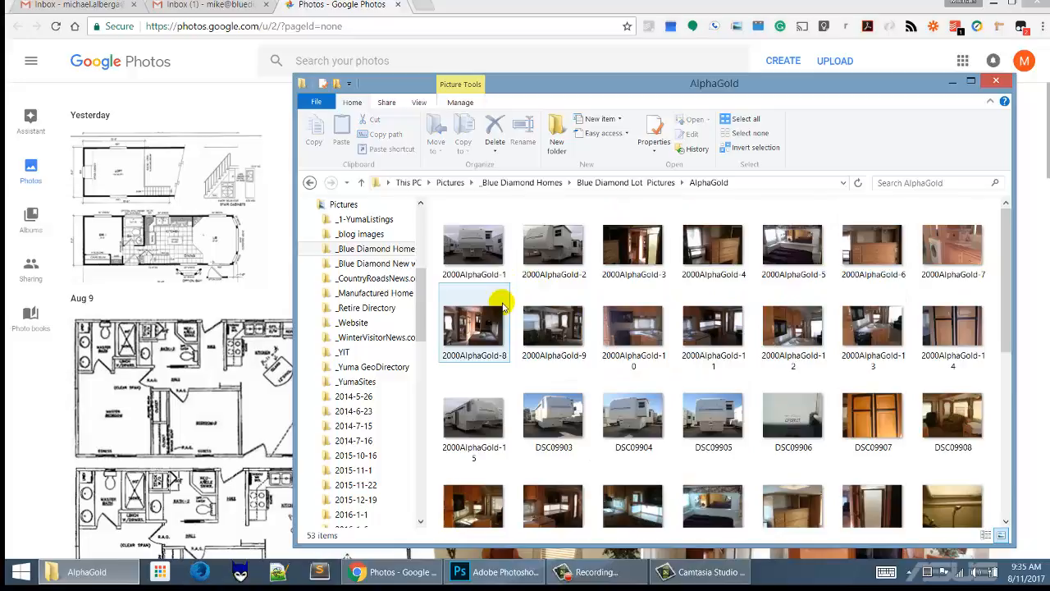
pyautogui.moveTo(475, 320); pyautogui.dragTo(359, 234)
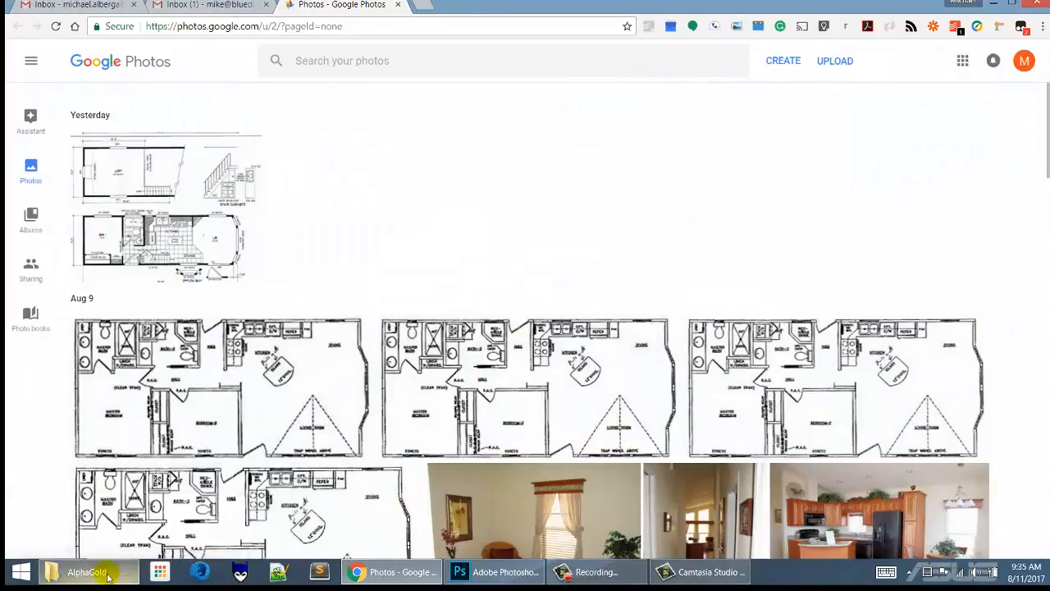
# Return to Blue Diamond Lot Pictures and select the For Sale By Owner folder
pyautogui.click(87, 572)
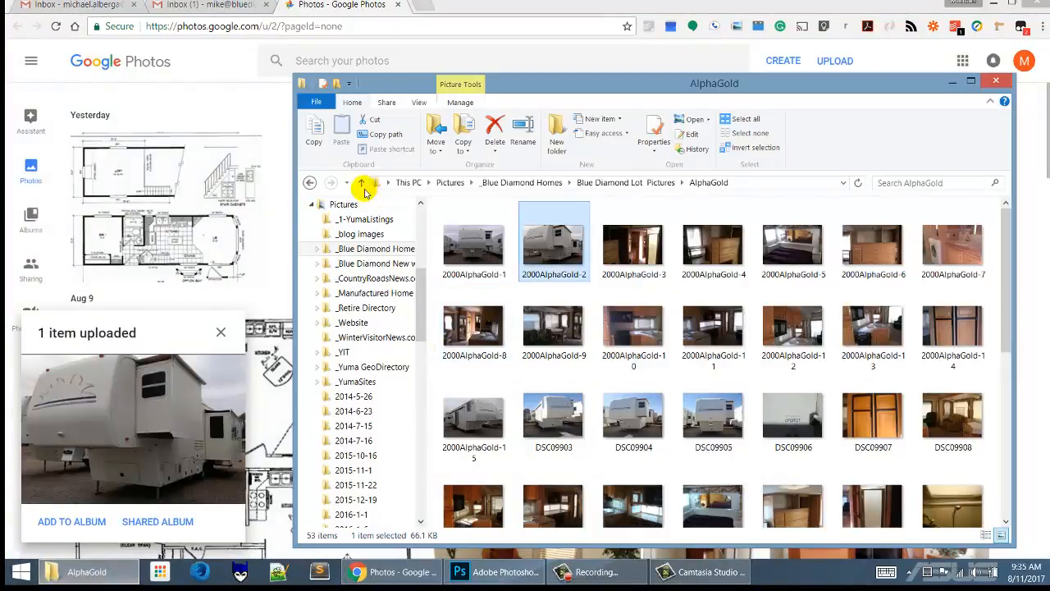
pyautogui.click(361, 183)
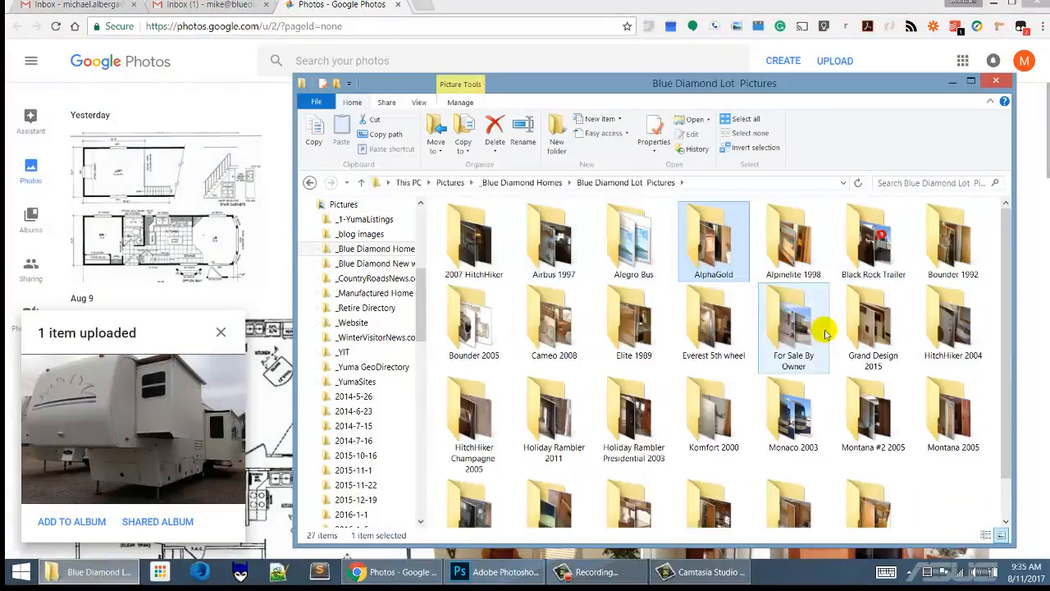
pyautogui.click(712, 225)
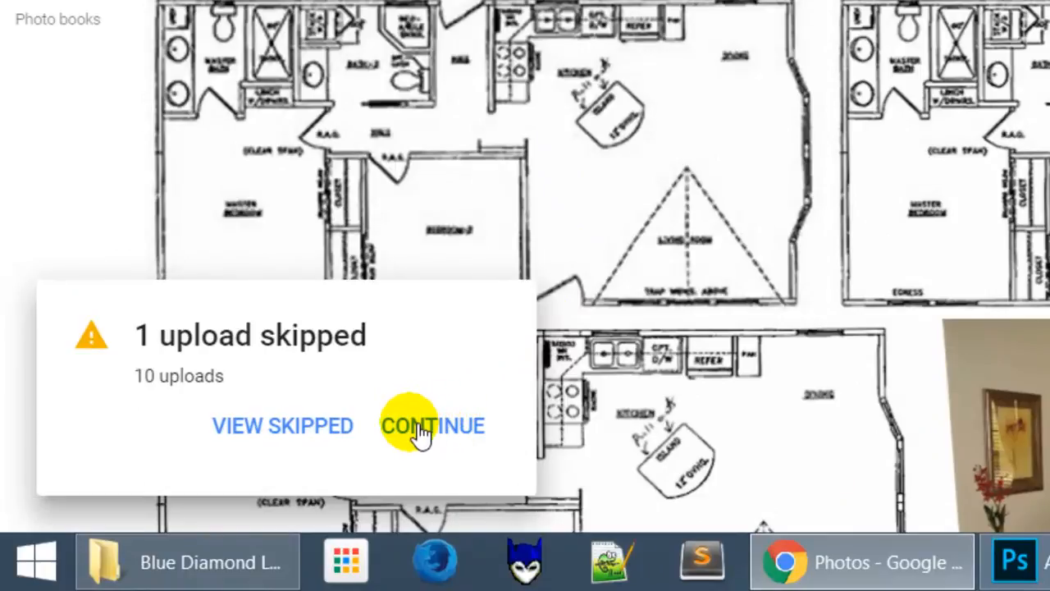
pyautogui.moveTo(258, 393)
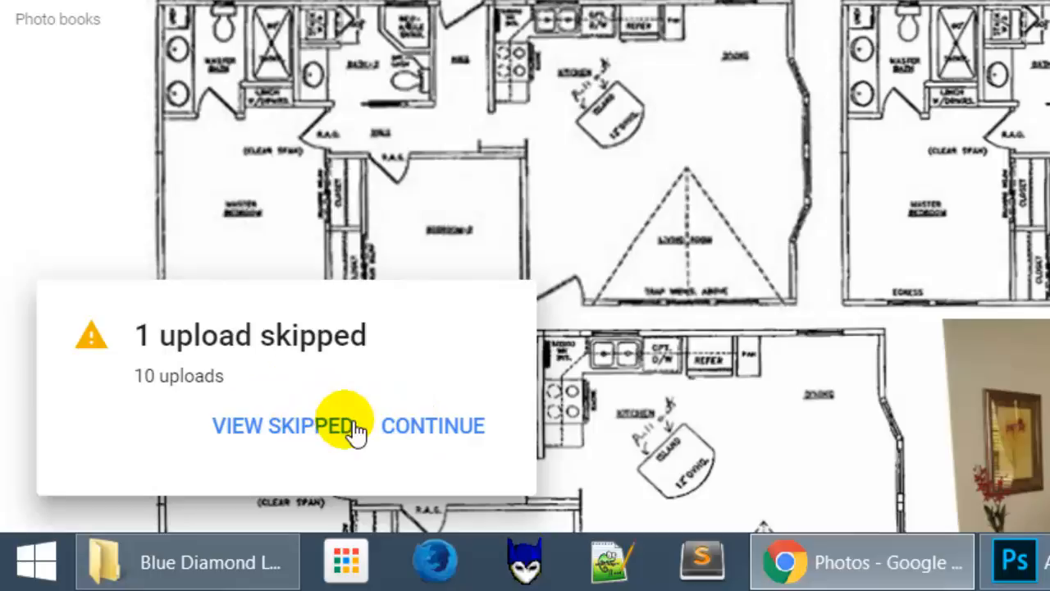
# Confirm the skipped upload was only Thumbs.db and continue past the notice
pyautogui.click(281, 426)
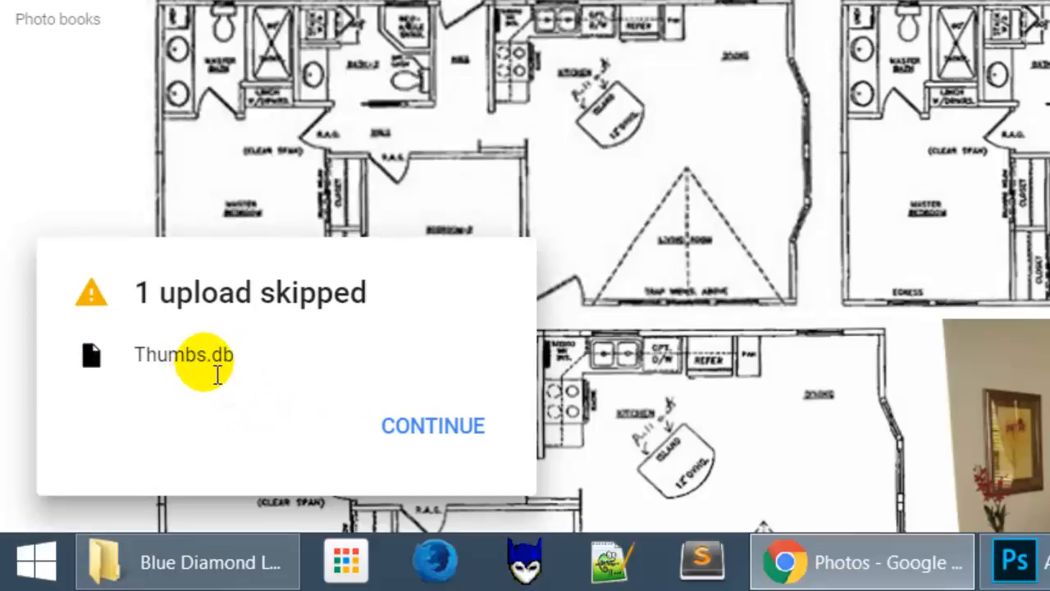
pyautogui.doubleClick(182, 355)
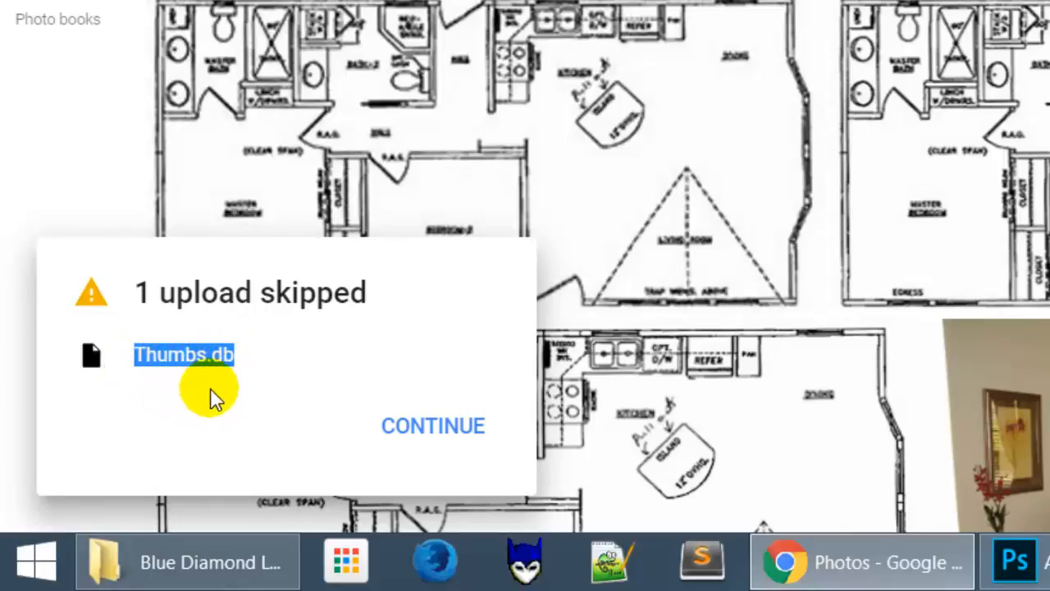
pyautogui.moveTo(261, 388)
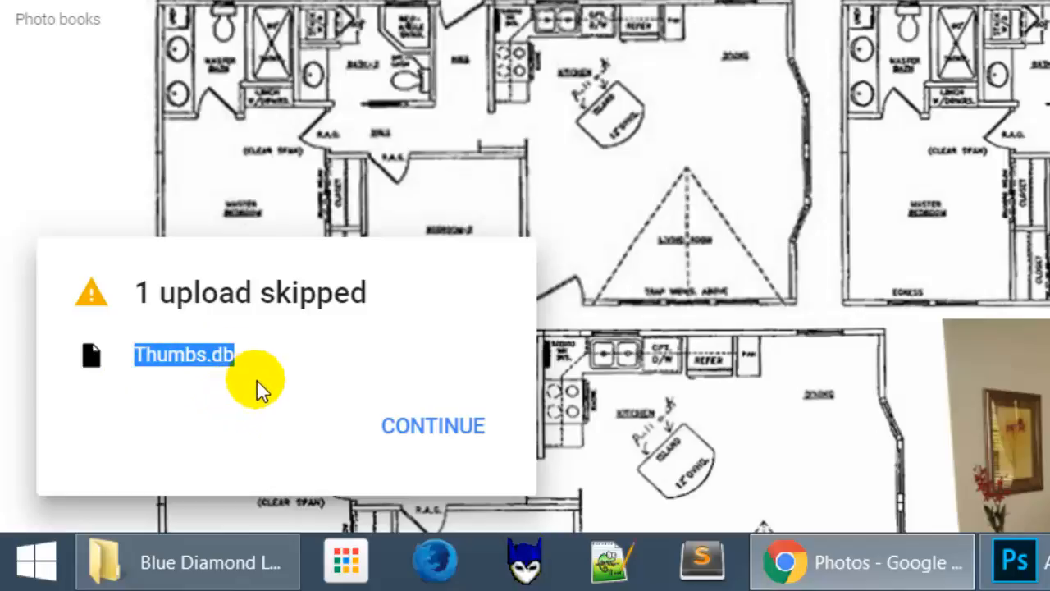
pyautogui.moveTo(215, 337)
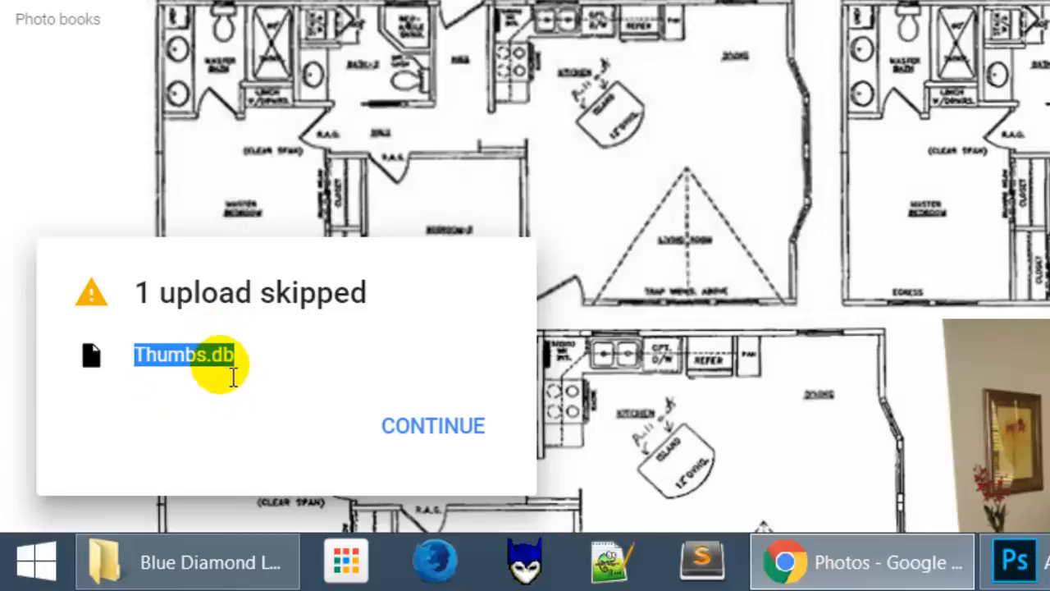
pyautogui.click(432, 426)
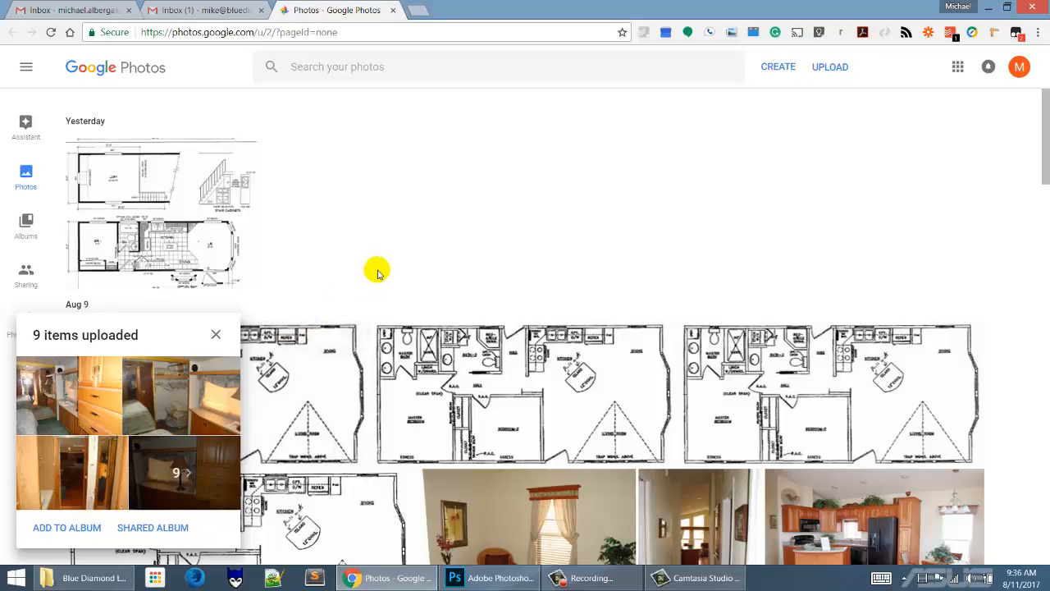
pyautogui.moveTo(334, 241)
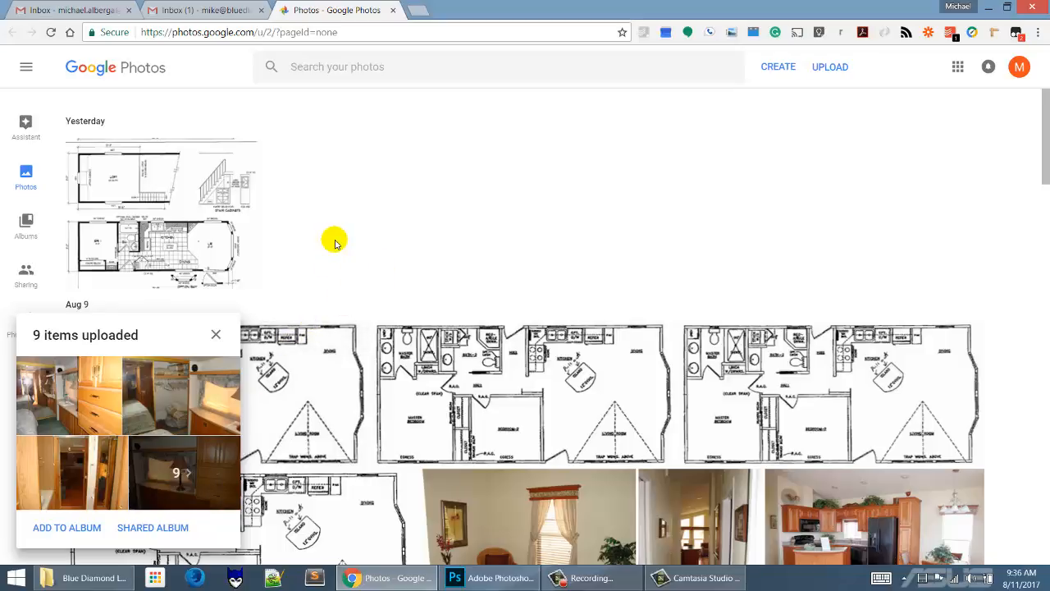
pyautogui.moveTo(456, 287)
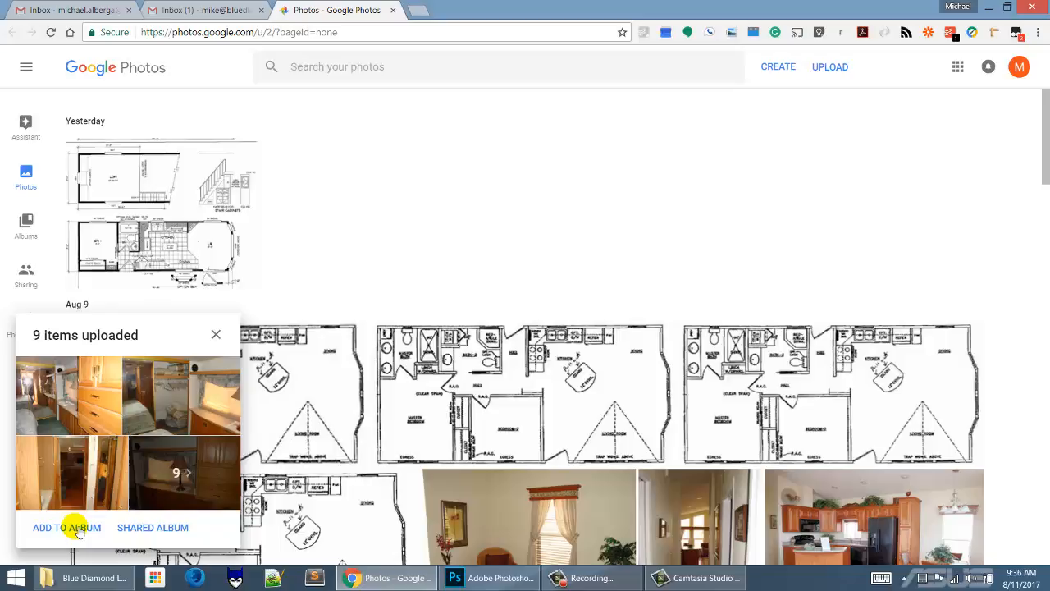
# Add the nine uploaded photos to a new, still untitled album
pyautogui.click(66, 527)
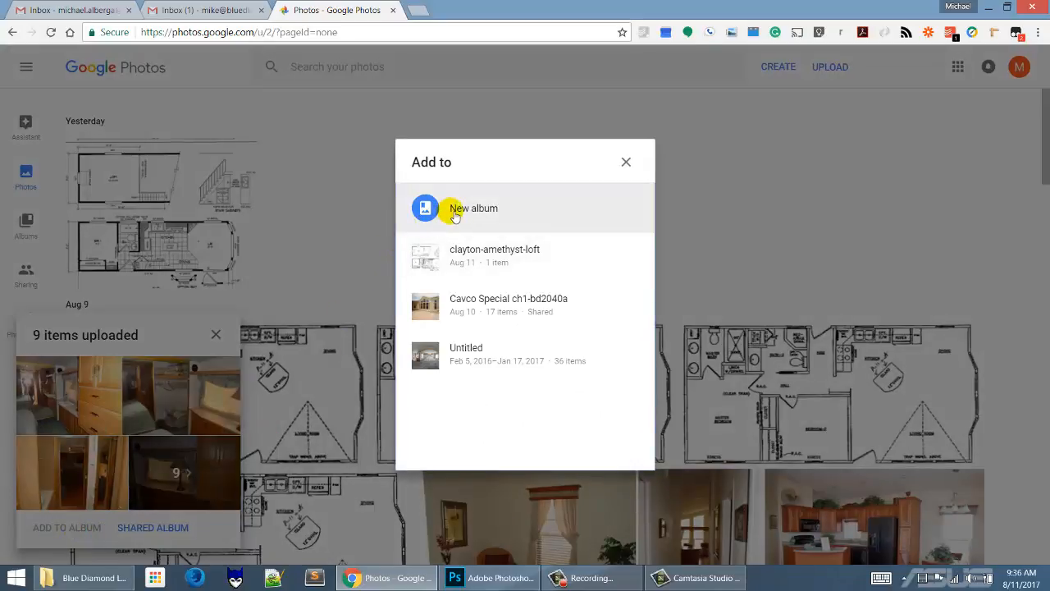
pyautogui.click(473, 208)
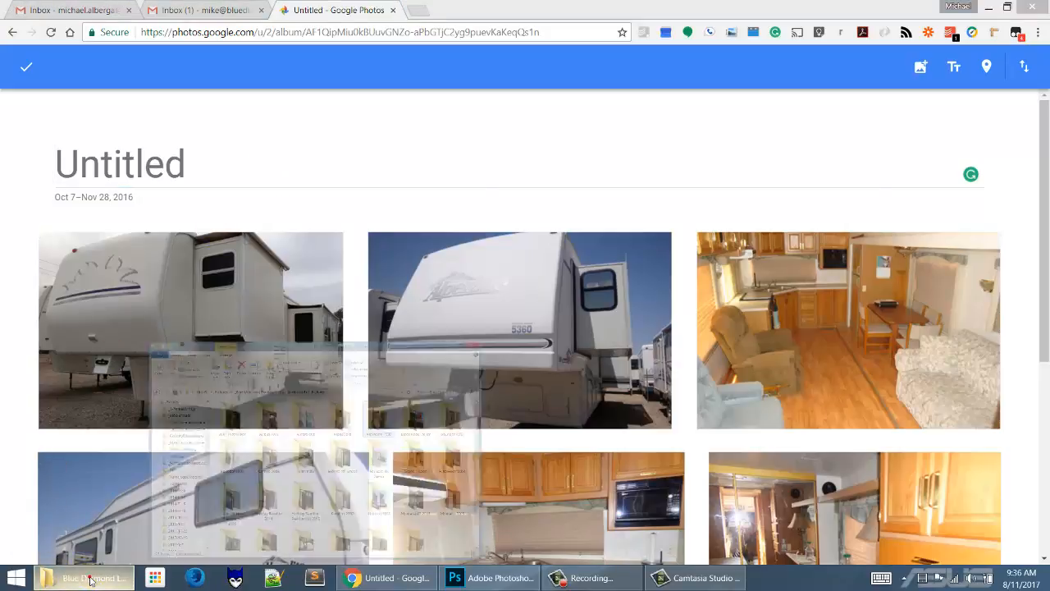
# Copy the Alpinelite 1998 folder name in File Explorer for use as the album title
pyautogui.click(85, 577)
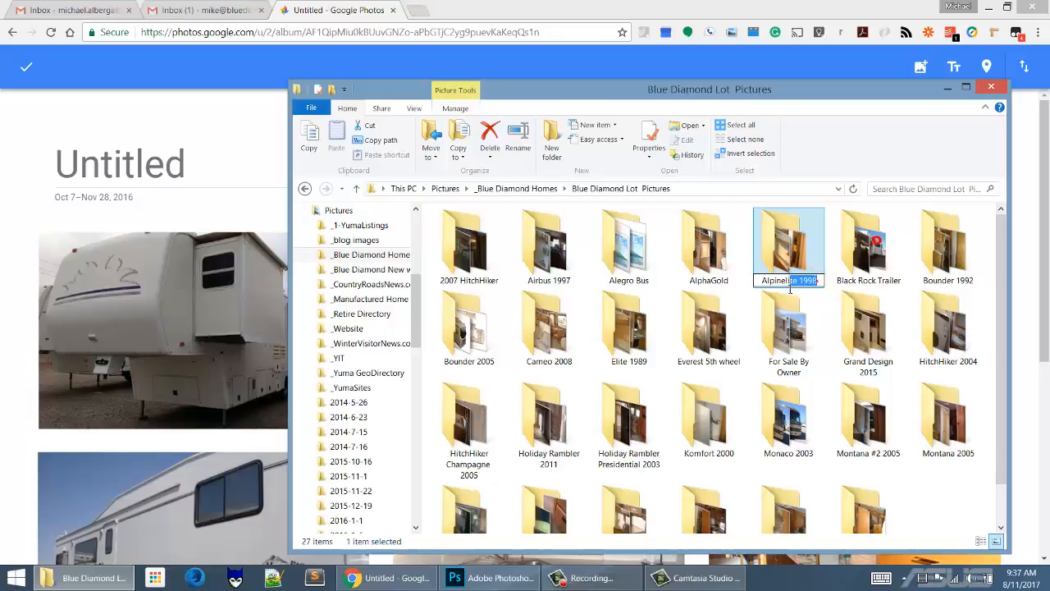
pyautogui.click(788, 279)
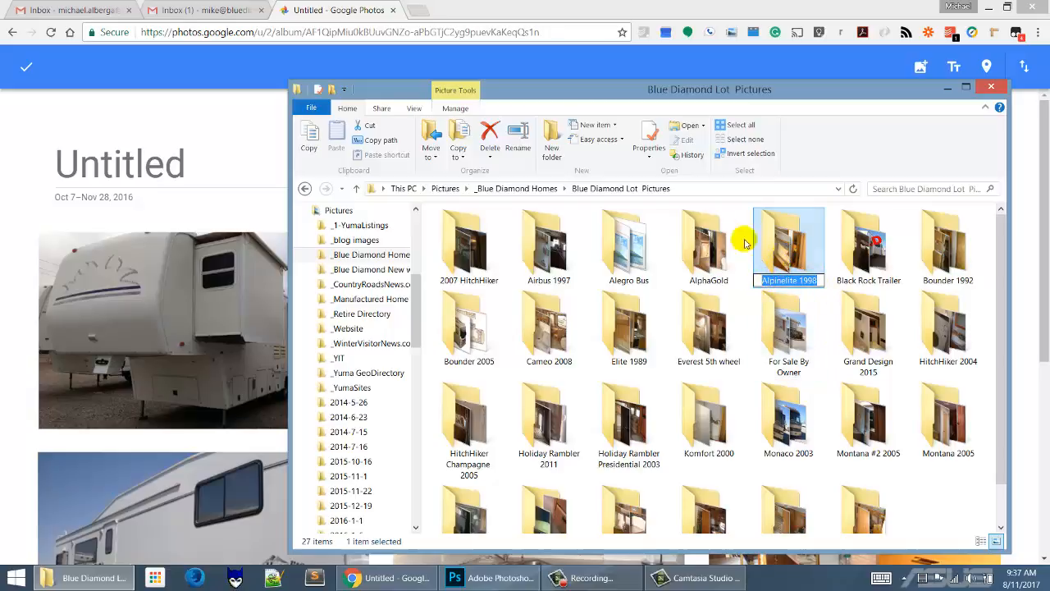
pyautogui.click(311, 108)
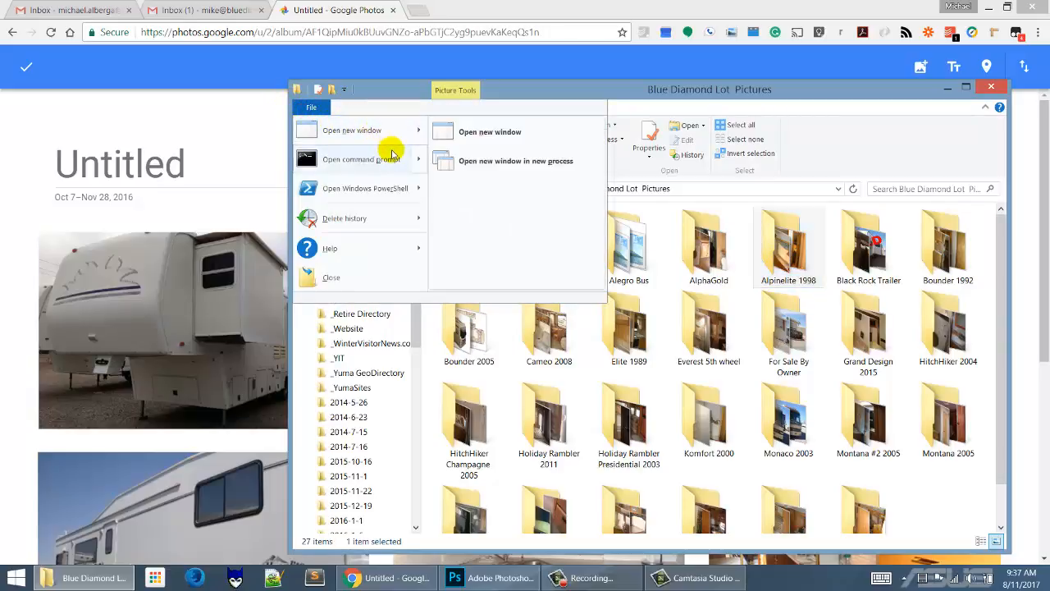
pyautogui.moveTo(367, 189)
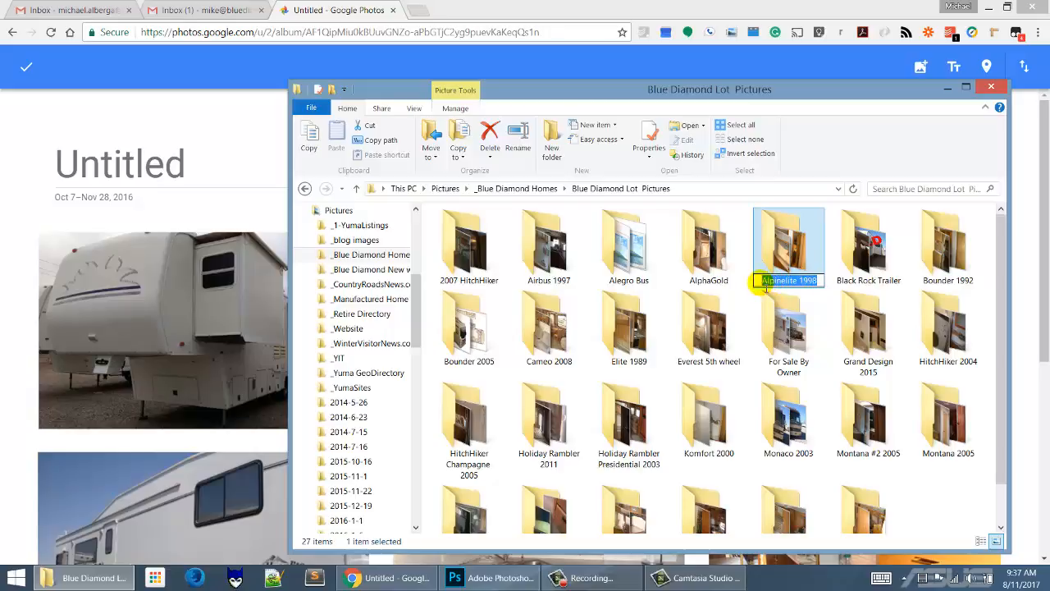
pyautogui.rightClick(768, 278)
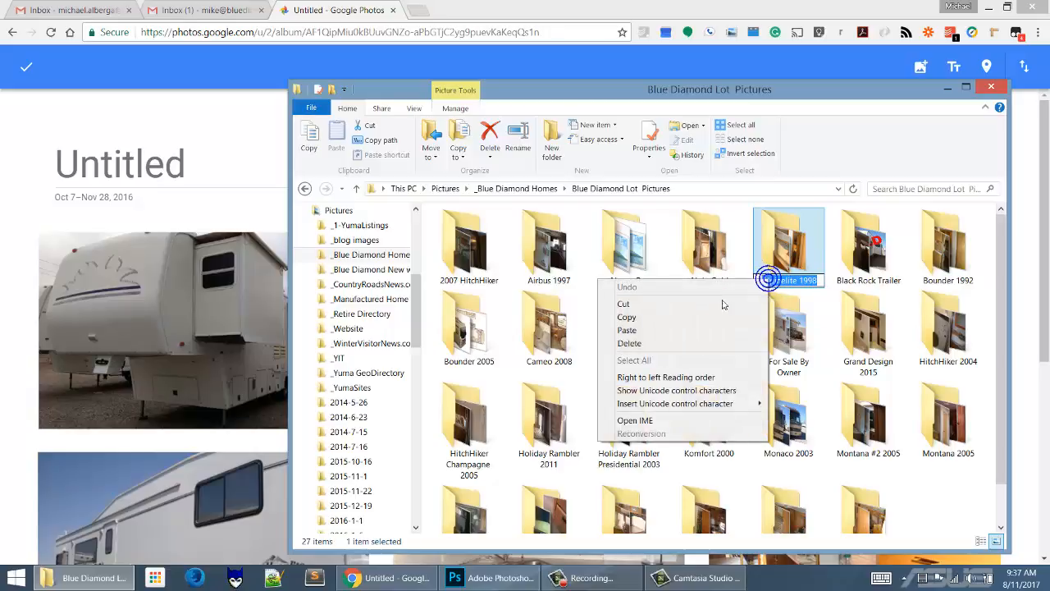
pyautogui.click(626, 316)
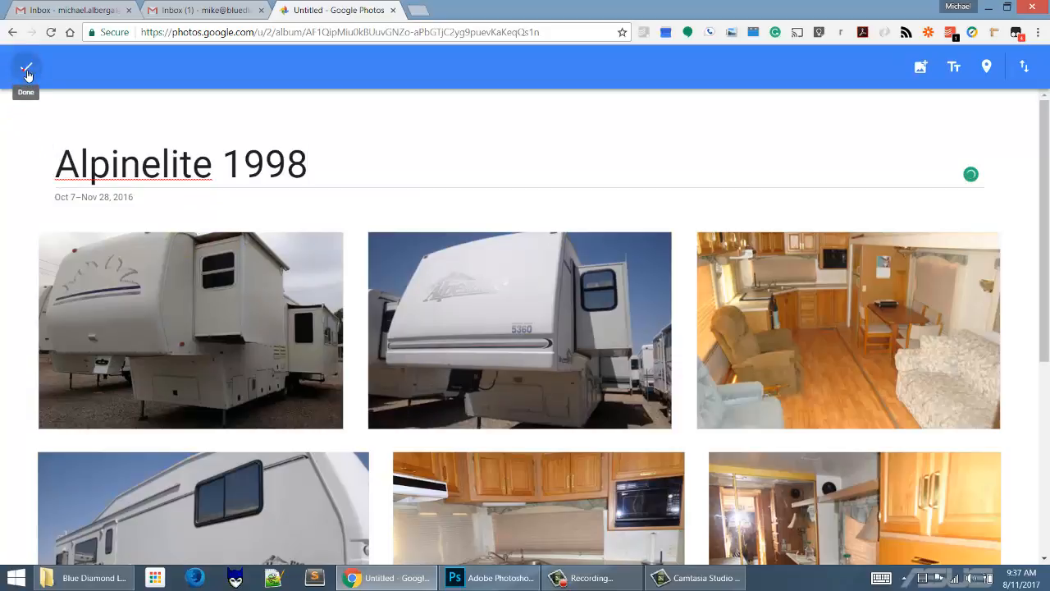
# Save the Alpinelite 1998 album and return to the album list
pyautogui.click(25, 67)
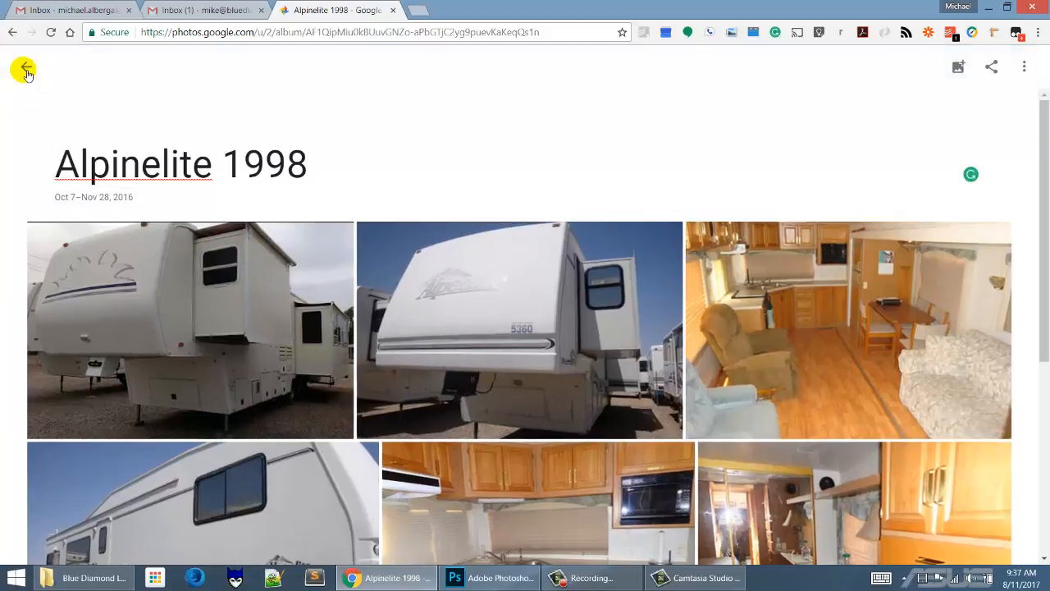
pyautogui.click(22, 67)
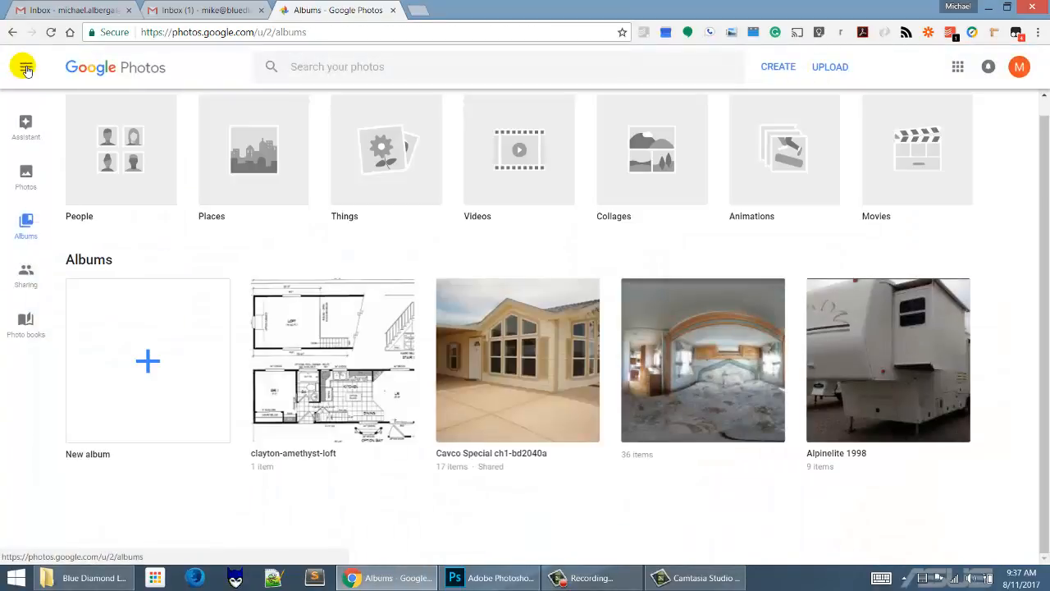
# Upload the Cameo 2008 folder from File Explorer into Google Photos
pyautogui.click(82, 577)
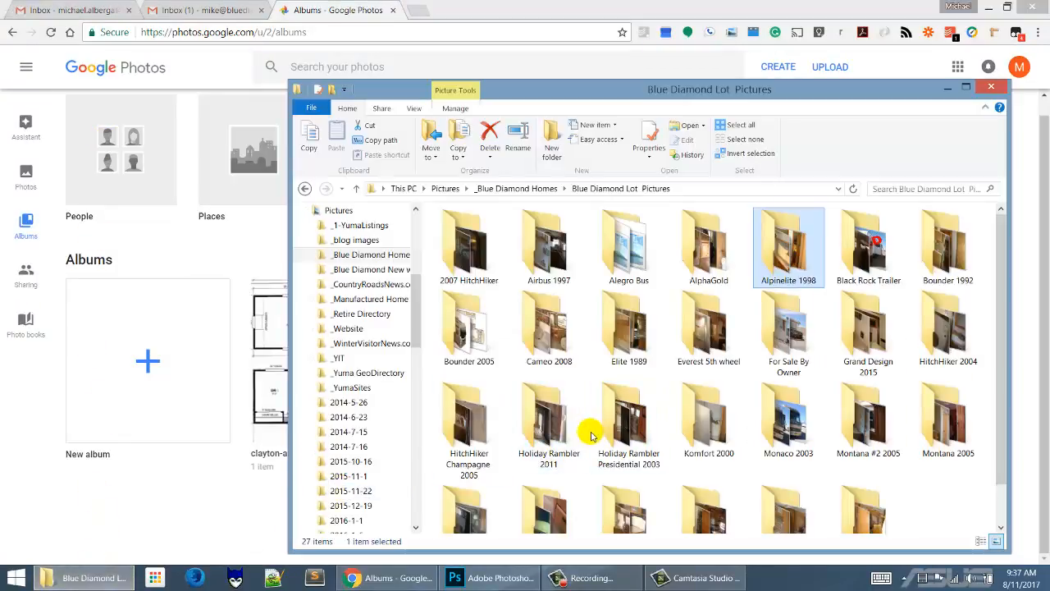
pyautogui.click(548, 328)
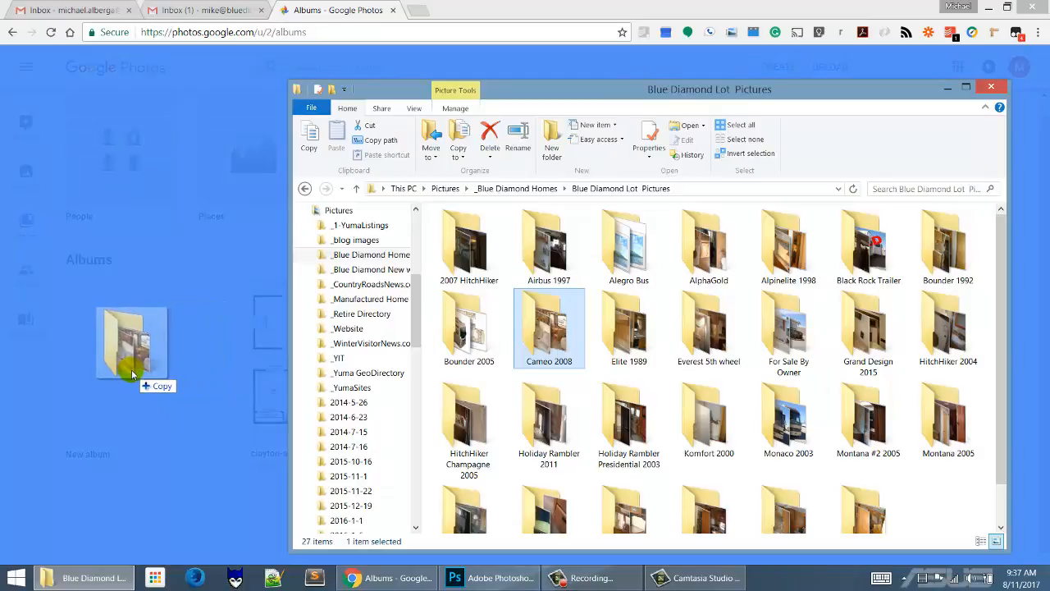
pyautogui.moveTo(131, 344); pyautogui.dragTo(119, 374)
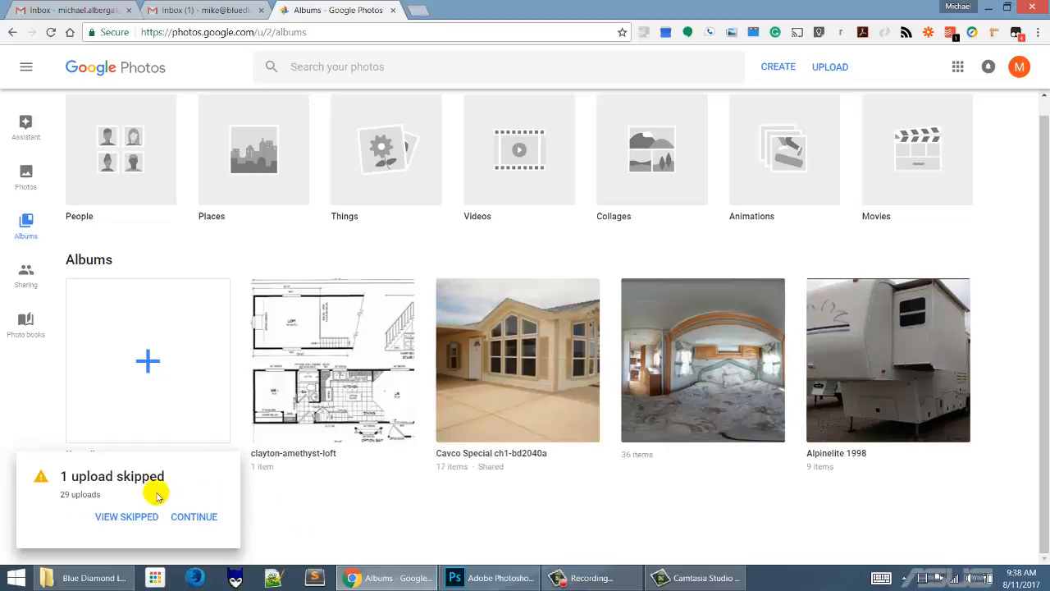
pyautogui.moveTo(120, 520)
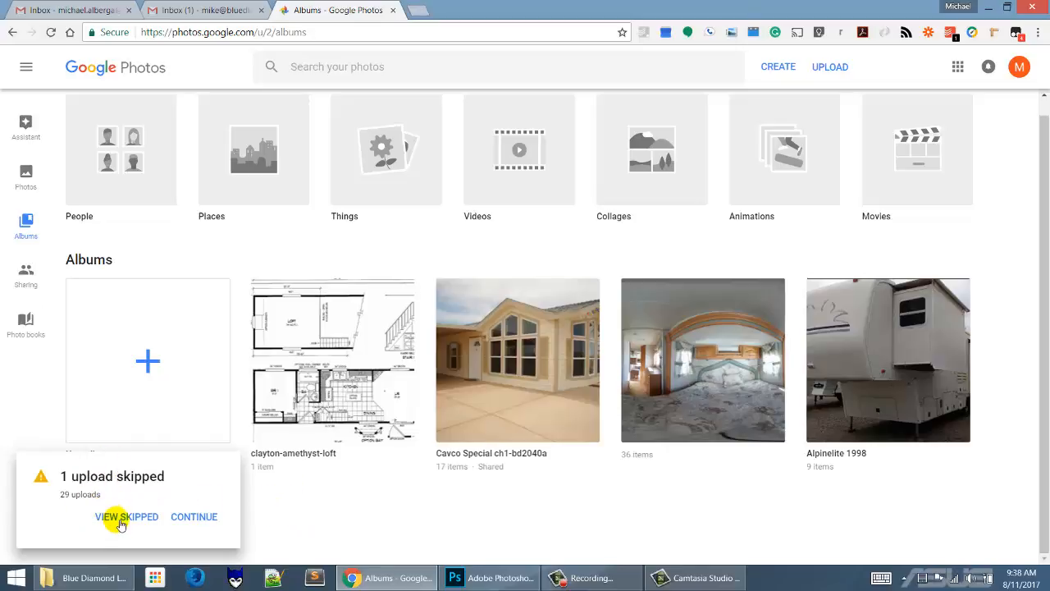
# Check the skipped Cameo 2008 file is Thumbs.db and continue to the 28-items summary
pyautogui.click(126, 516)
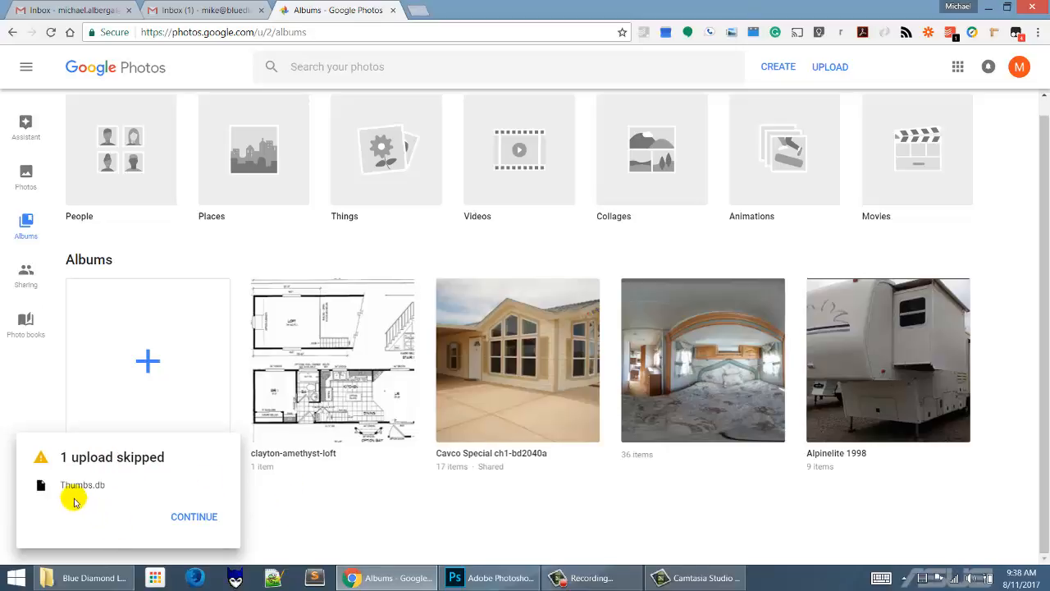
pyautogui.moveTo(115, 488)
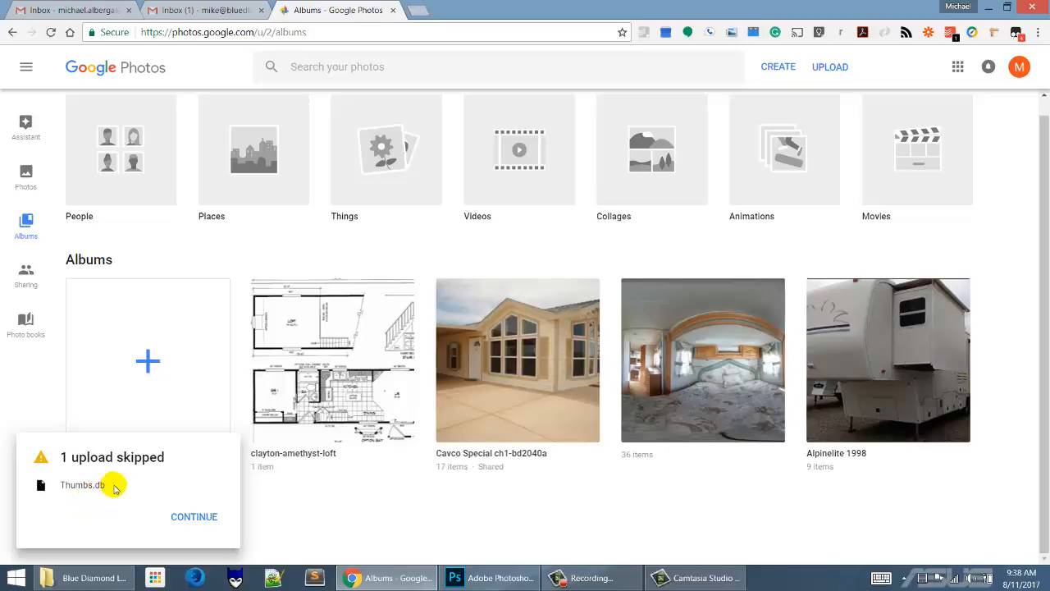
pyautogui.moveTo(151, 513)
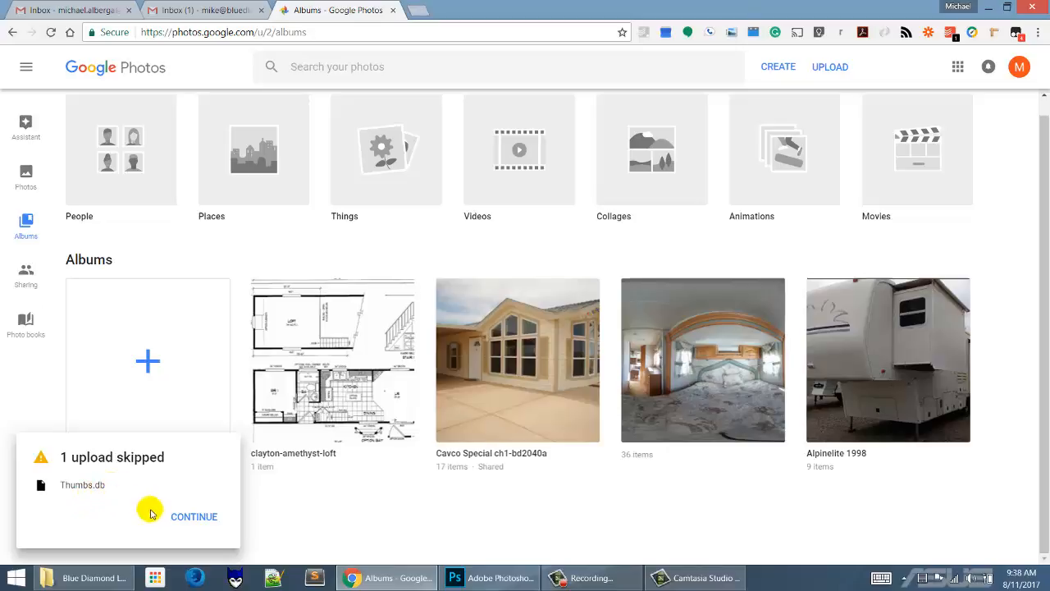
pyautogui.click(194, 516)
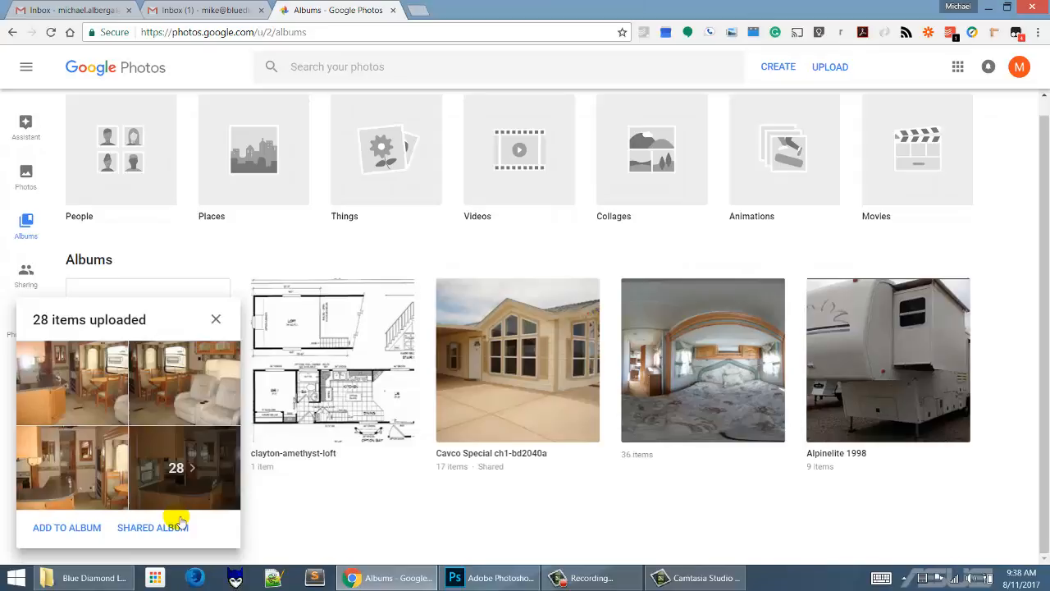
pyautogui.moveTo(58, 413)
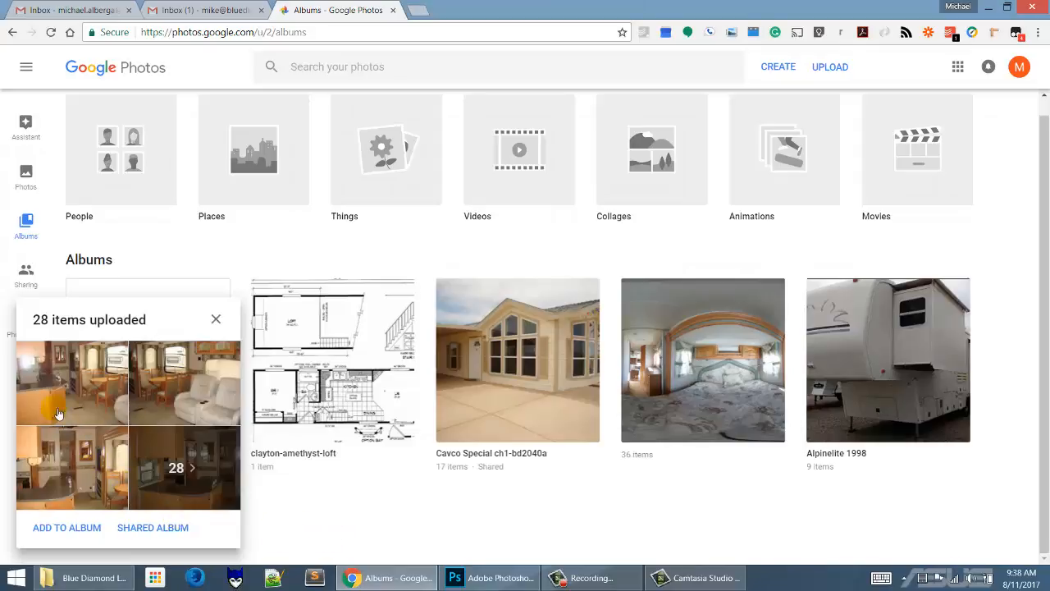
pyautogui.moveTo(105, 387)
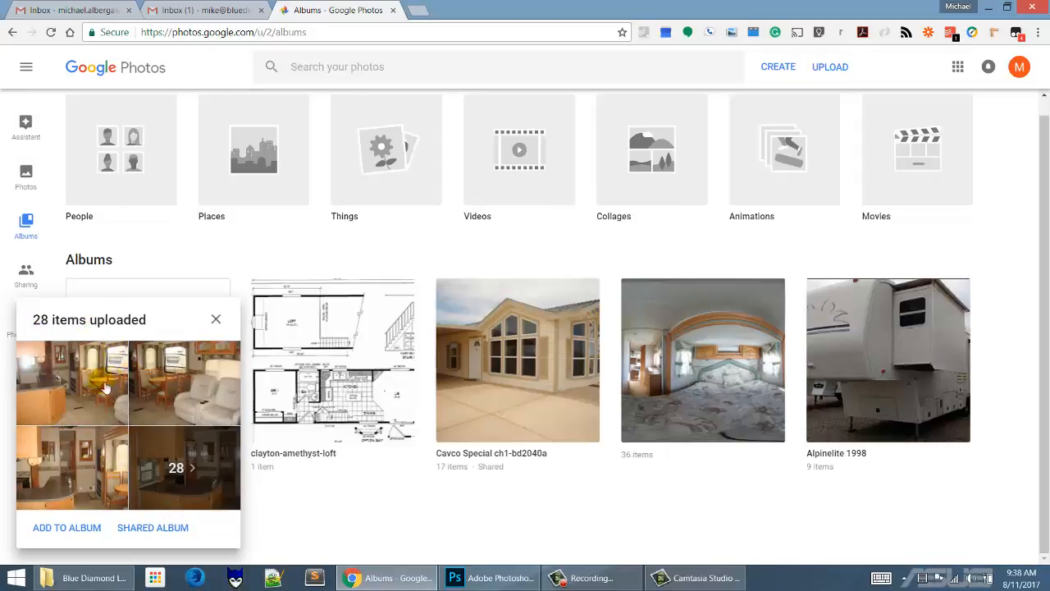
# Start a new album for the 28 photos and copy the Cameo 2008 folder name as its title
pyautogui.click(66, 527)
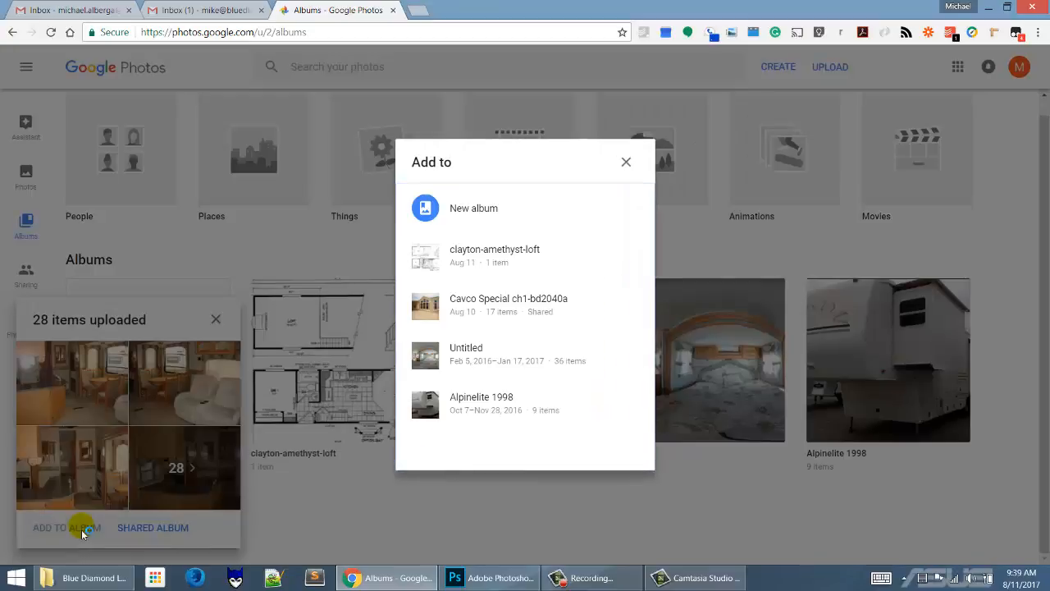
pyautogui.moveTo(473, 208)
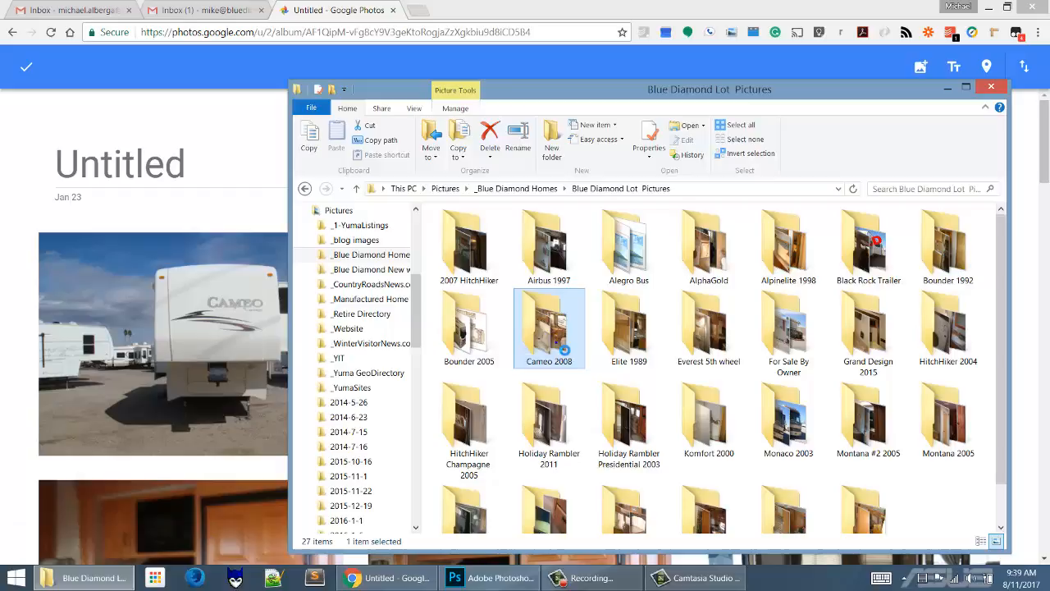
pyautogui.rightClick(548, 328)
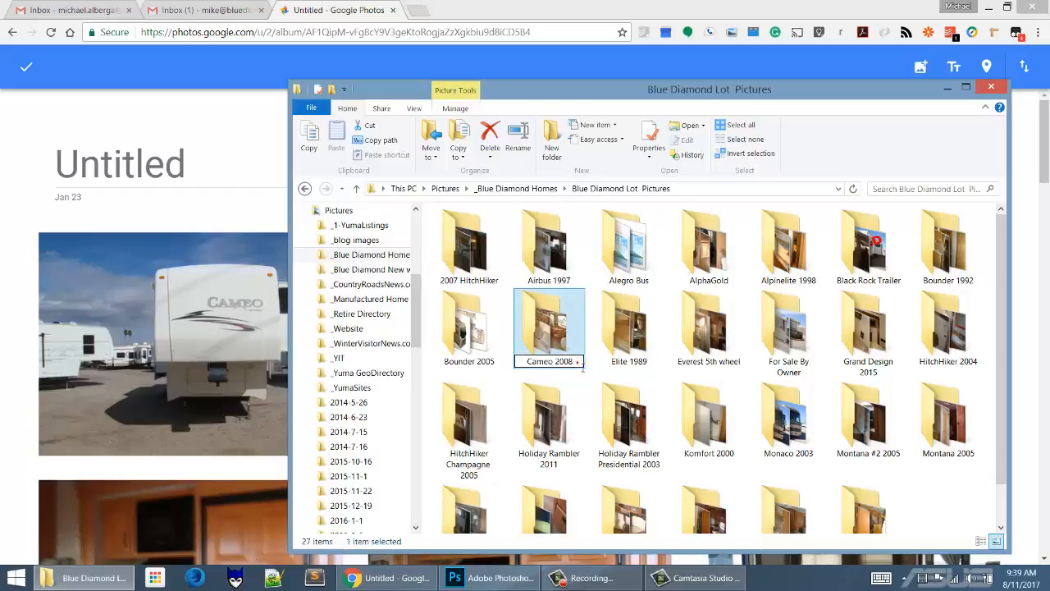
pyautogui.doubleClick(548, 361)
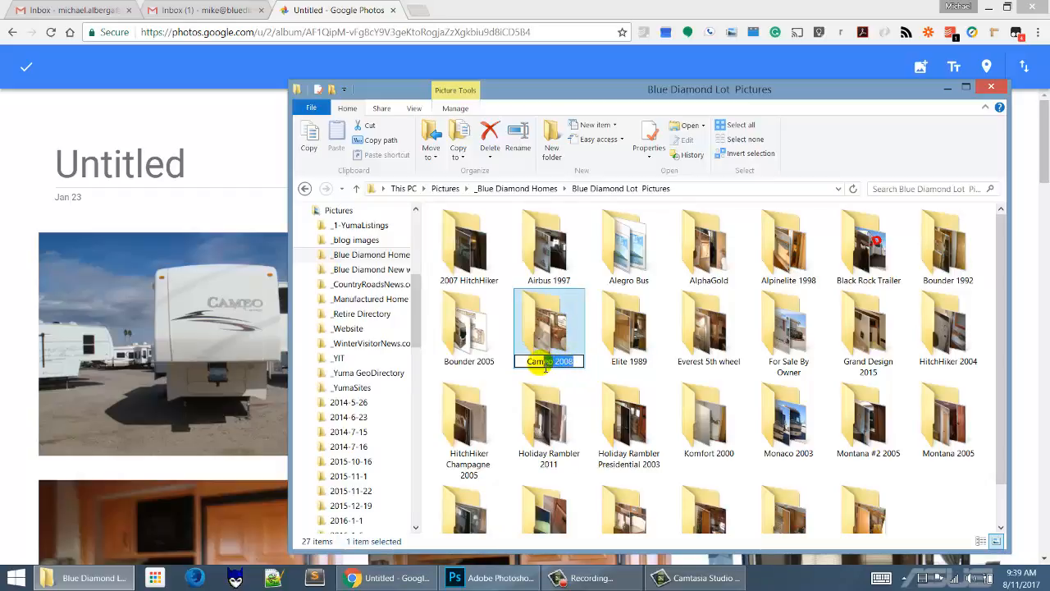
pyautogui.rightClick(550, 361)
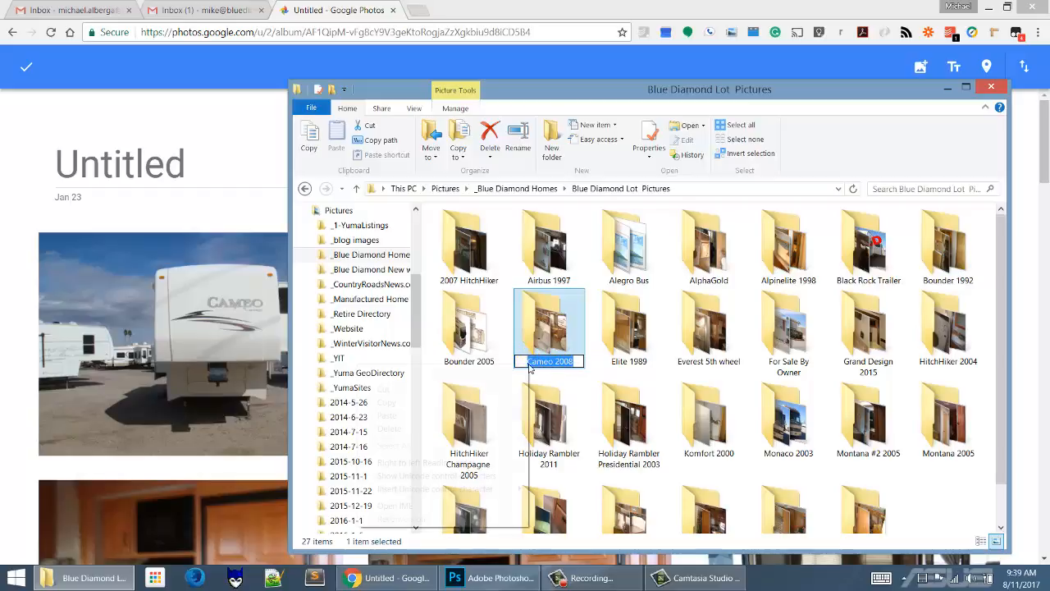
pyautogui.rightClick(548, 361)
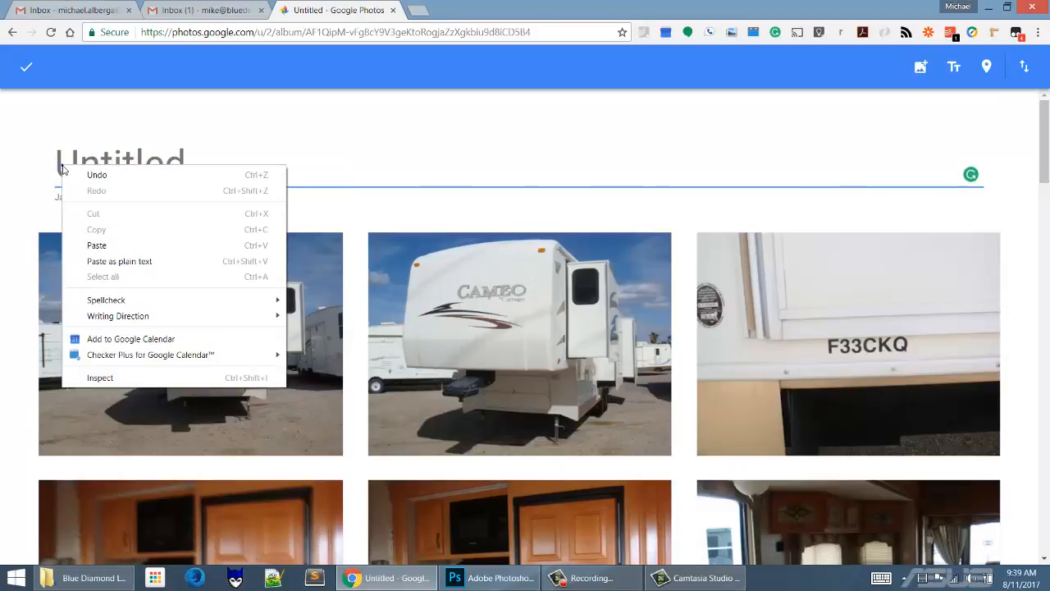
pyautogui.moveTo(96, 245)
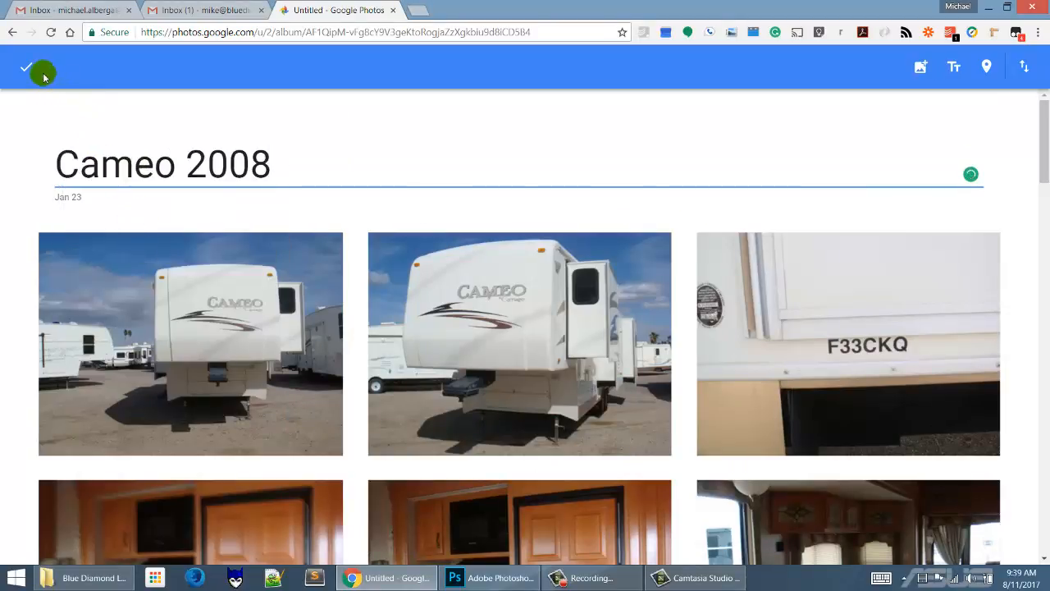
# Save the Cameo 2008 album and return to the album list
pyautogui.click(26, 67)
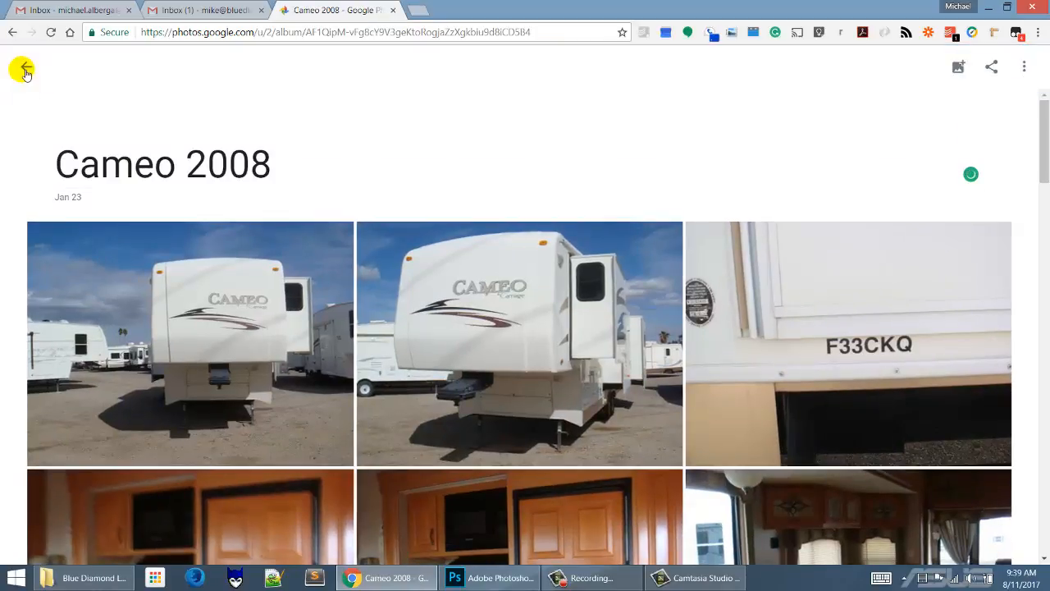
pyautogui.click(18, 67)
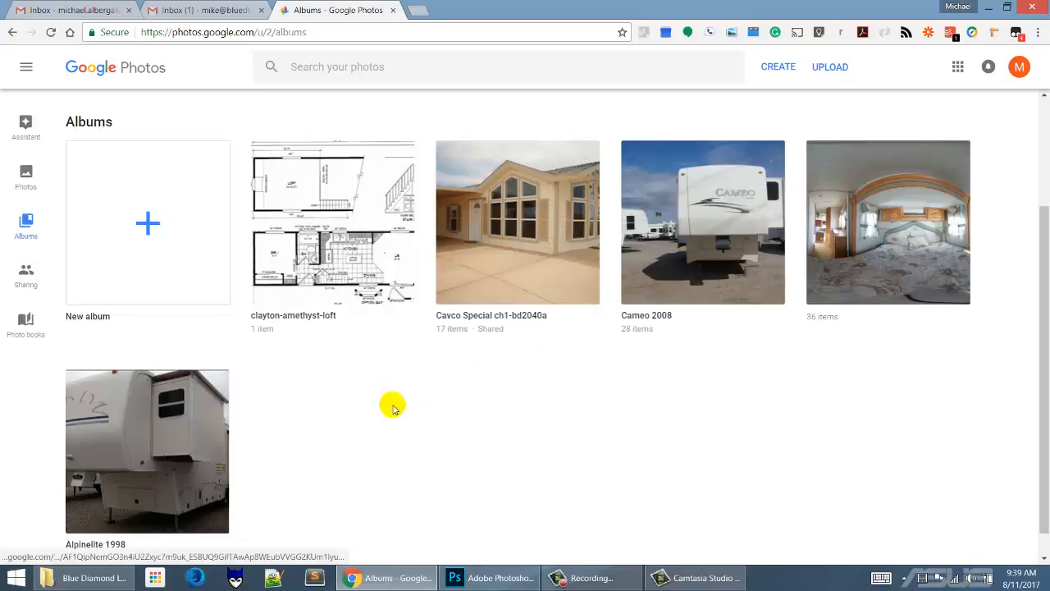
pyautogui.moveTo(697, 376)
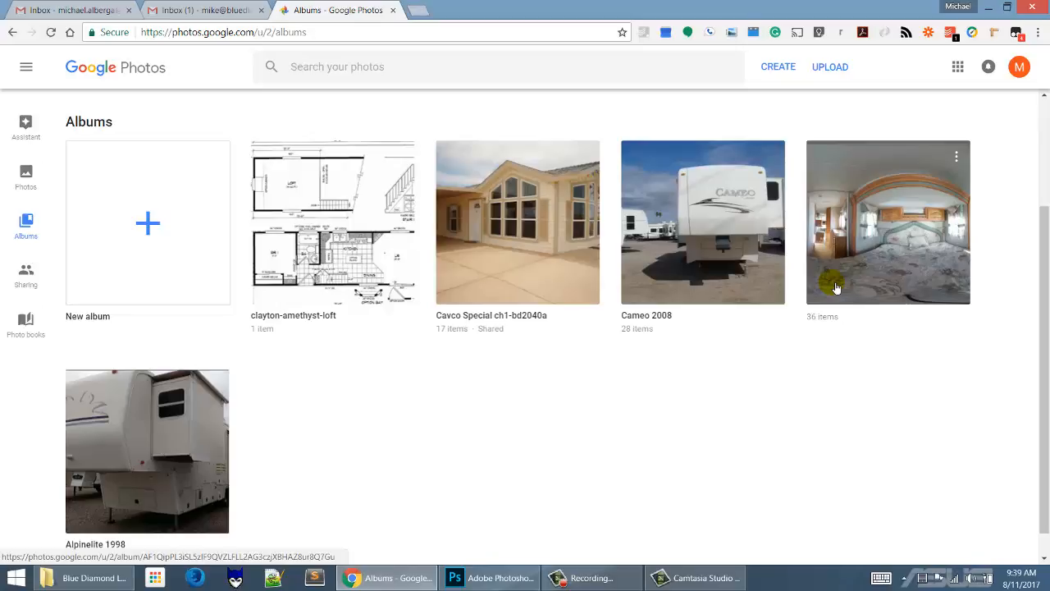
pyautogui.moveTo(925, 204)
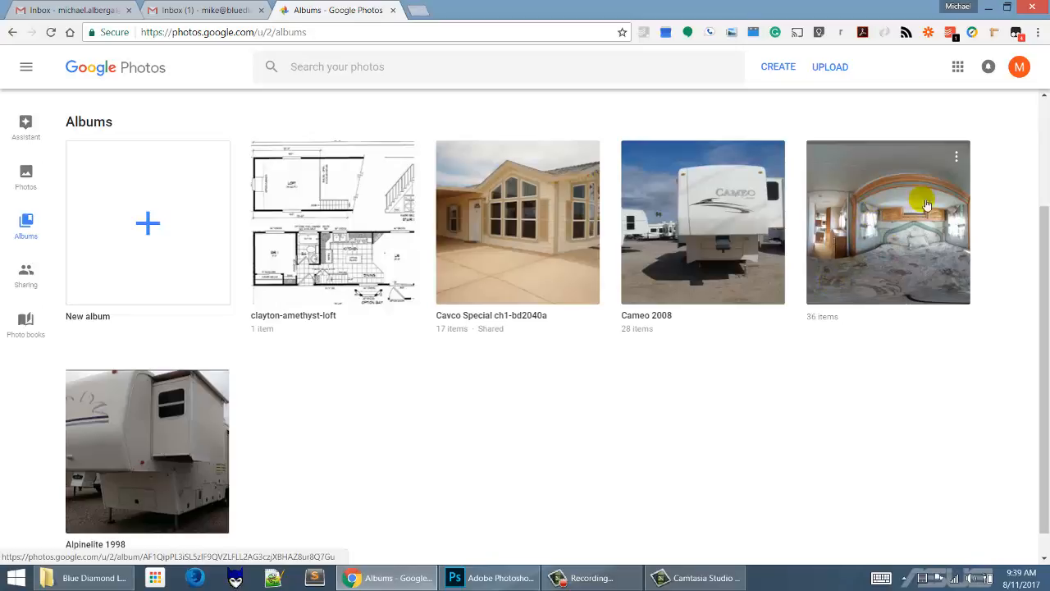
pyautogui.moveTo(902, 187)
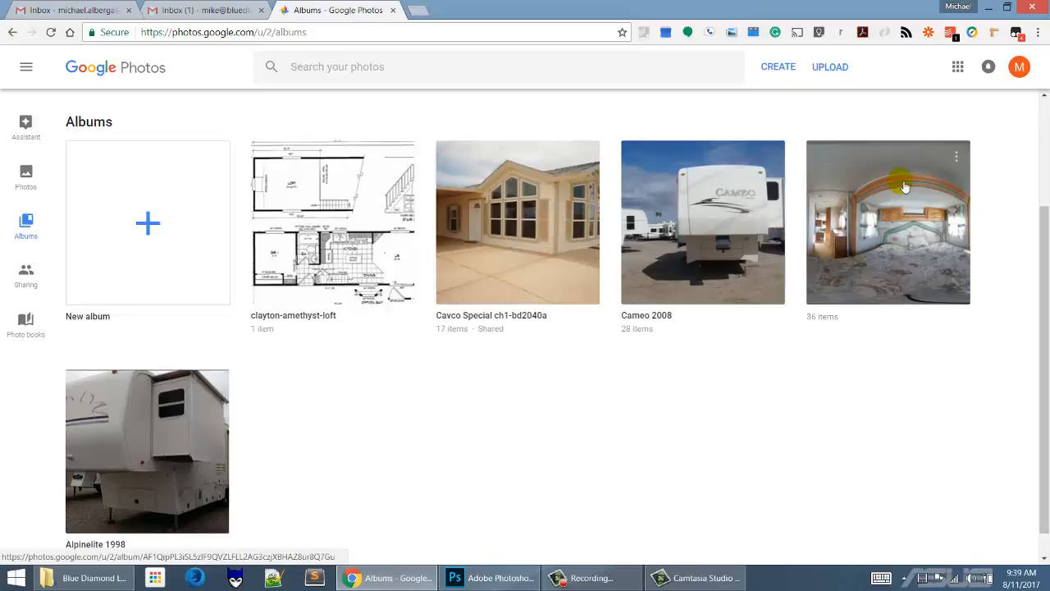
pyautogui.moveTo(919, 198)
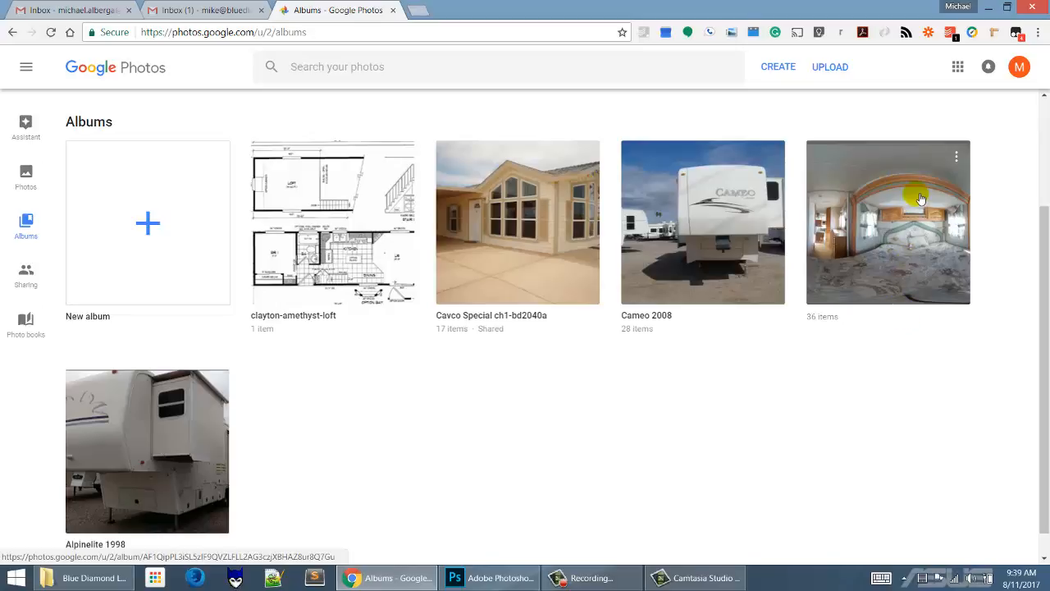
pyautogui.moveTo(863, 193)
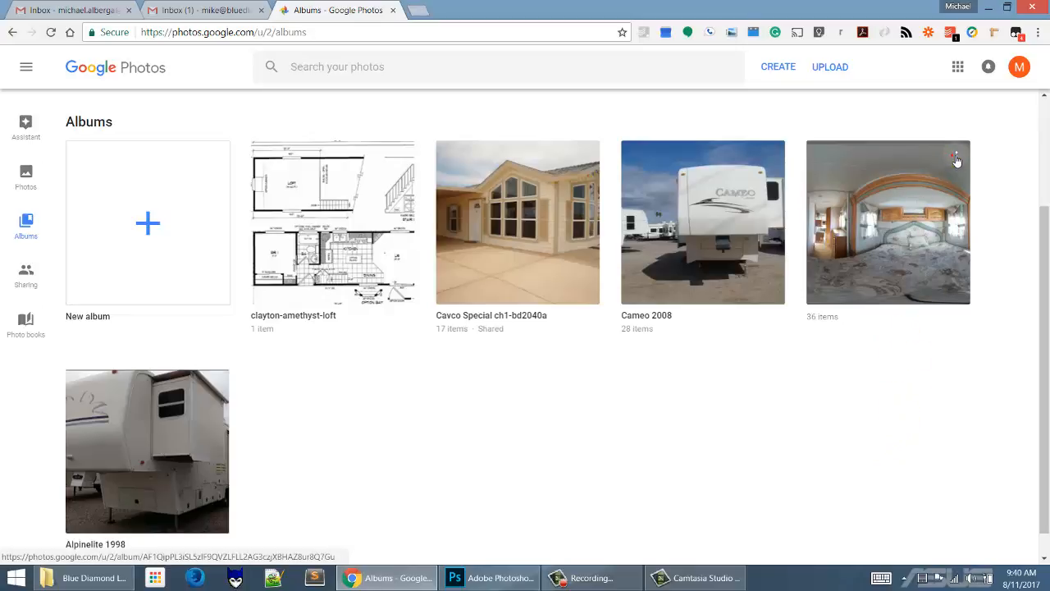
# Delete the untitled 36-item album, leaving only the named albums
pyautogui.click(955, 157)
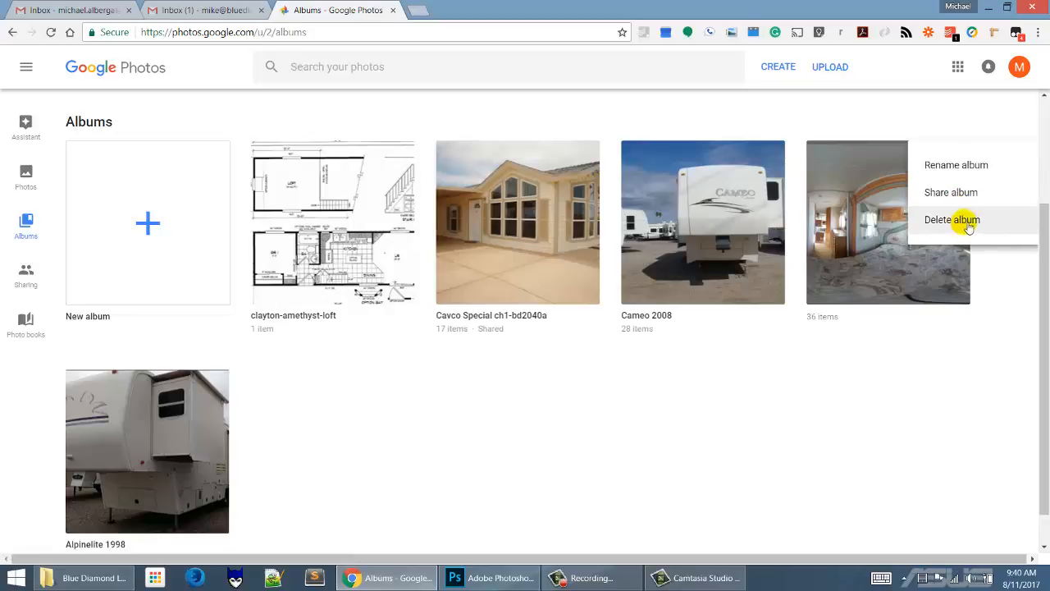
pyautogui.click(951, 219)
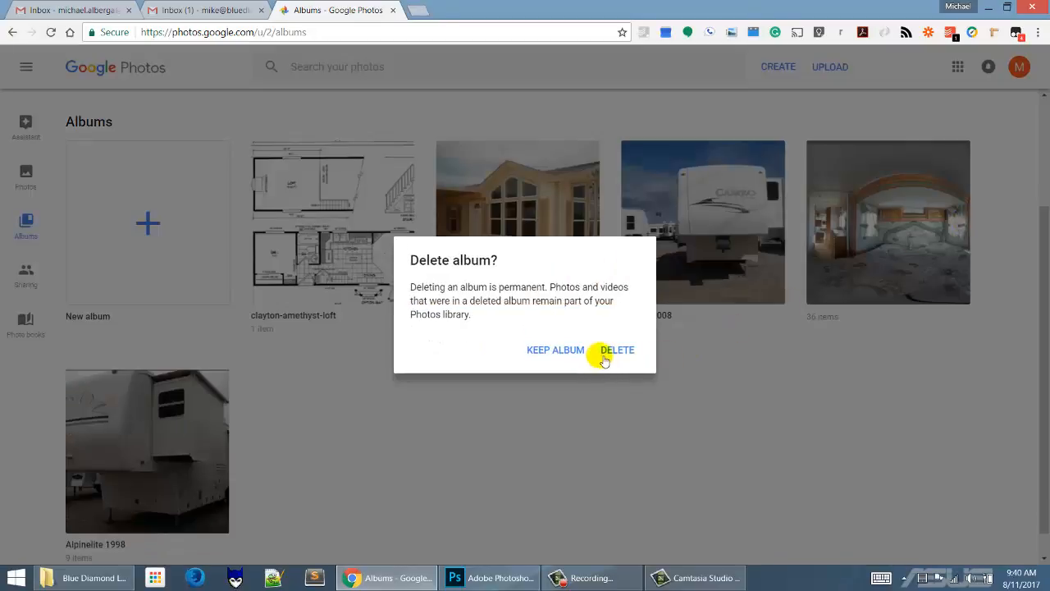
pyautogui.click(617, 349)
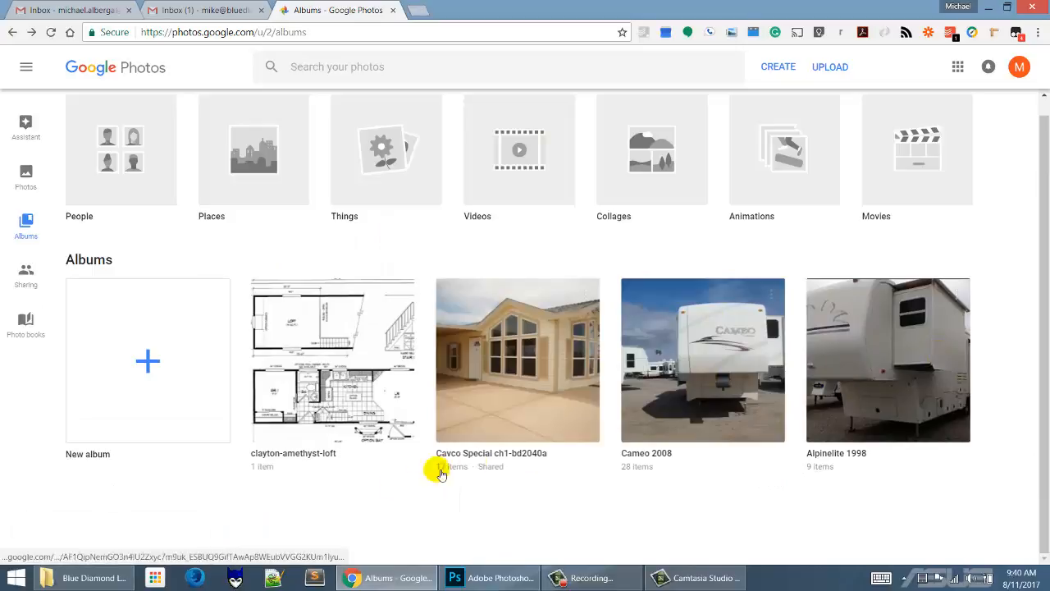
# Upload the Bounder 2005 folder, confirming only Thumbs.db was skipped of 36 files
pyautogui.click(82, 578)
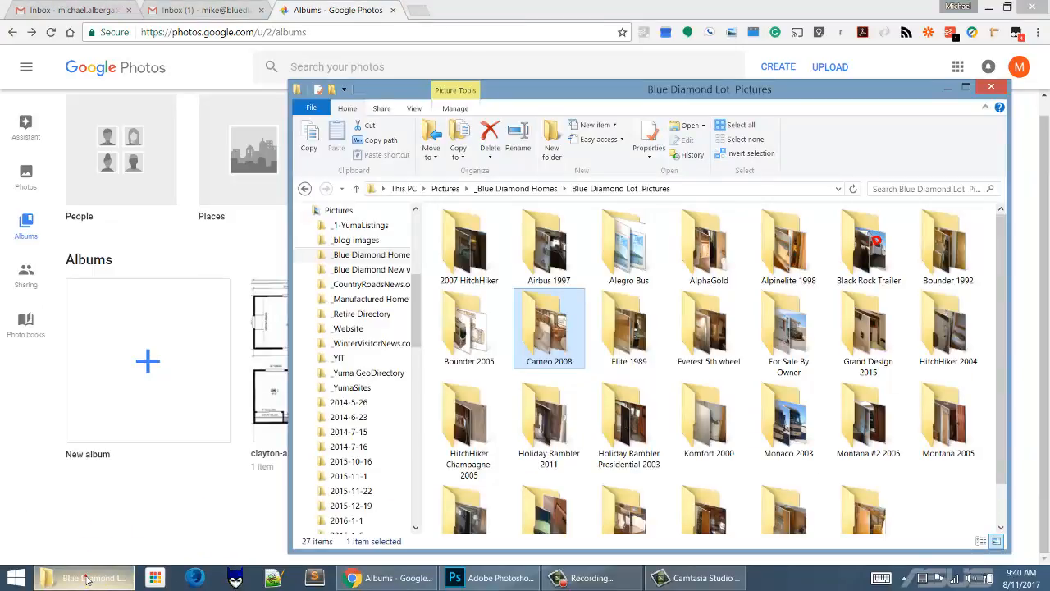
pyautogui.moveTo(104, 490)
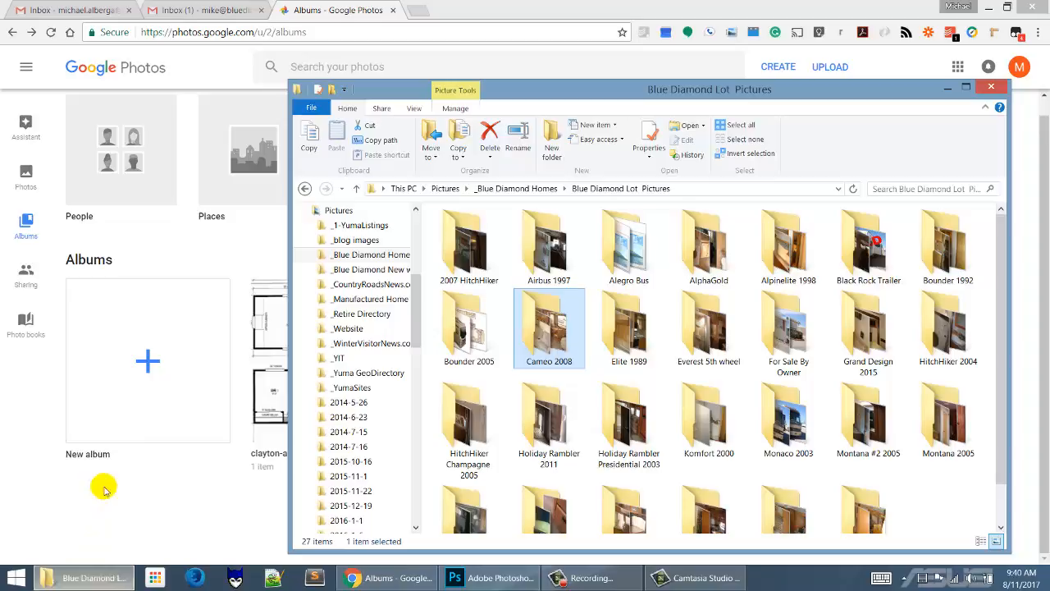
pyautogui.click(468, 329)
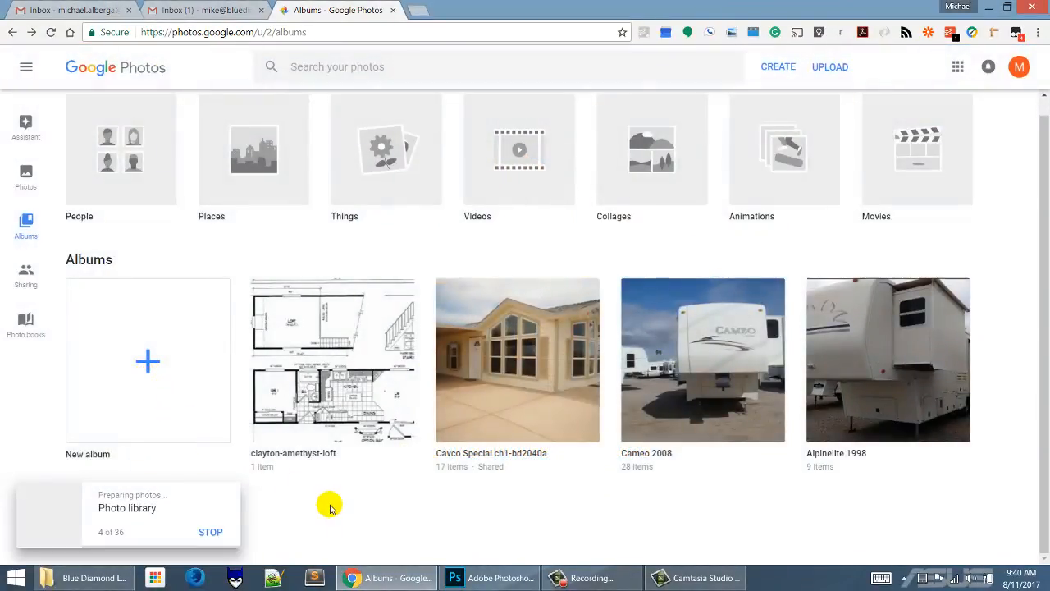
pyautogui.moveTo(332, 525)
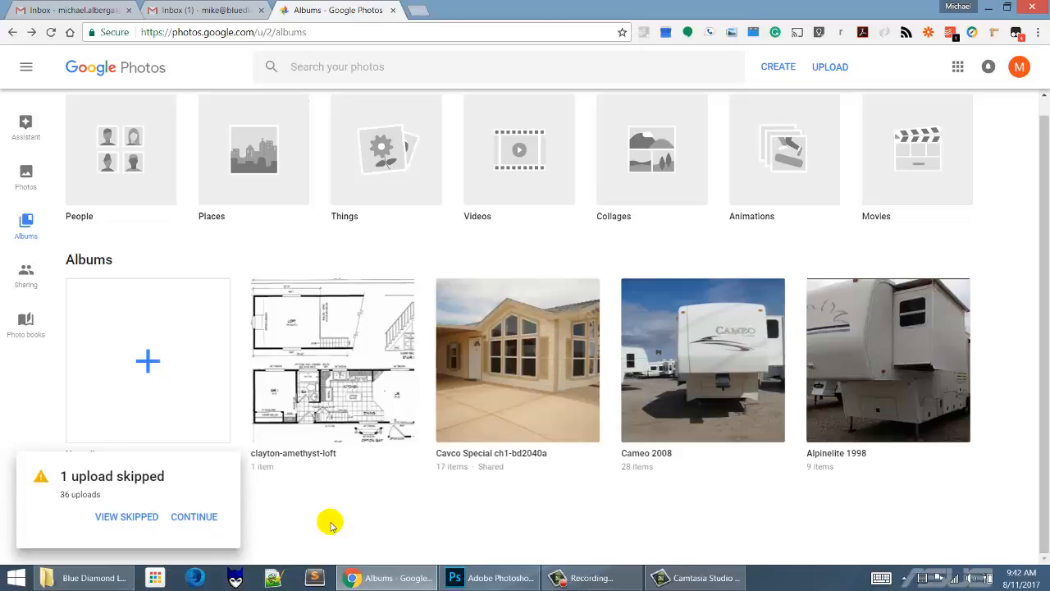
pyautogui.moveTo(127, 517)
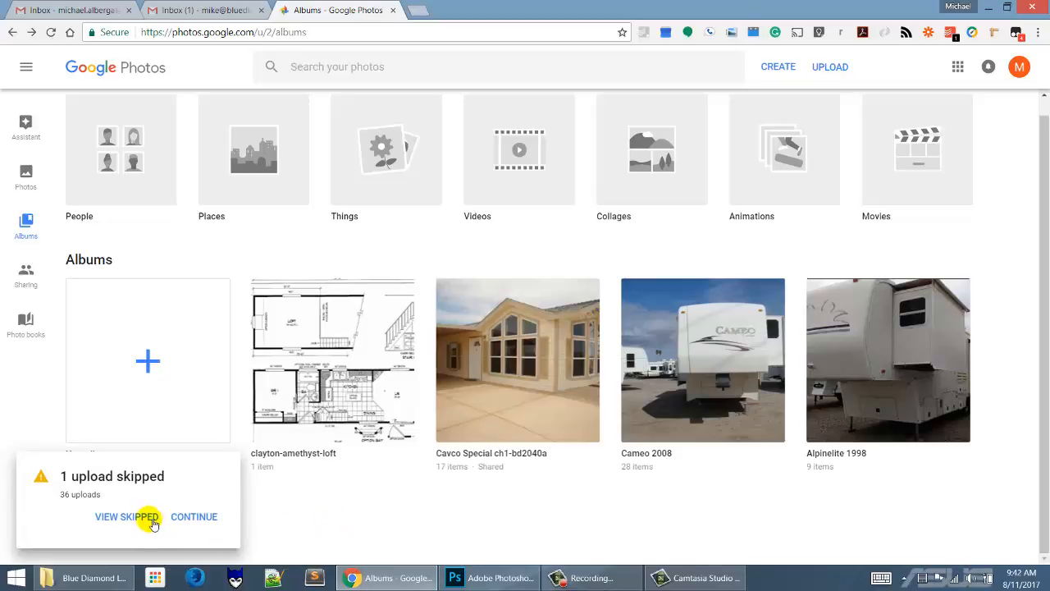
pyautogui.click(126, 516)
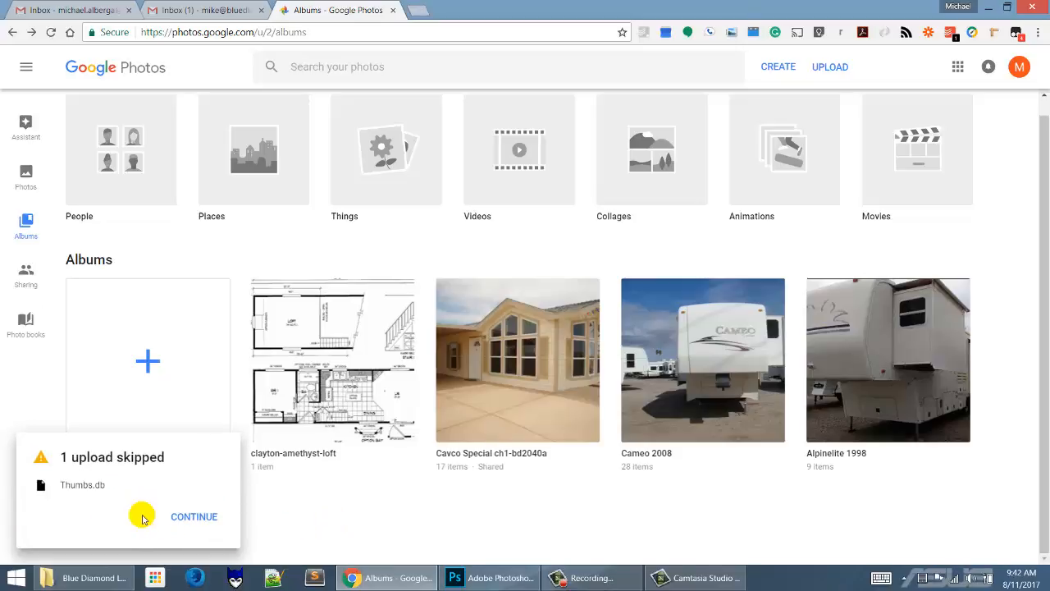
pyautogui.click(193, 516)
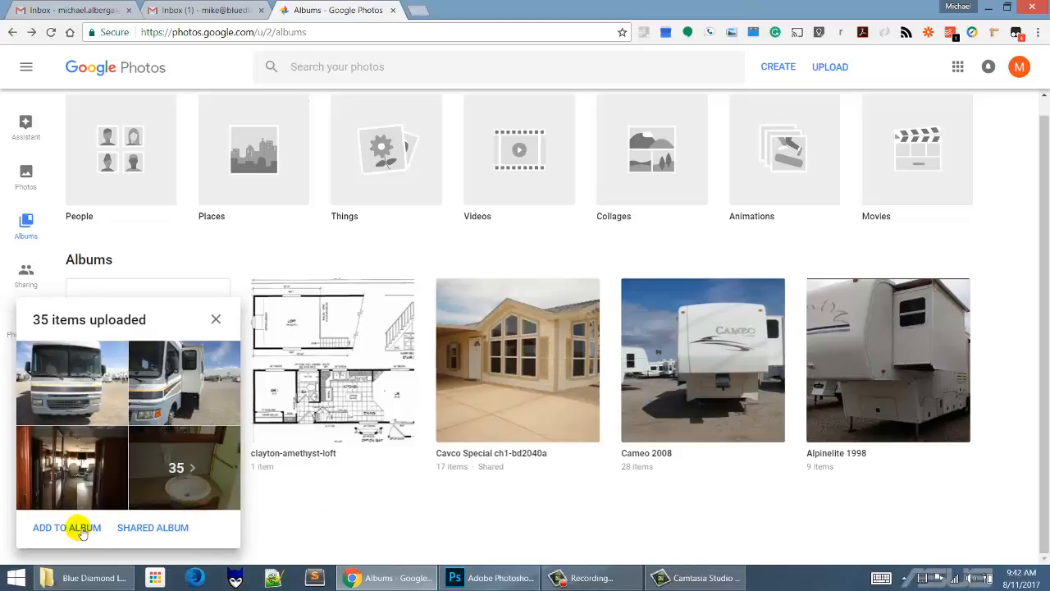
# Start a new album for the 35 newly uploaded photos
pyautogui.click(65, 527)
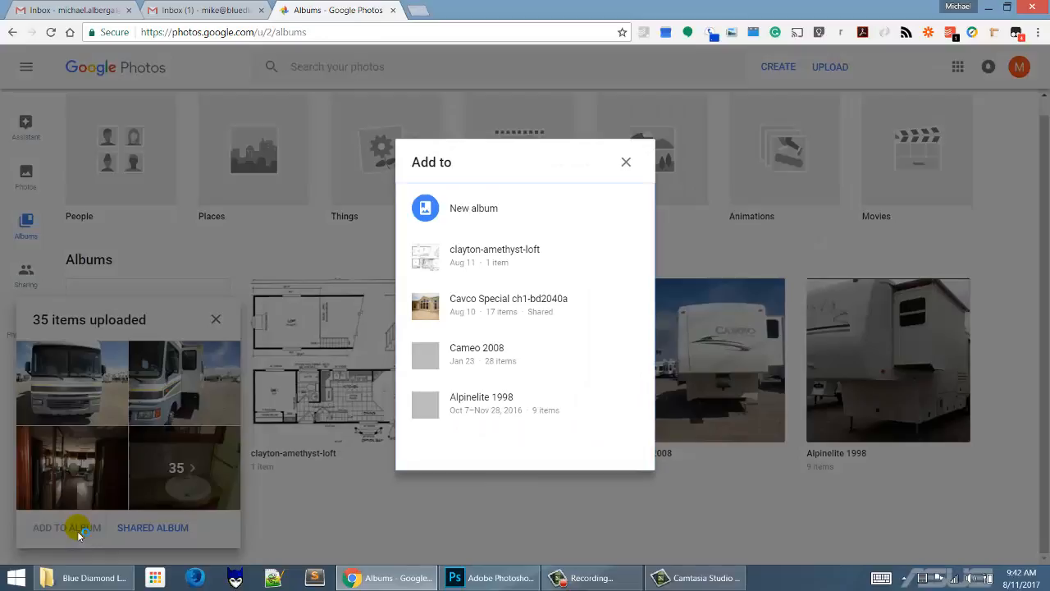
pyautogui.moveTo(478, 221)
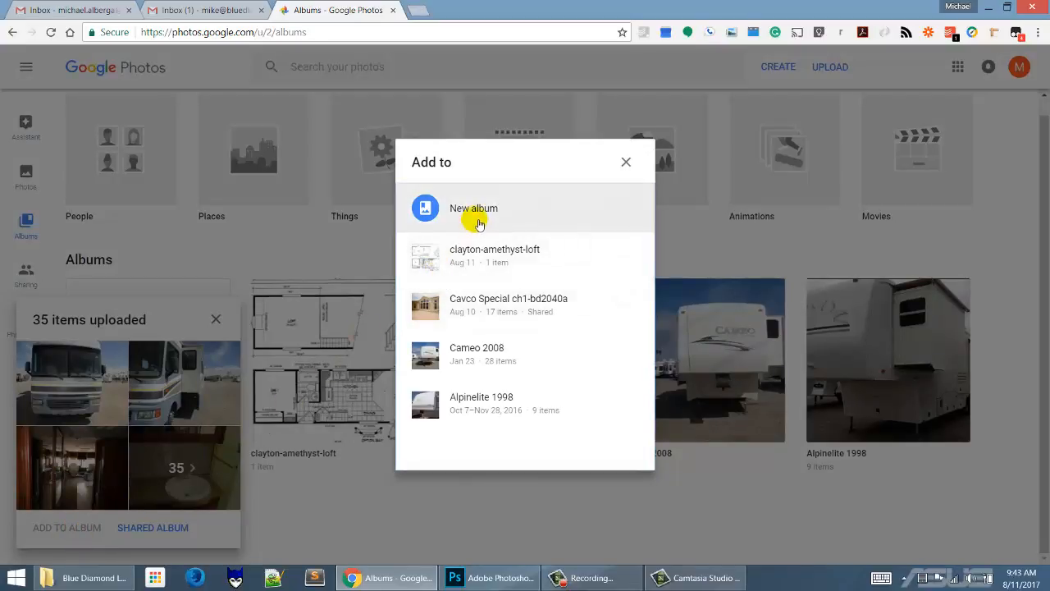
pyautogui.click(473, 208)
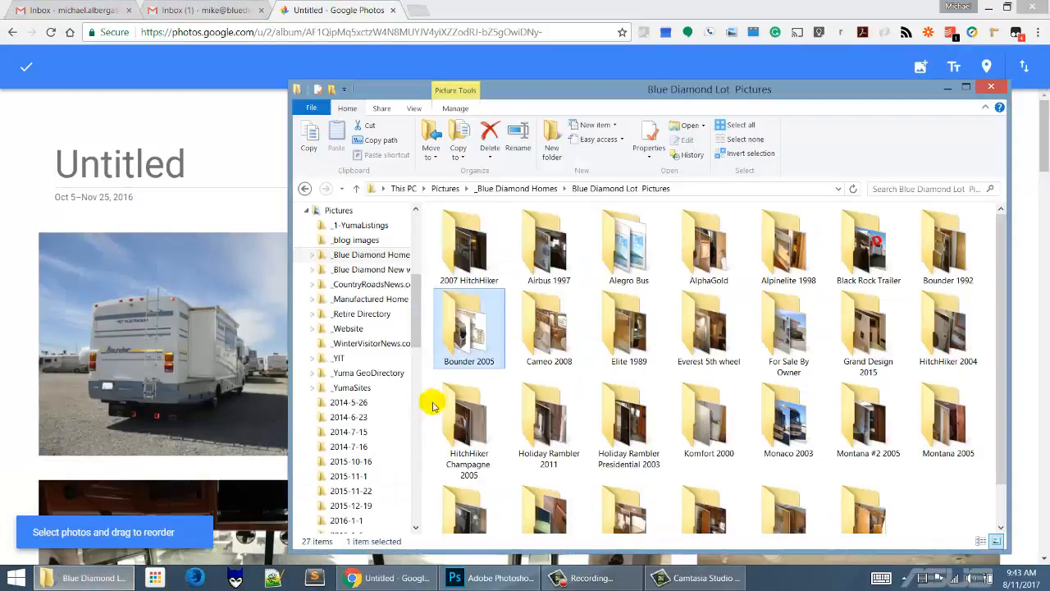
pyautogui.moveTo(490, 365)
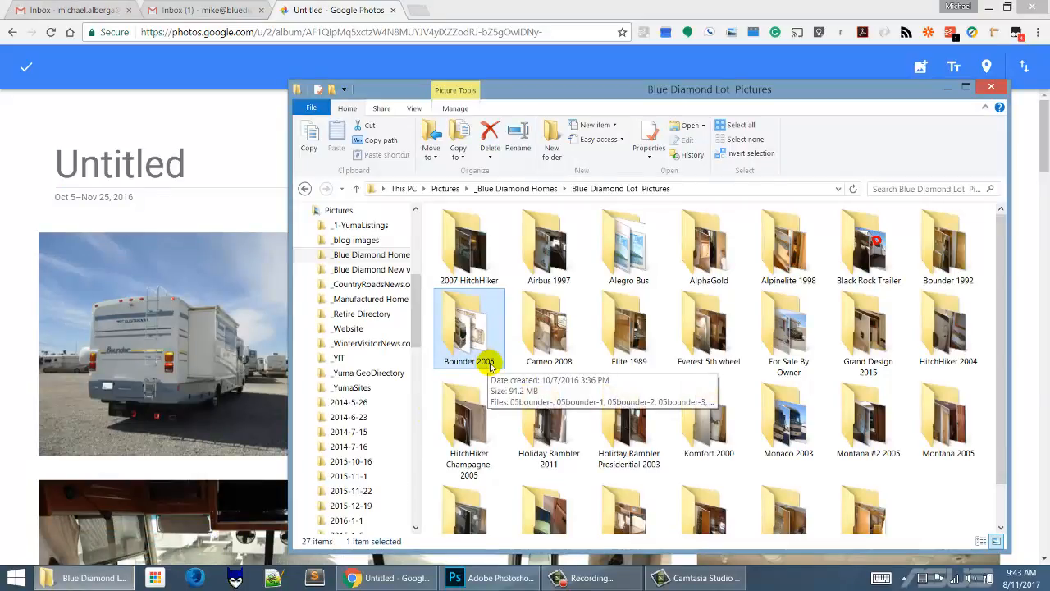
pyautogui.moveTo(488, 357)
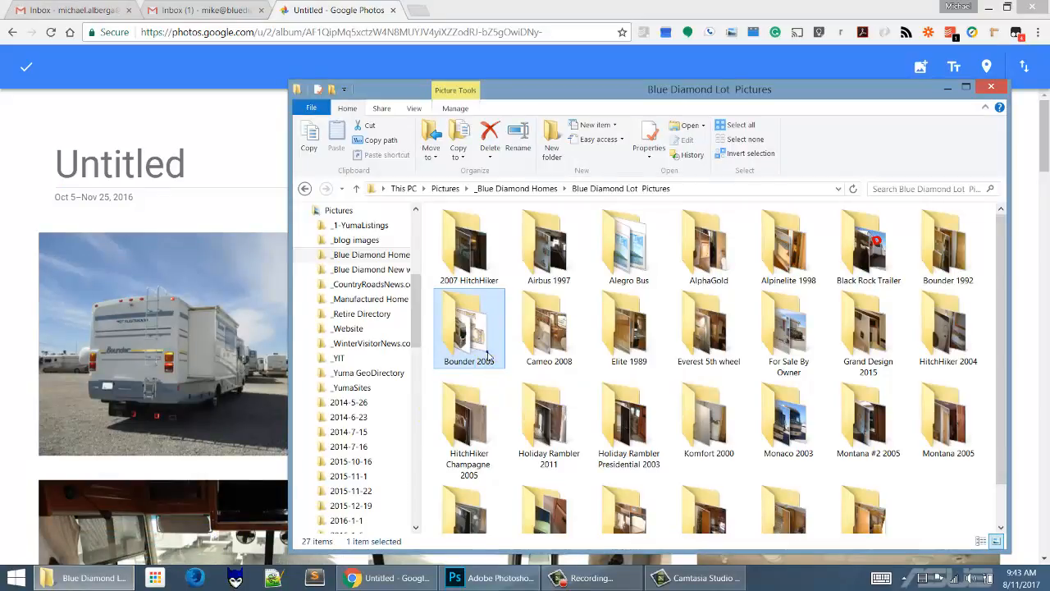
# Copy the Bounder 2005 folder name from File Explorer and paste it as the album title
pyautogui.rightClick(469, 328)
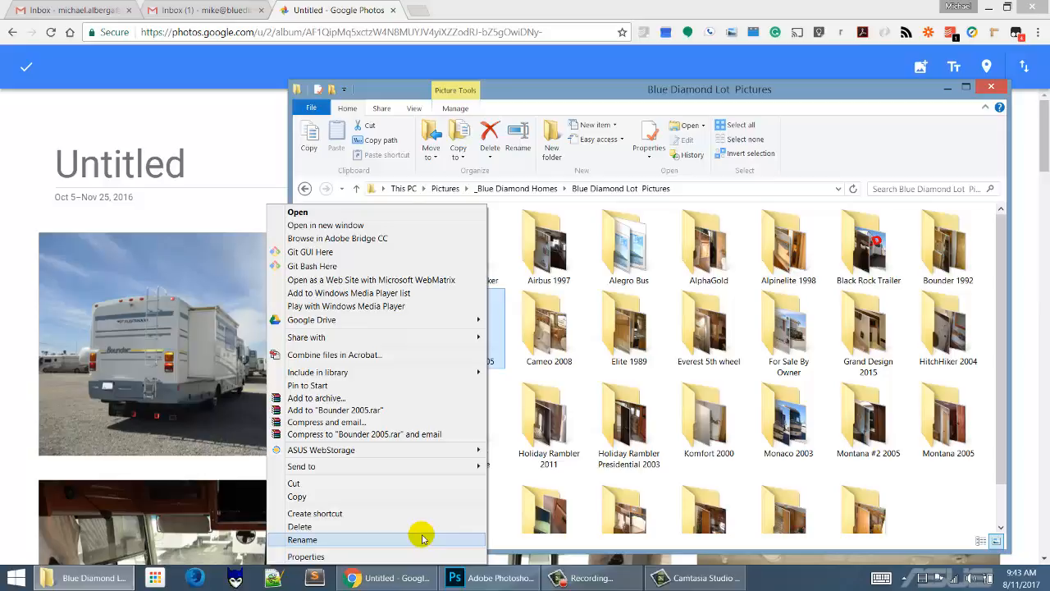
pyautogui.click(302, 539)
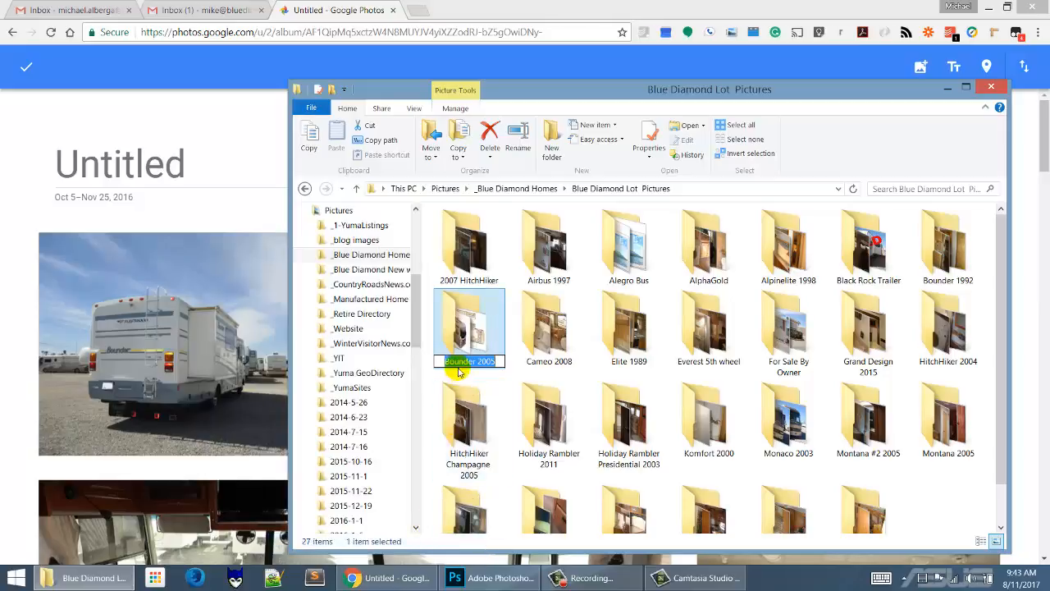
pyautogui.rightClick(458, 361)
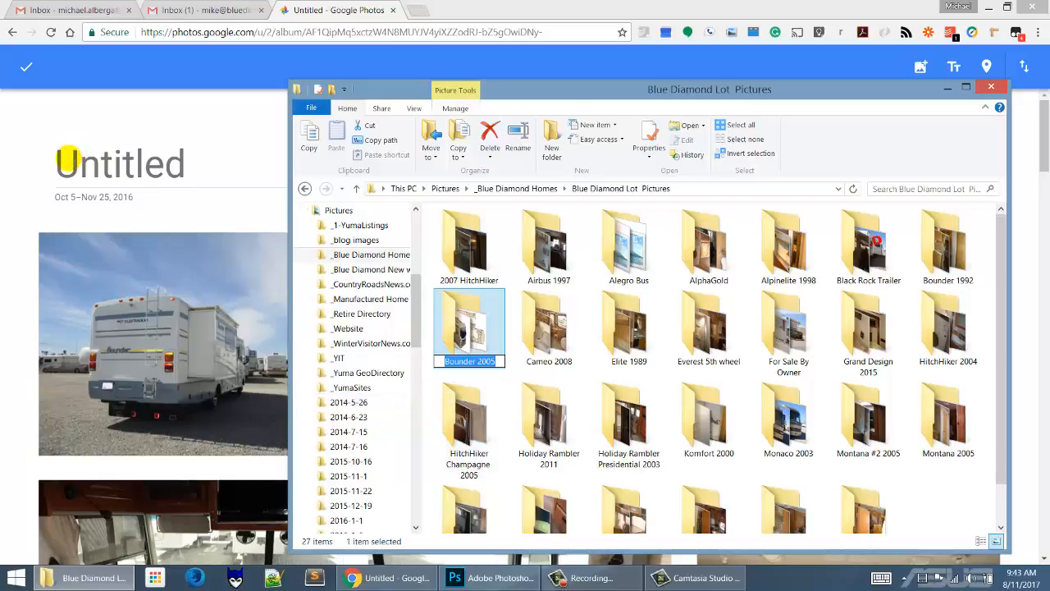
pyautogui.rightClick(70, 158)
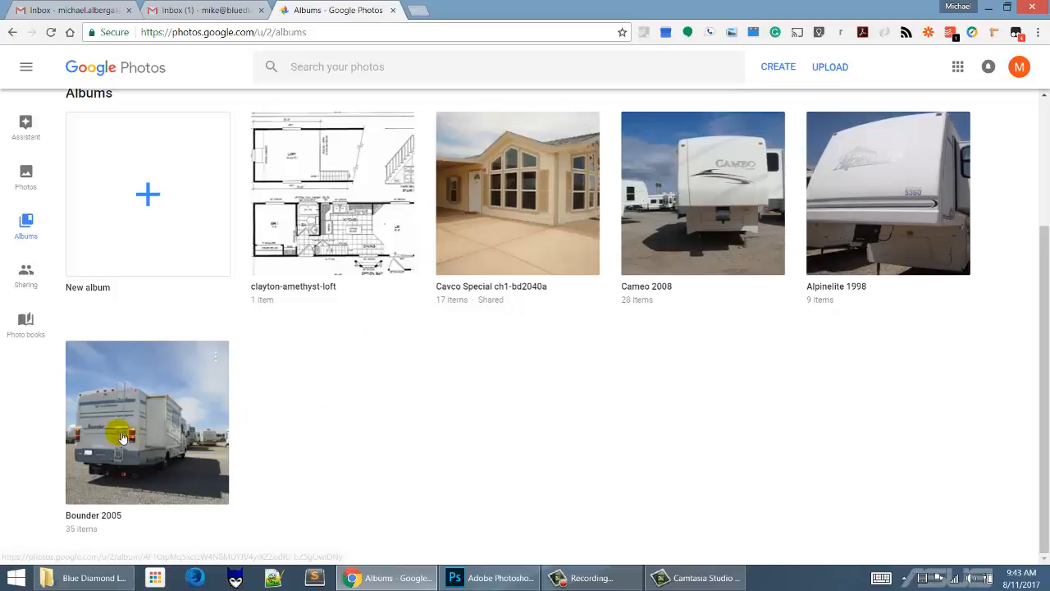
# Open the Bounder 2005 album and bring up the front-view photo of the motorhome
pyautogui.click(147, 420)
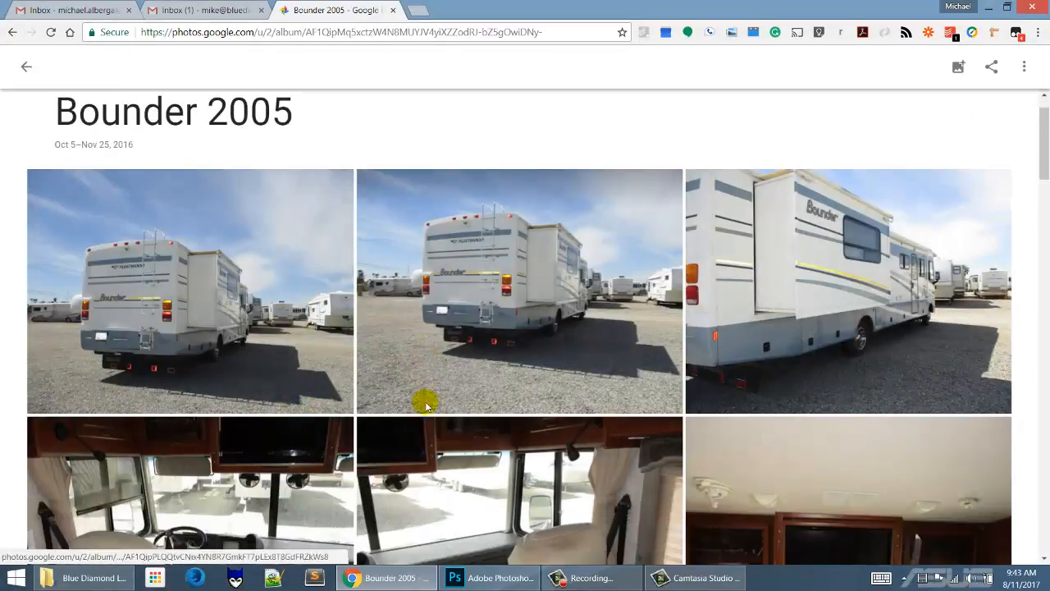
pyautogui.scroll(-3)
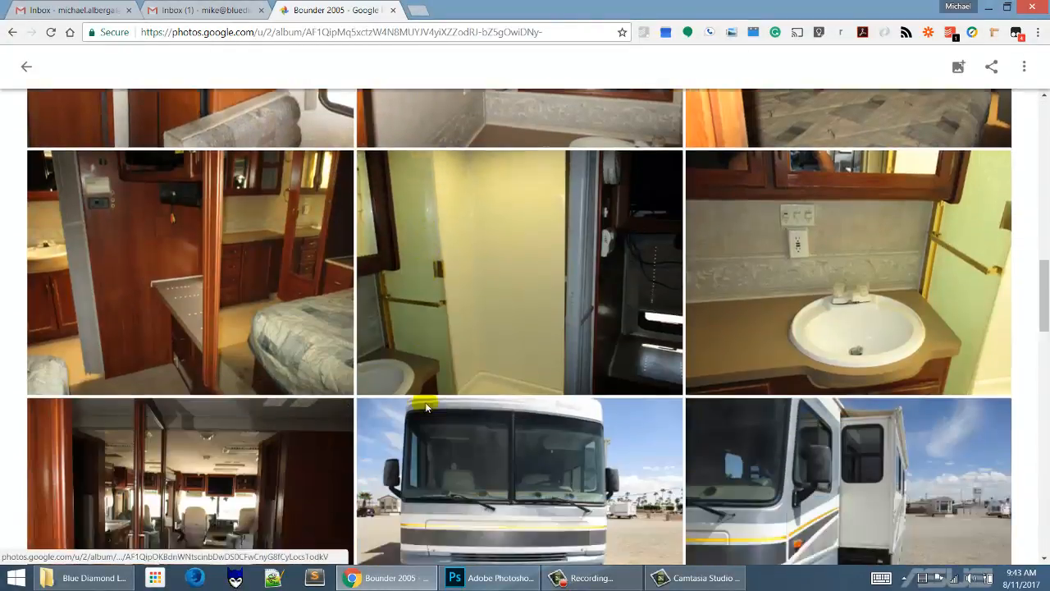
pyautogui.scroll(-3)
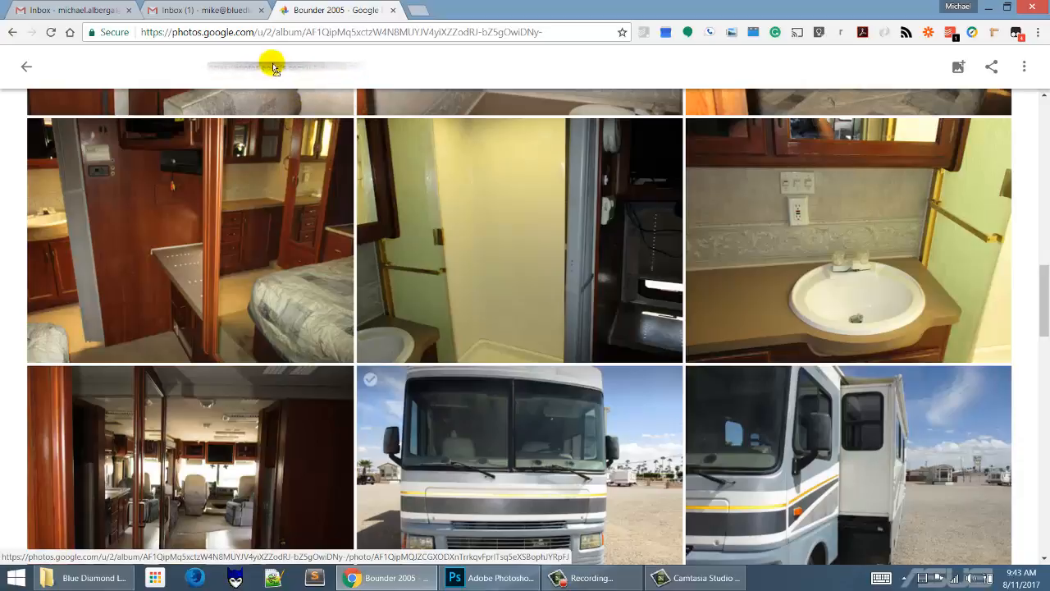
pyautogui.moveTo(464, 409)
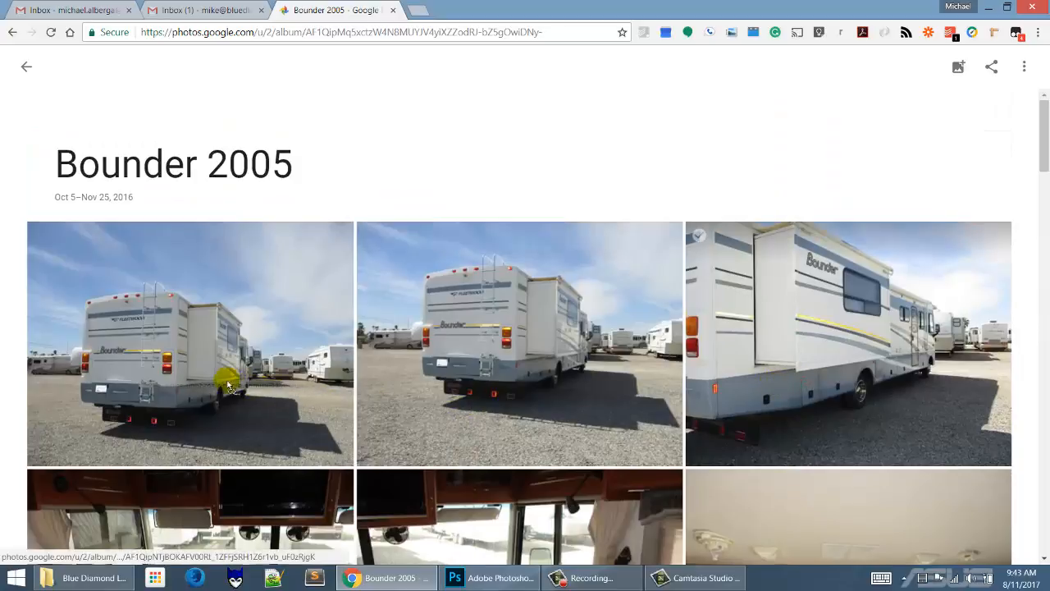
pyautogui.scroll(-3)
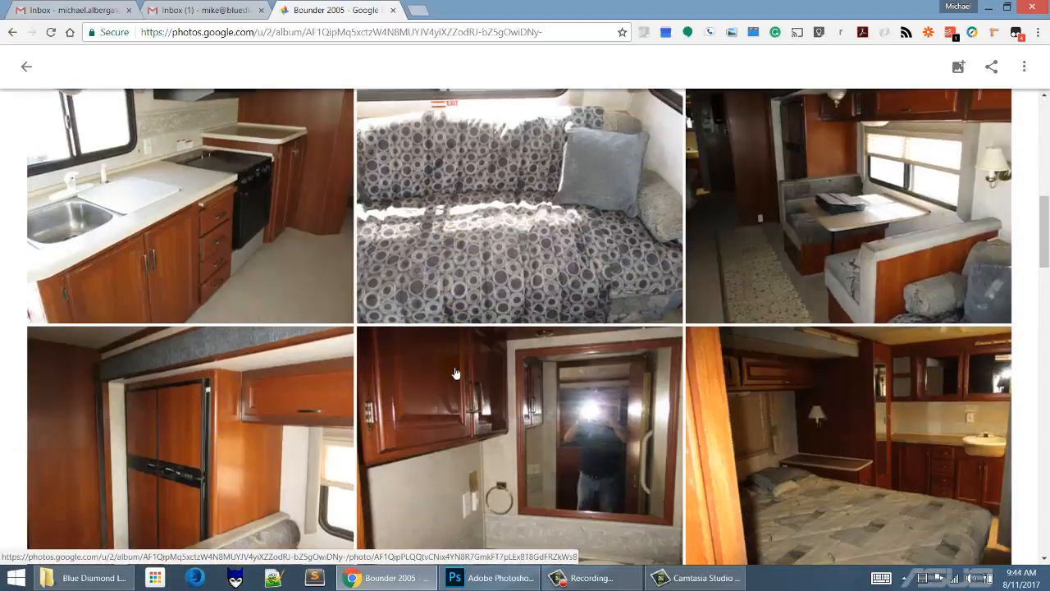
pyautogui.scroll(-3)
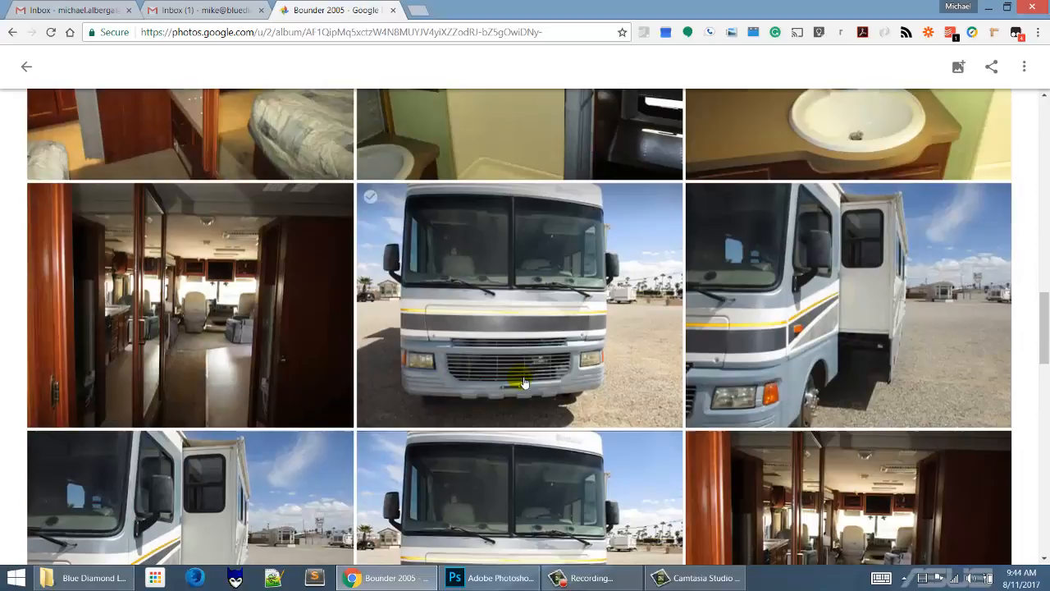
pyautogui.rightClick(492, 291)
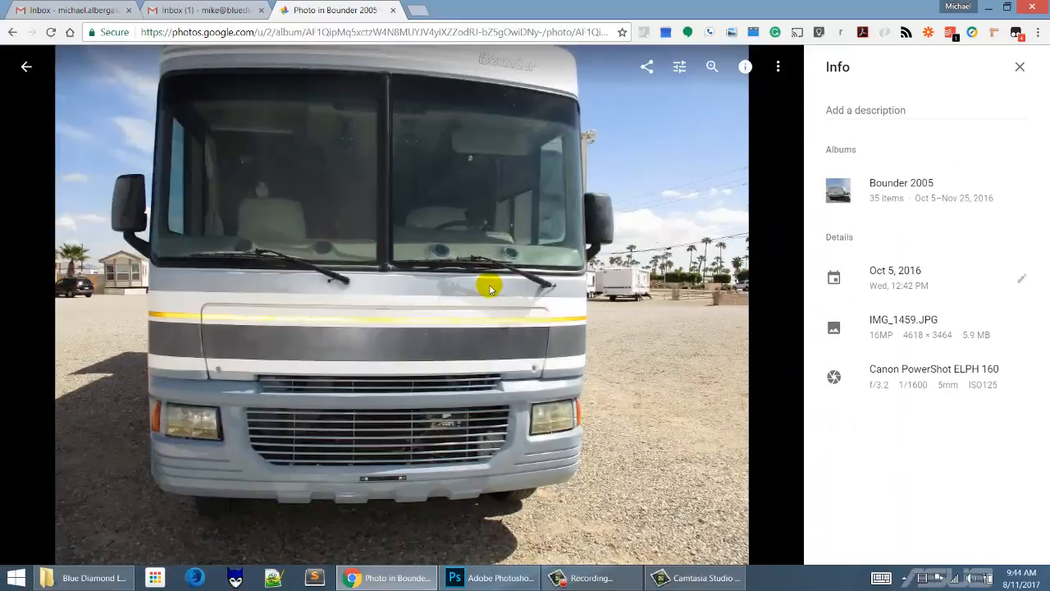
pyautogui.moveTo(894, 64)
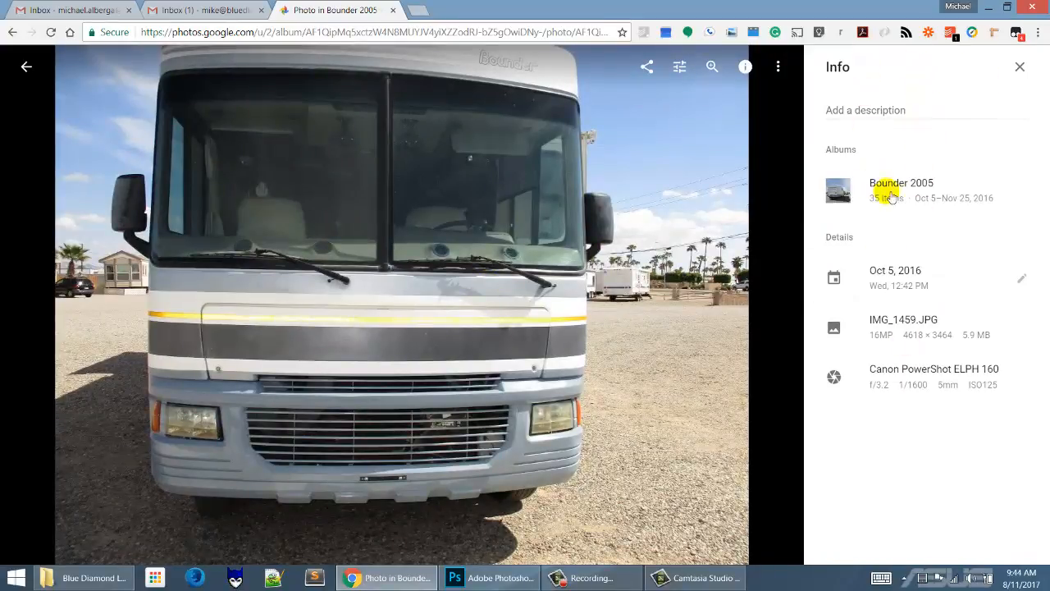
# Review the front-view photo's date and time, cancel without changes, and hide the info panel
pyautogui.click(865, 110)
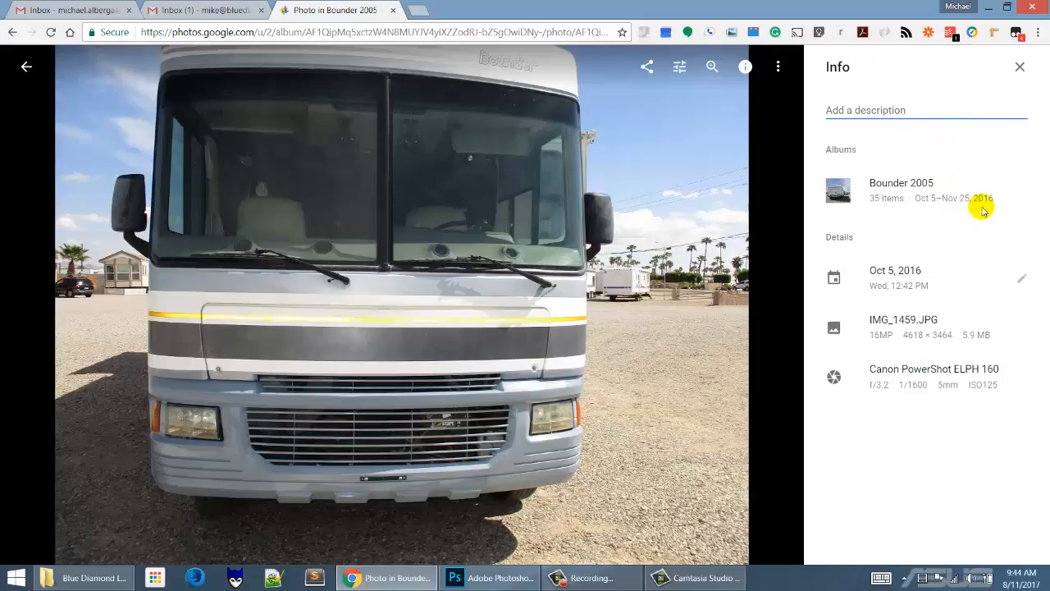
pyautogui.moveTo(960, 289)
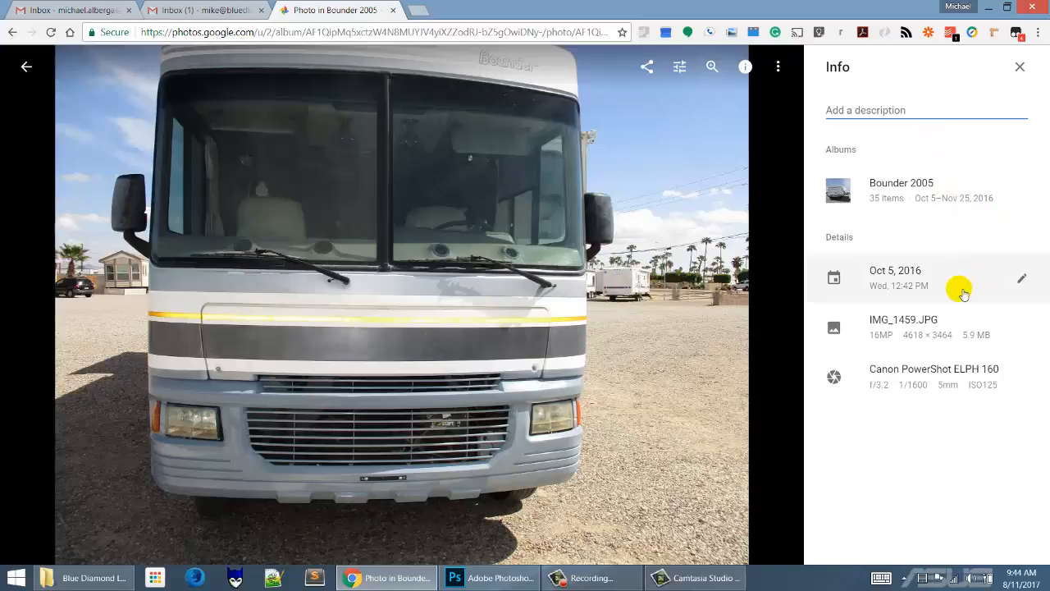
pyautogui.click(1021, 277)
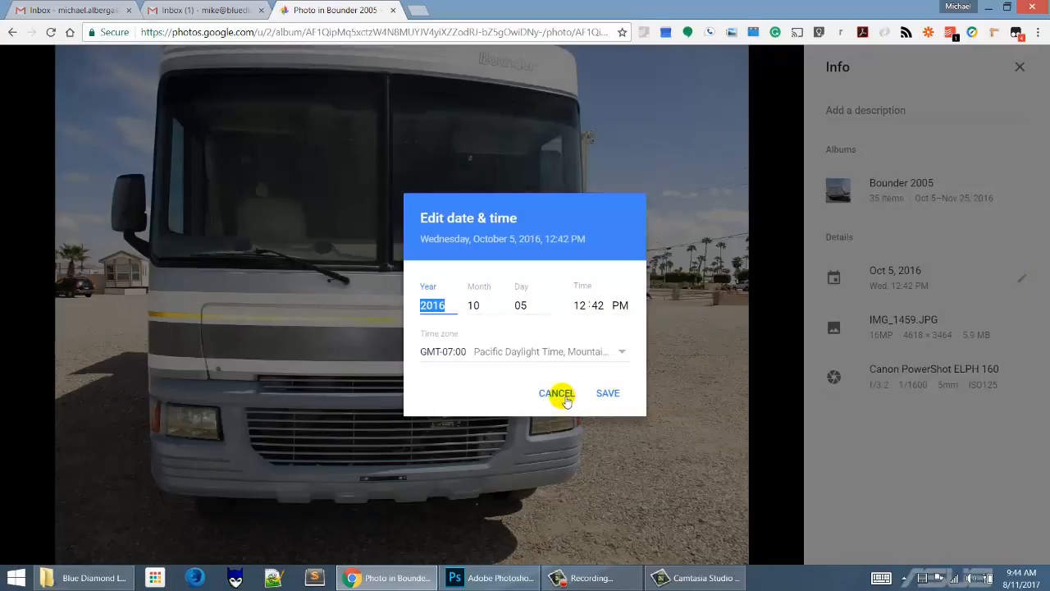
pyautogui.click(557, 393)
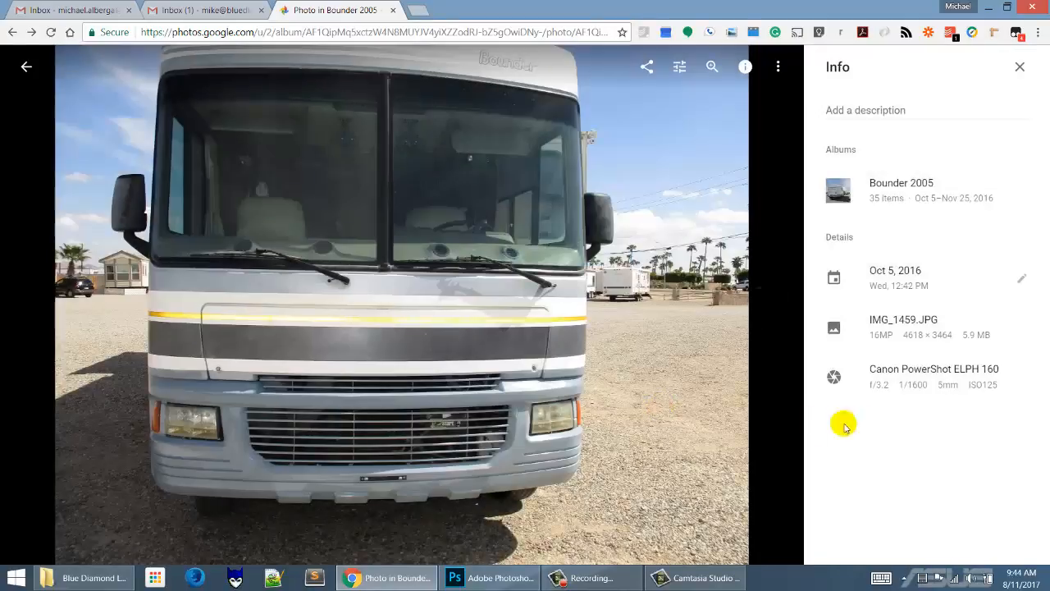
pyautogui.moveTo(945, 380)
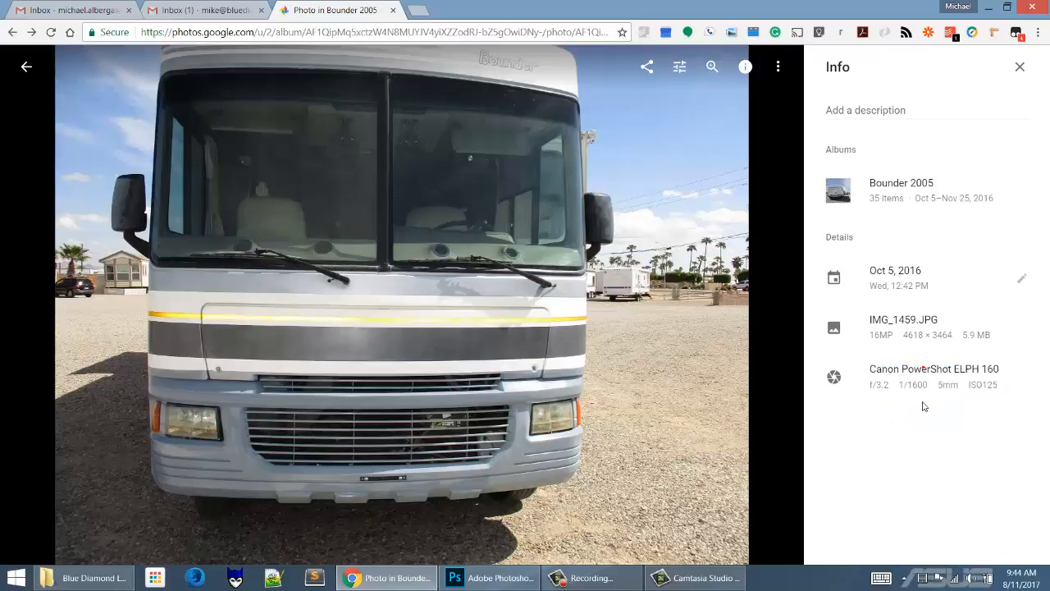
pyautogui.moveTo(970, 416)
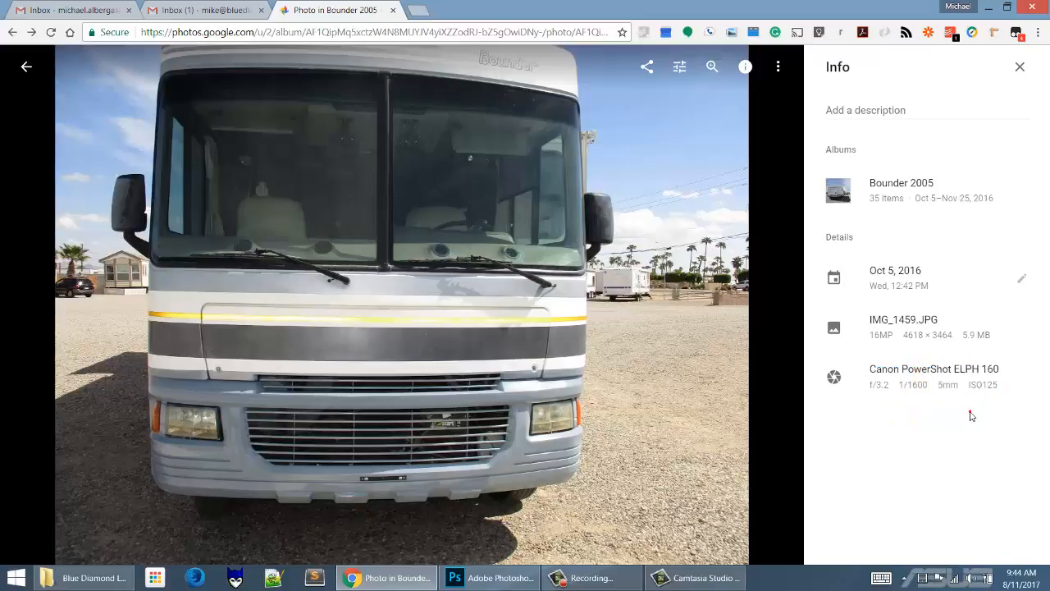
pyautogui.moveTo(883, 131)
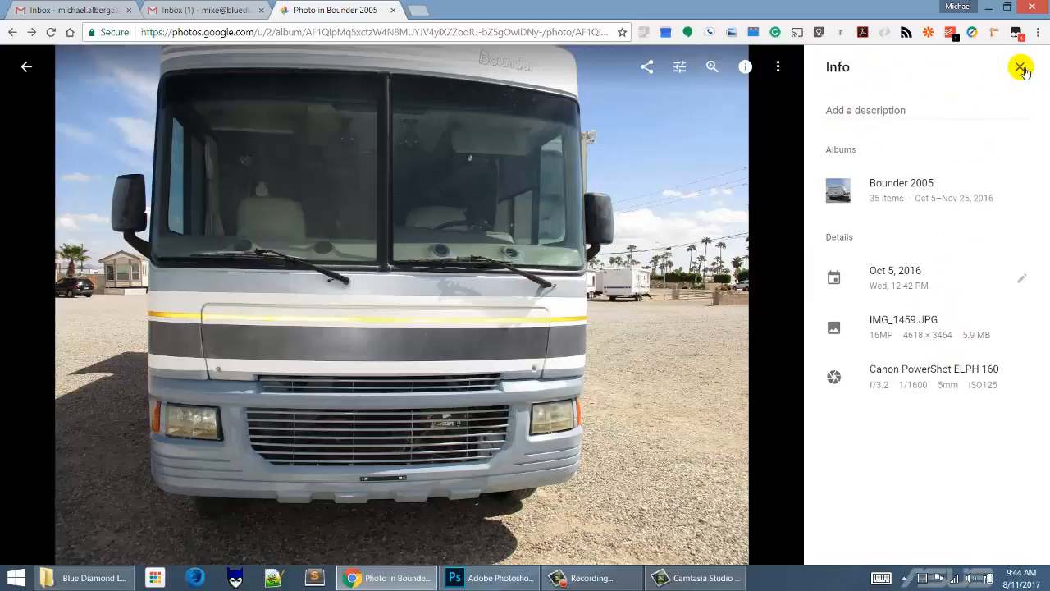
pyautogui.click(1020, 67)
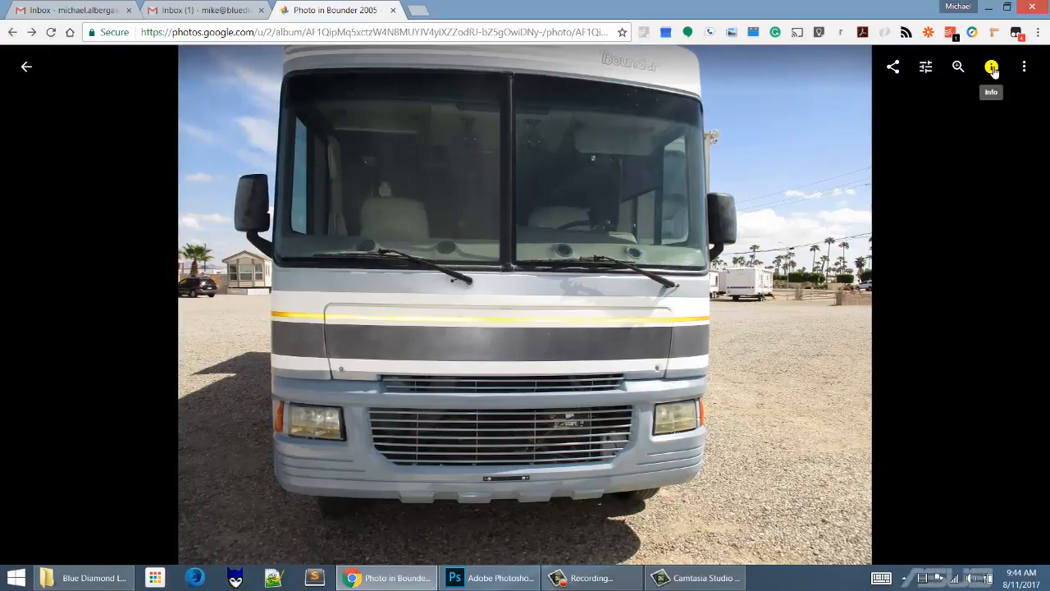
# Remove the front-view photo from the Bounder 2005 album, leaving 34 items
pyautogui.click(991, 67)
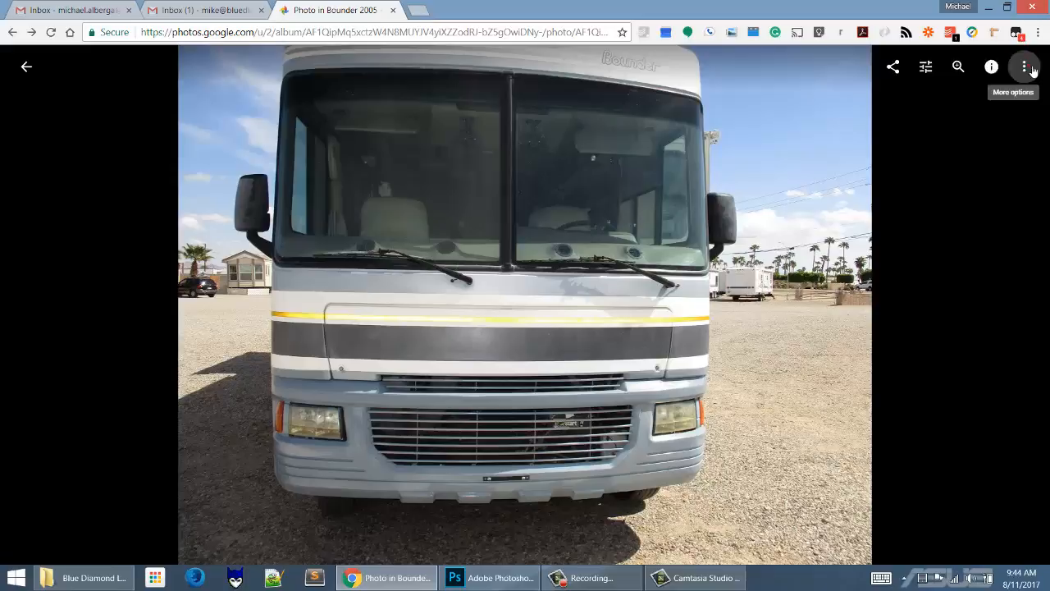
pyautogui.click(1024, 66)
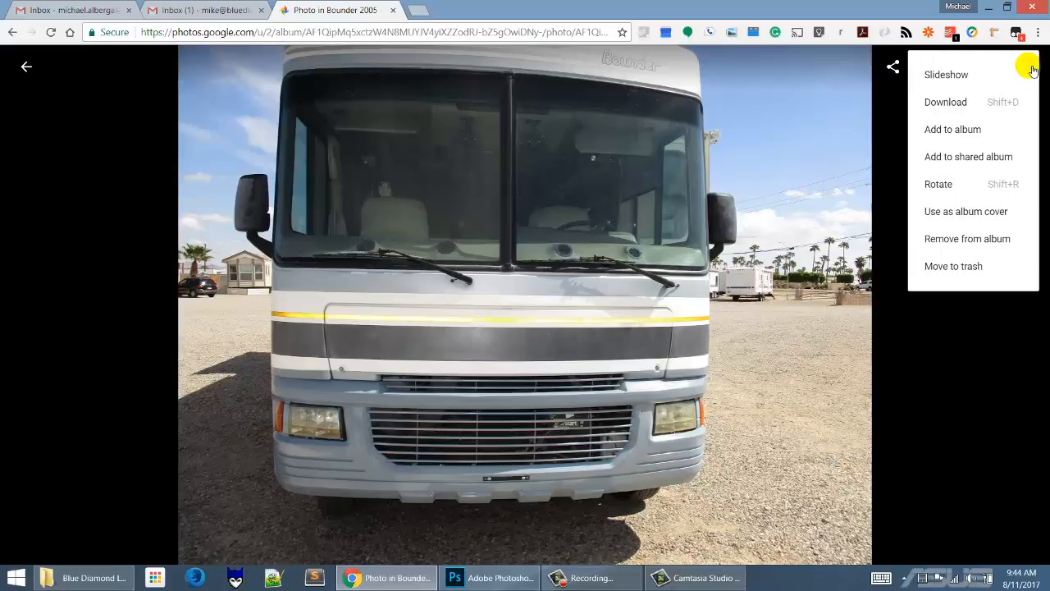
pyautogui.moveTo(972, 102)
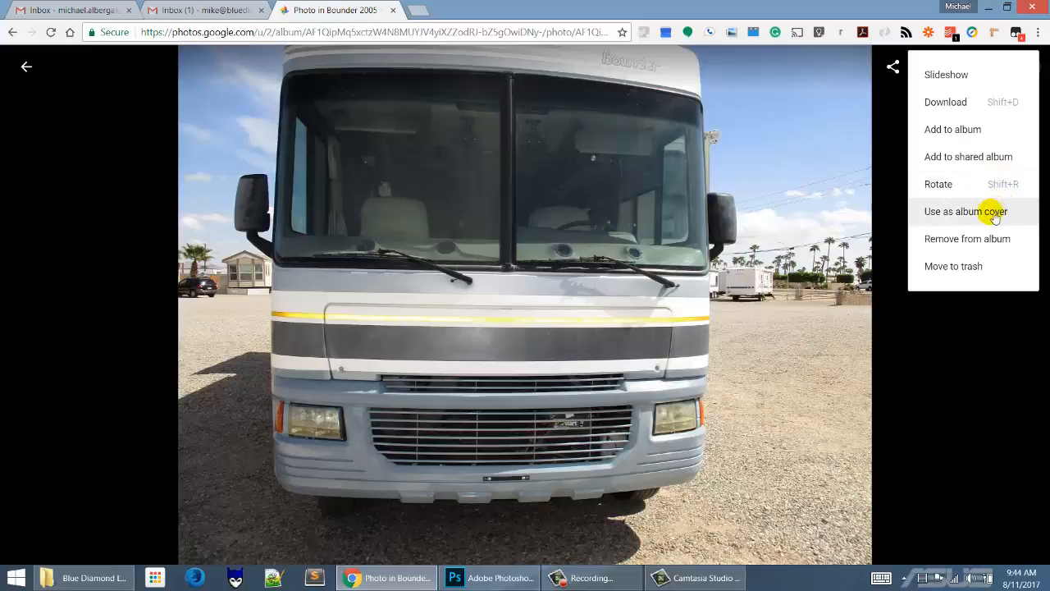
pyautogui.moveTo(976, 220)
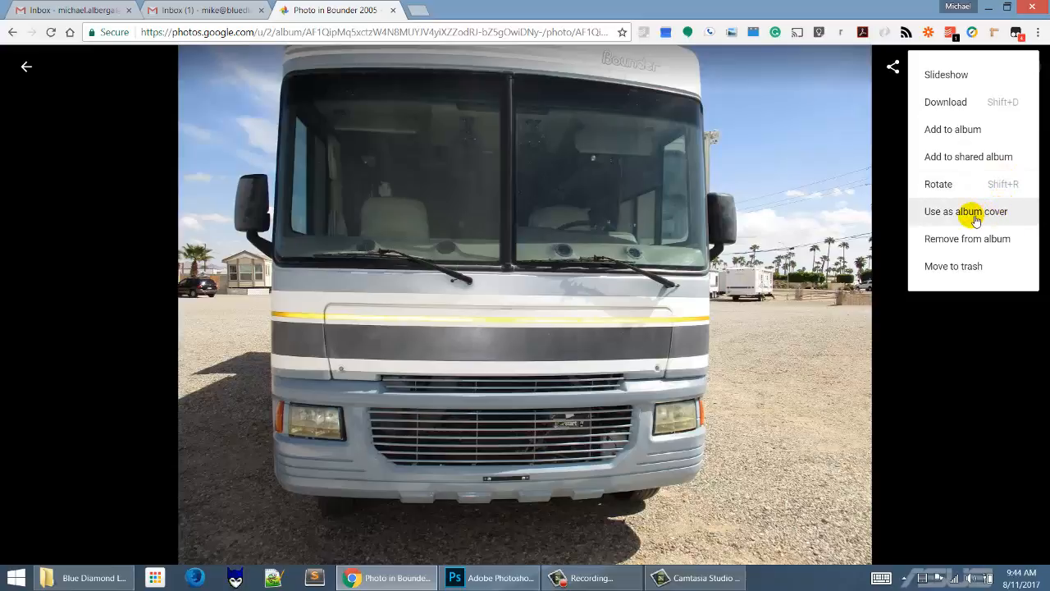
pyautogui.moveTo(968, 238)
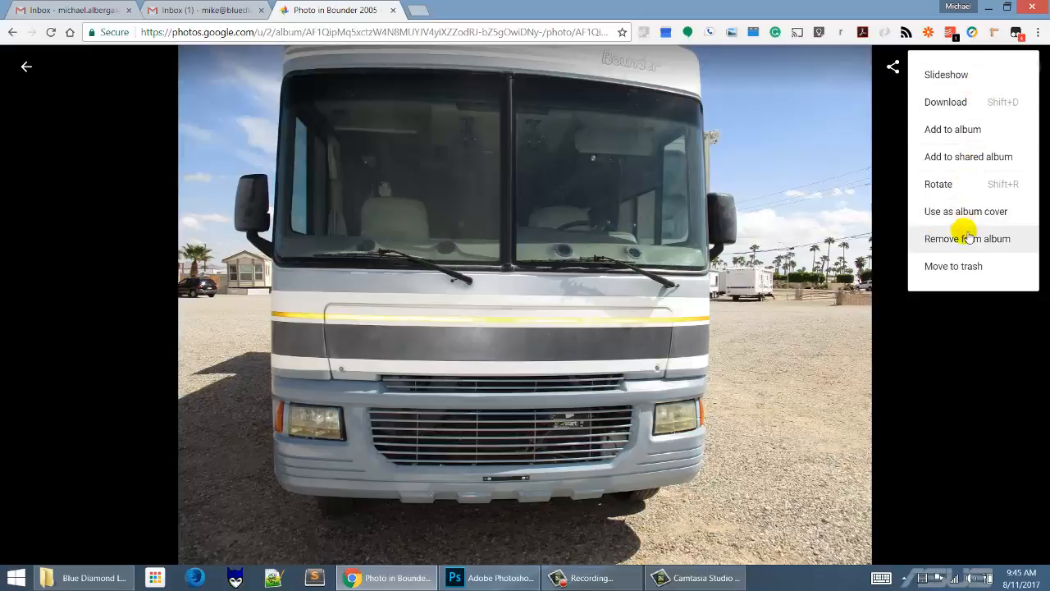
pyautogui.click(967, 239)
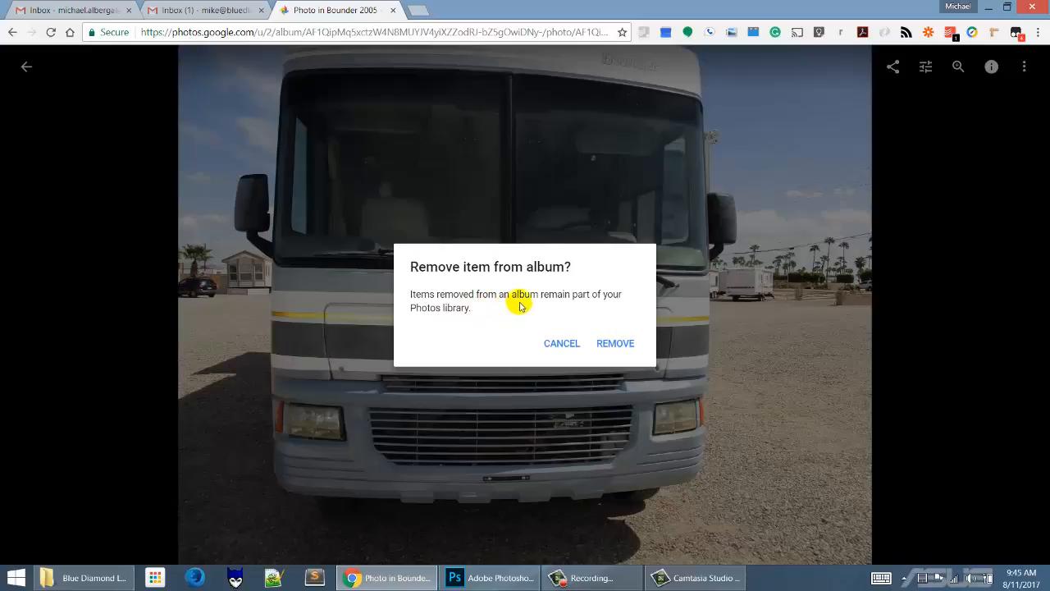
pyautogui.moveTo(447, 327)
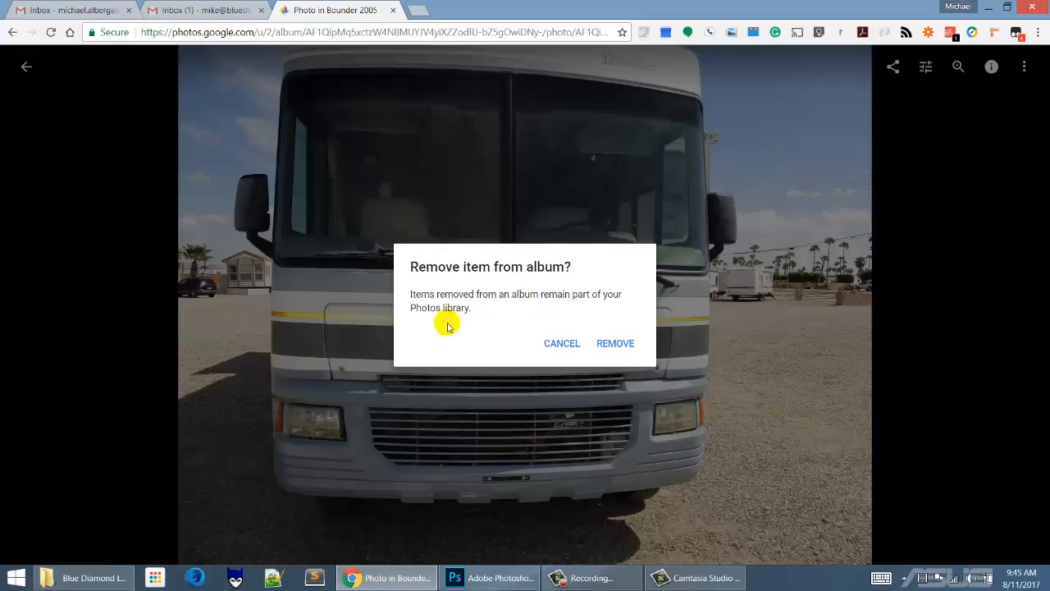
pyautogui.click(615, 343)
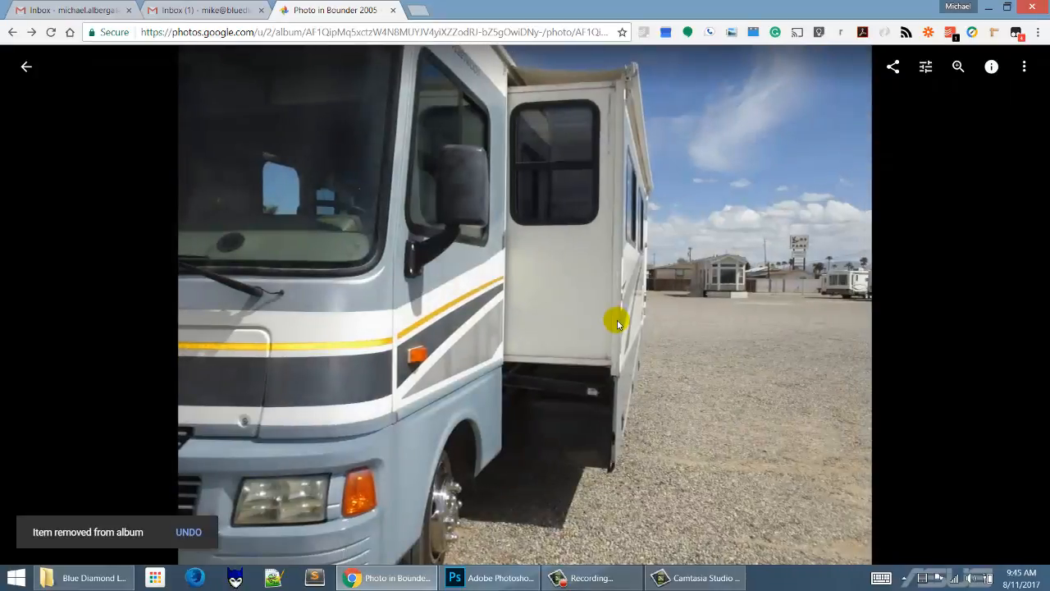
# Return from the photo to the album and back to the albums list
pyautogui.click(25, 66)
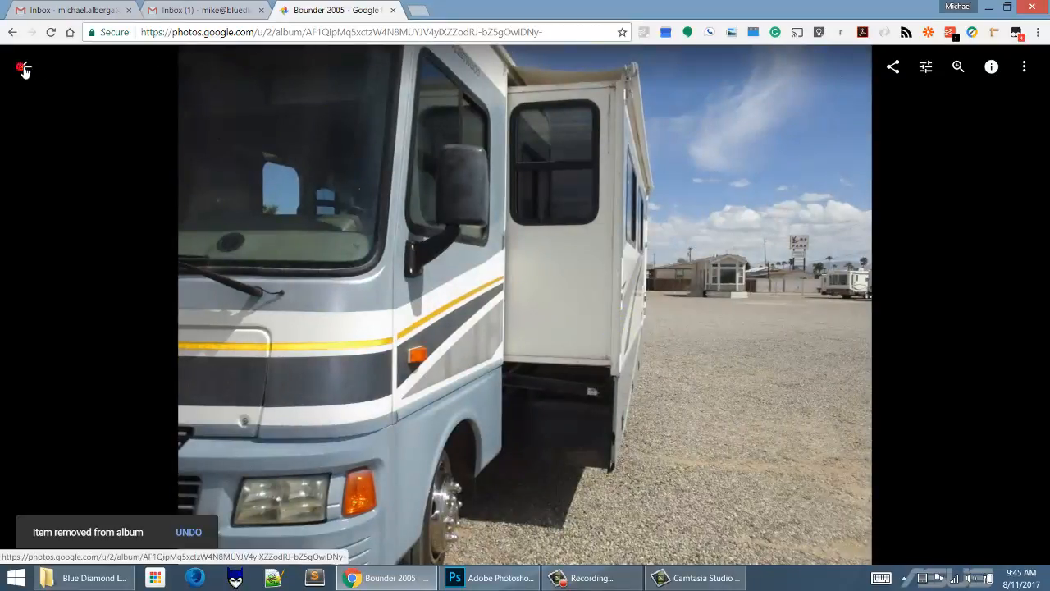
pyautogui.click(23, 66)
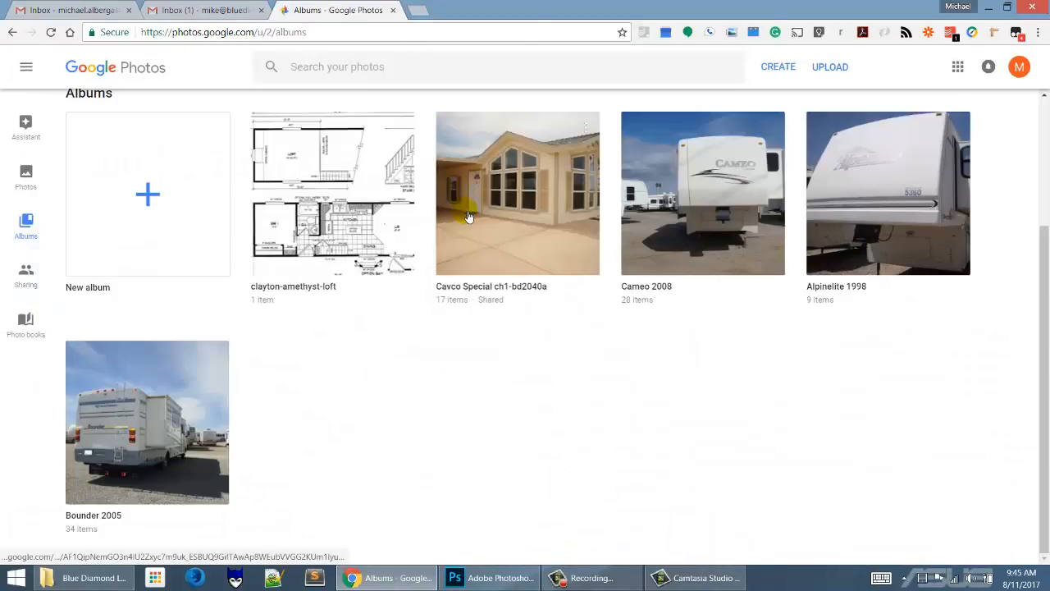
pyautogui.moveTo(179, 428)
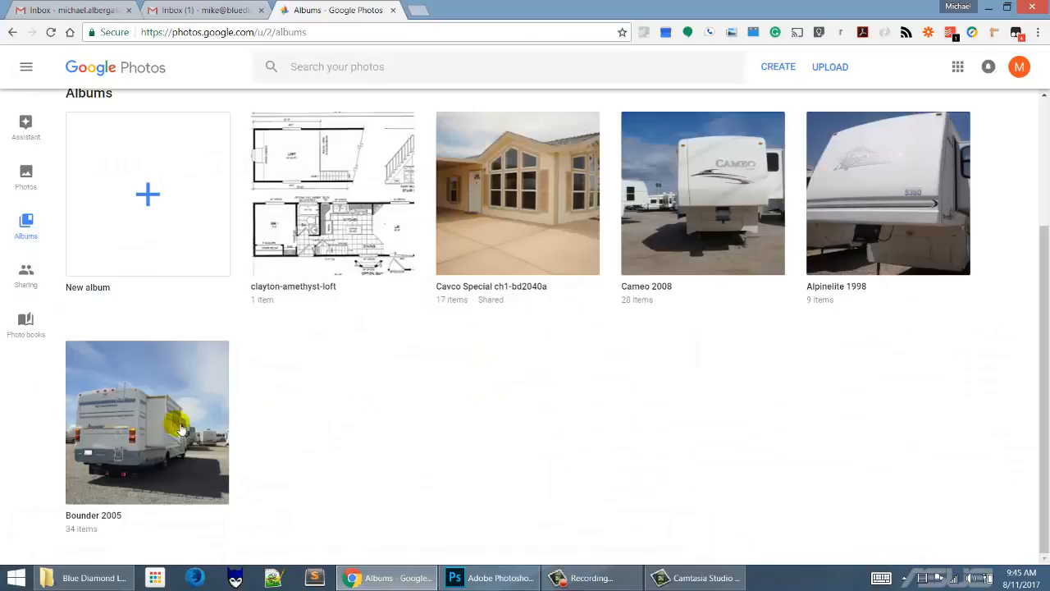
# Check the Bounder 2005 album, then switch to the main photo library
pyautogui.click(147, 422)
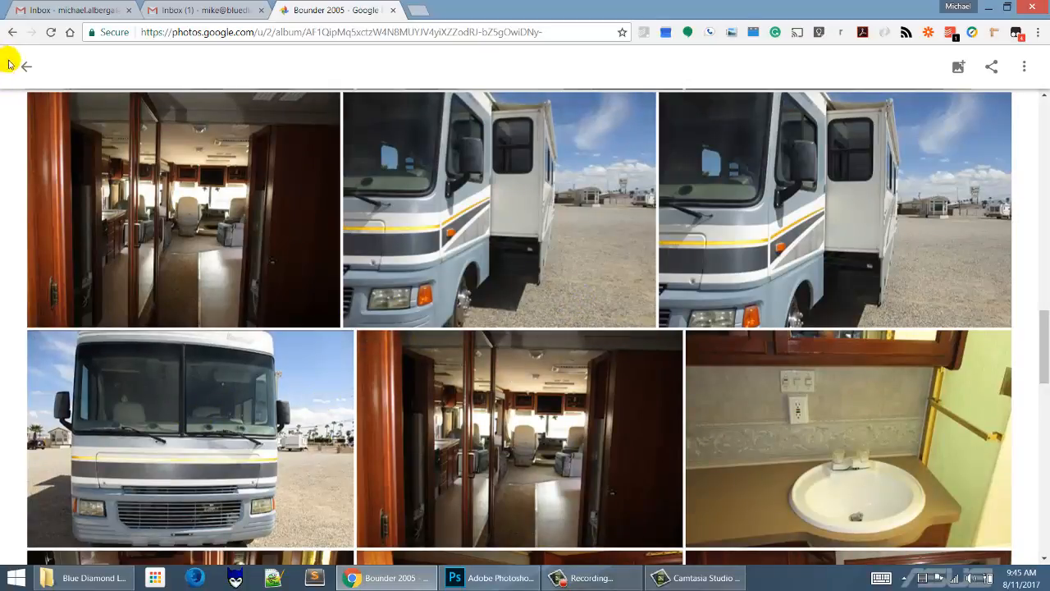
pyautogui.click(21, 66)
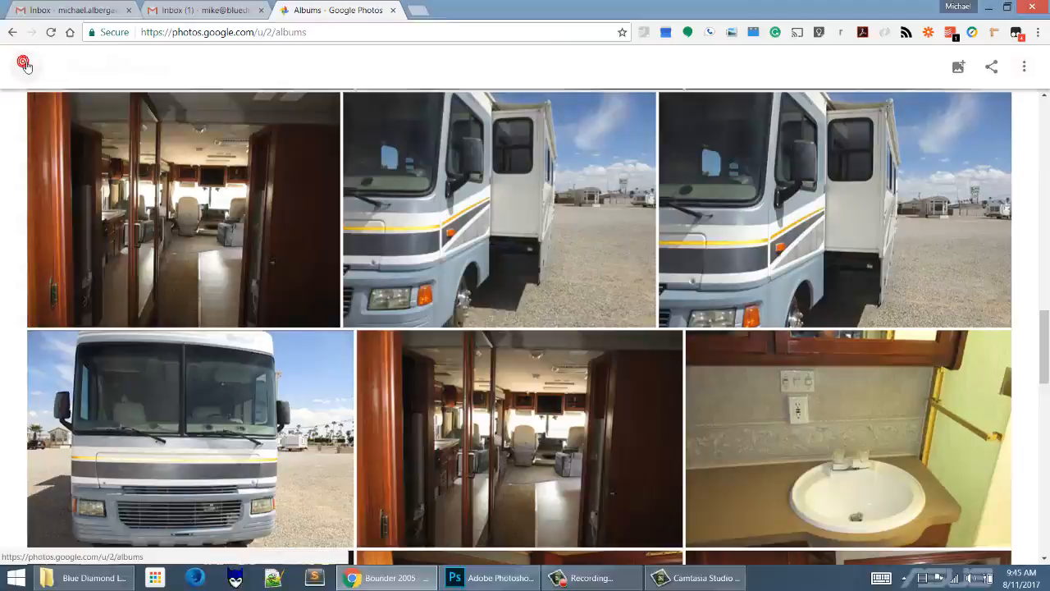
pyautogui.click(26, 175)
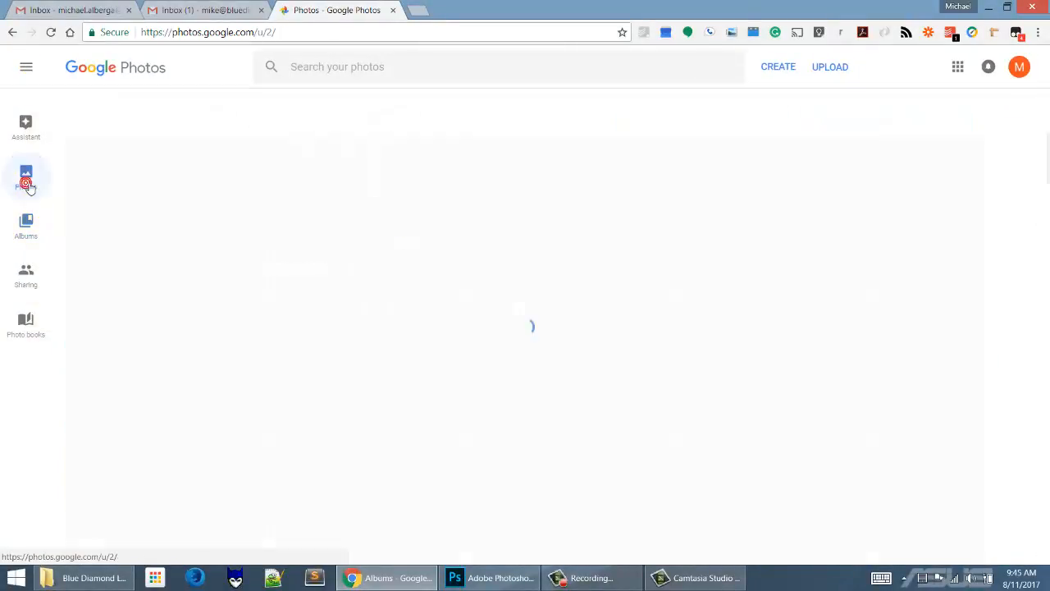
pyautogui.click(26, 175)
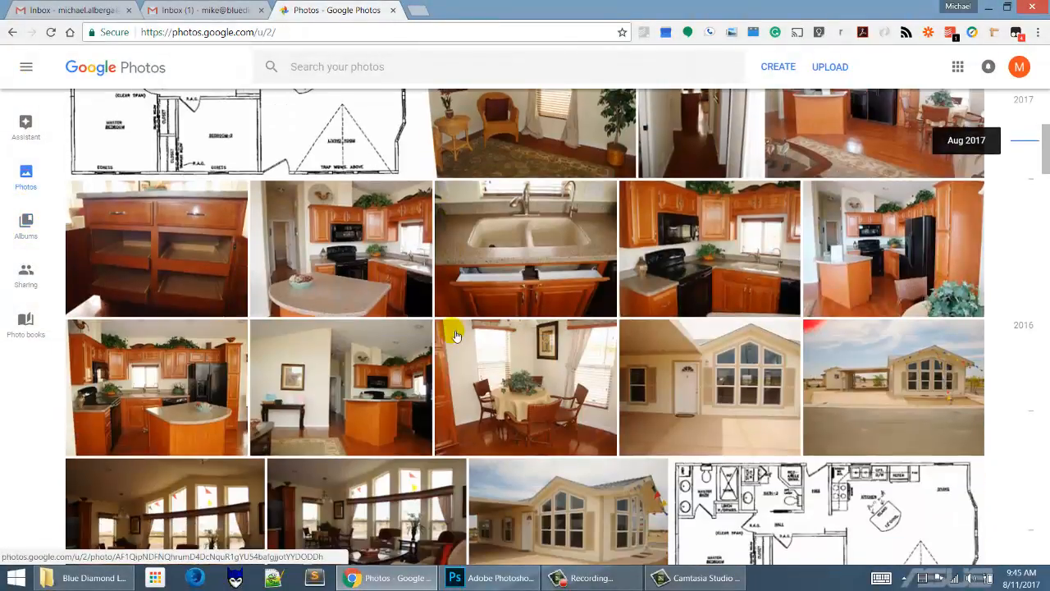
# Scroll the library down to the Oct 5, 2016 Bounder motorhome photos
pyautogui.scroll(-3)
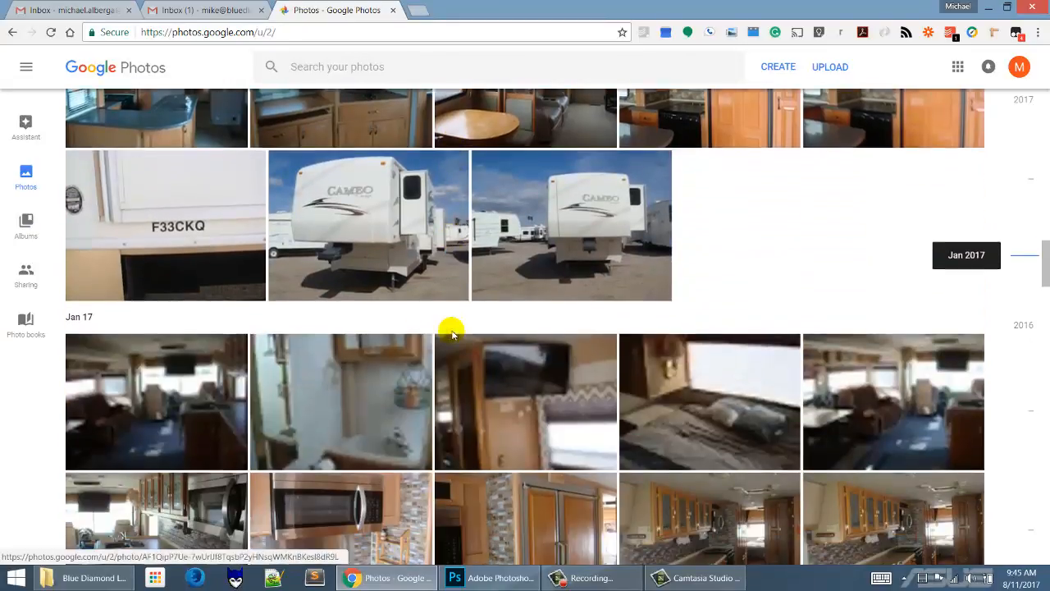
pyautogui.scroll(-3)
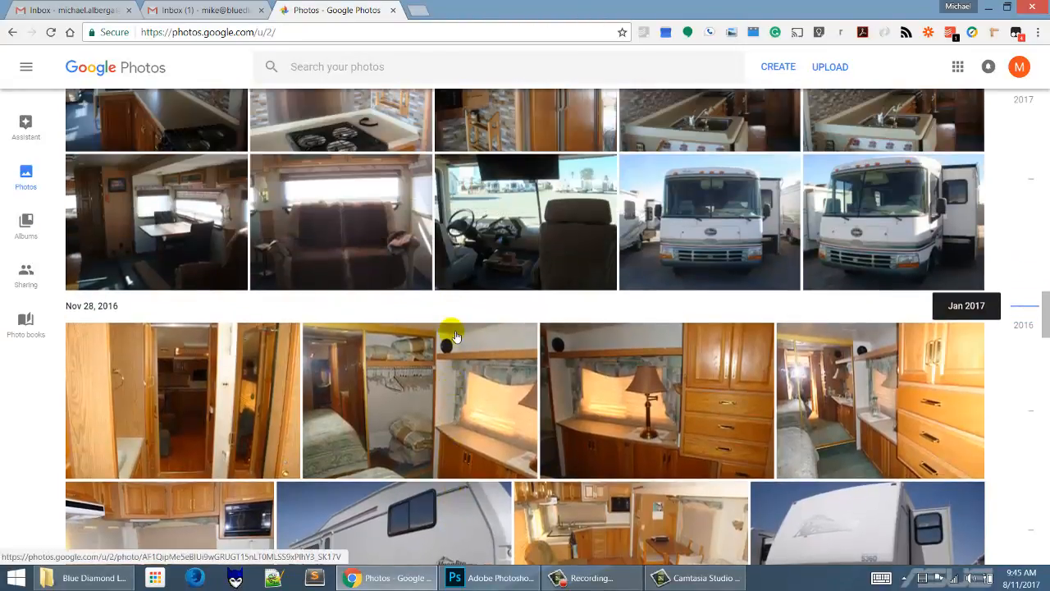
pyautogui.scroll(-3)
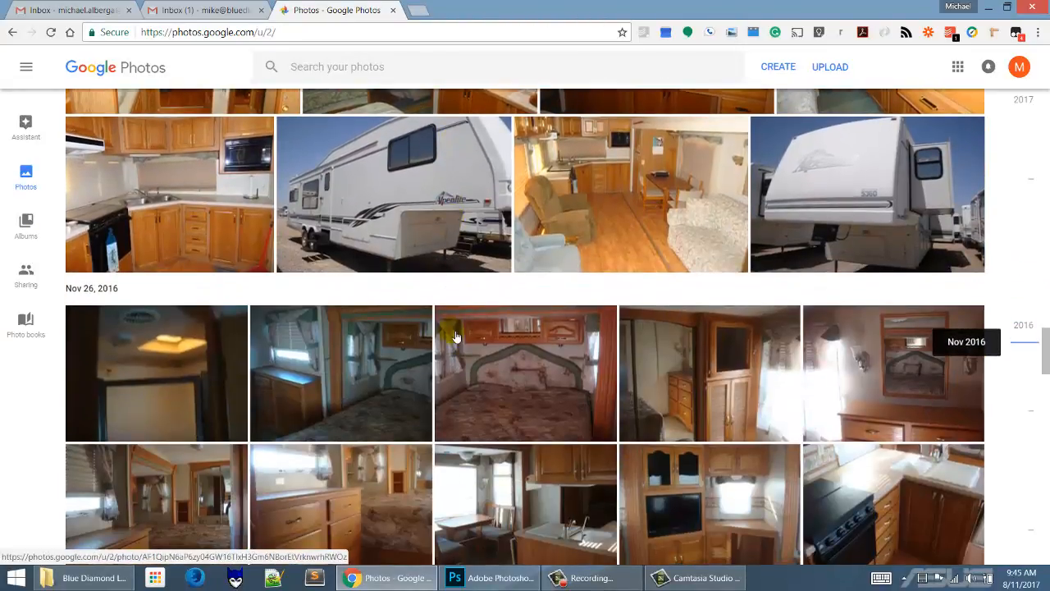
pyautogui.scroll(-3)
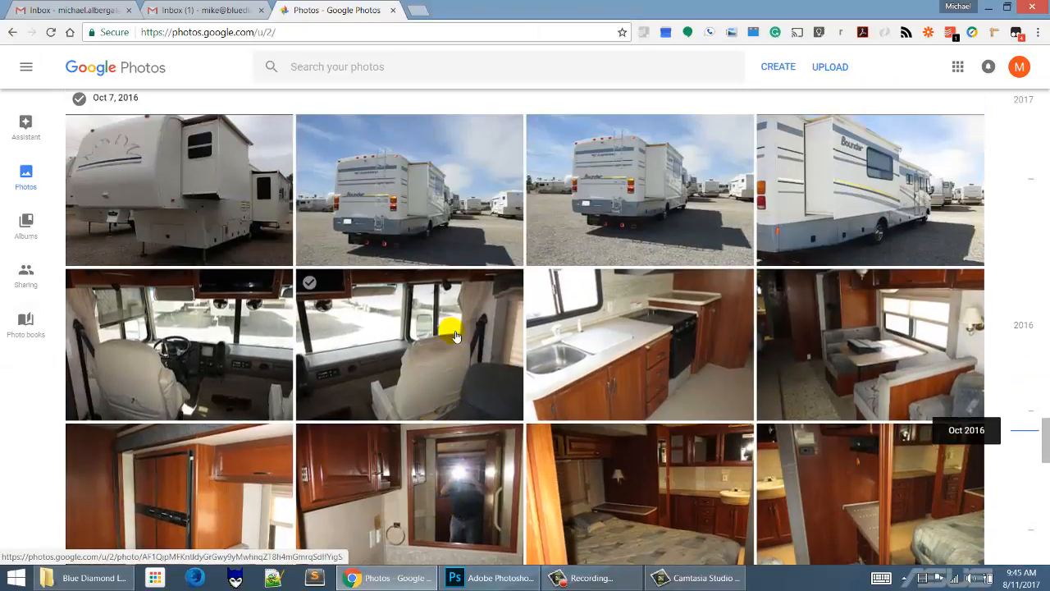
pyautogui.scroll(-3)
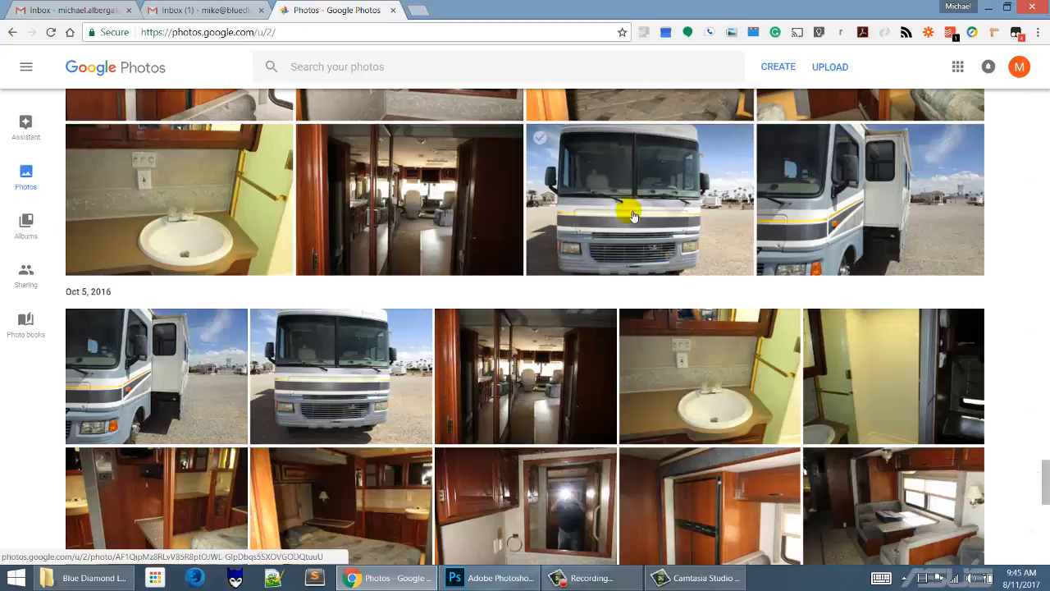
pyautogui.moveTo(599, 232)
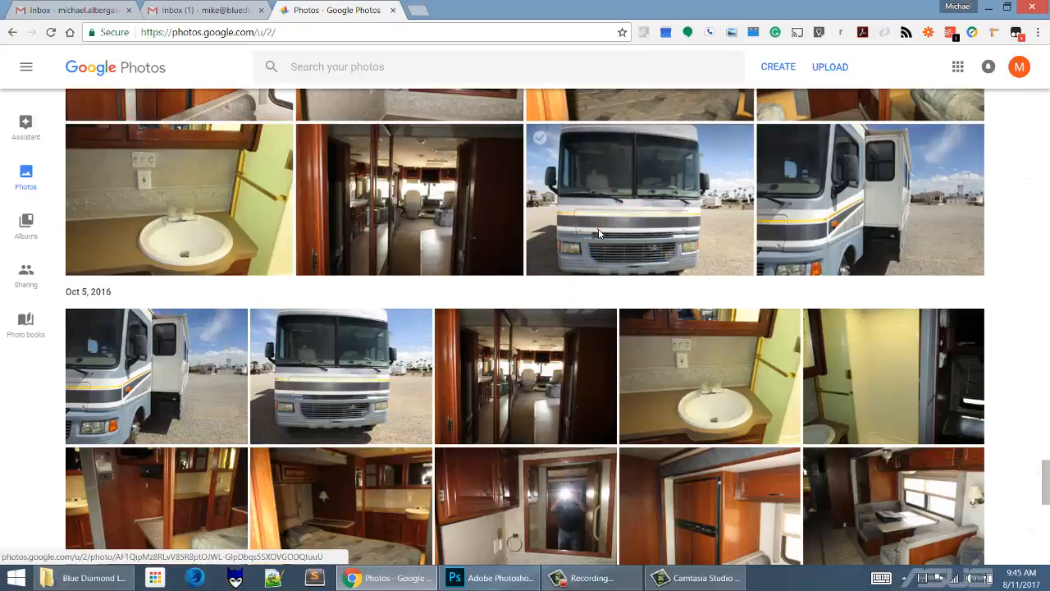
# Open the RV front-view photo and choose to add it to an album
pyautogui.click(639, 199)
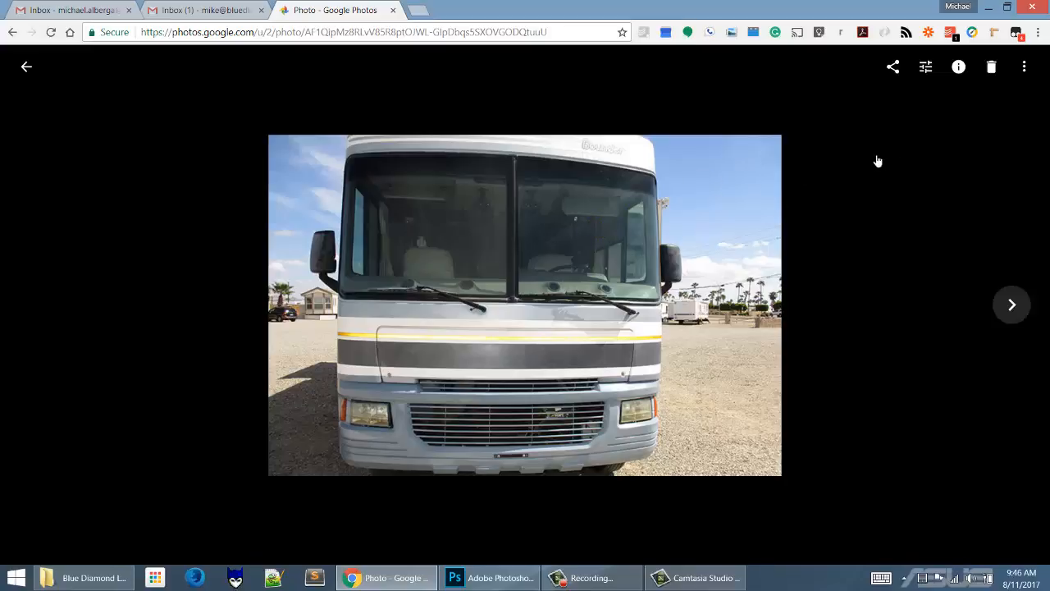
pyautogui.click(1024, 67)
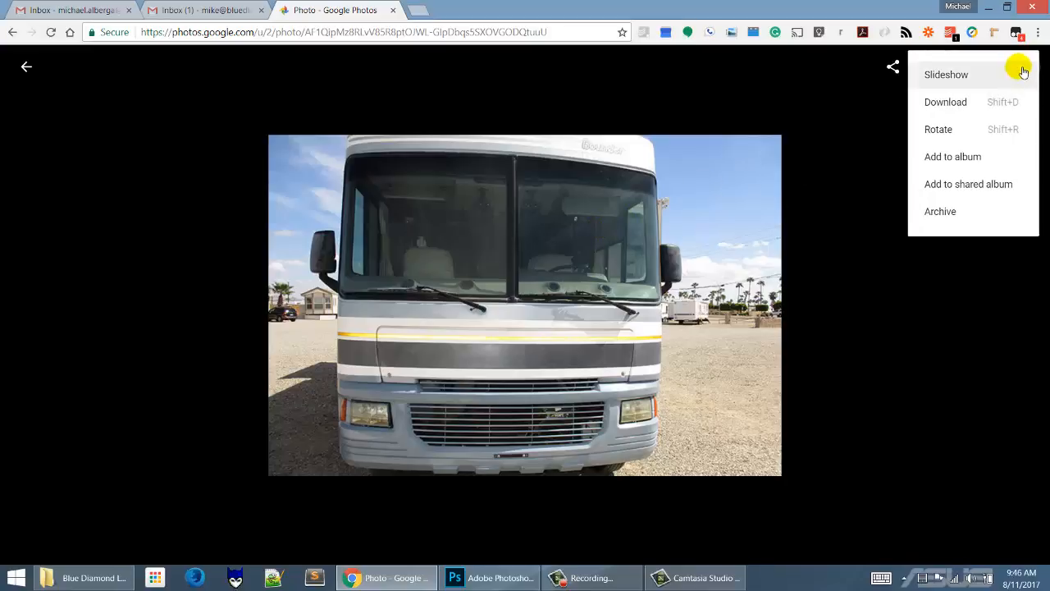
pyautogui.moveTo(953, 156)
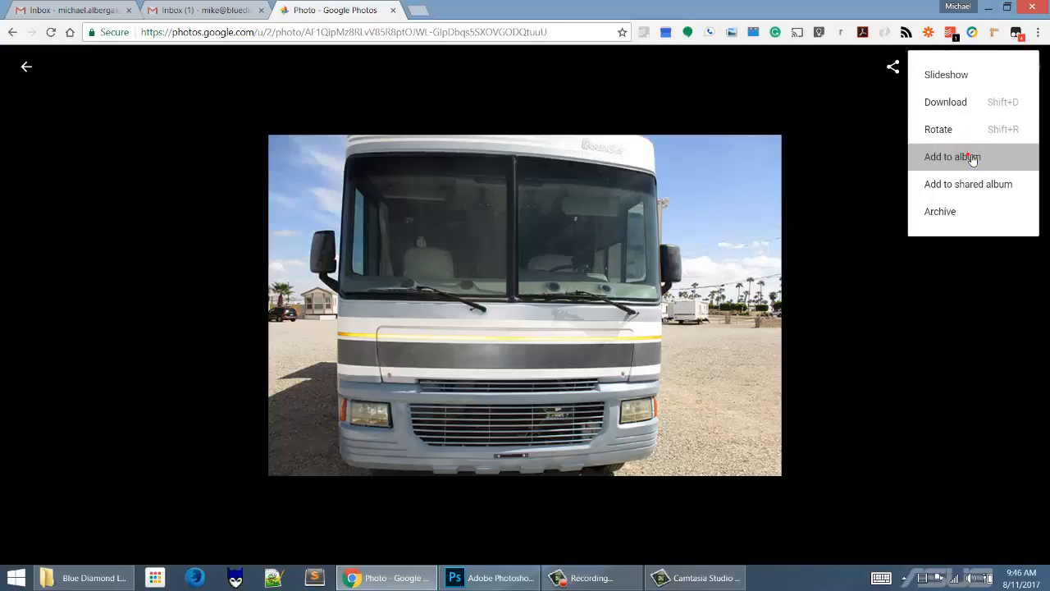
pyautogui.click(951, 156)
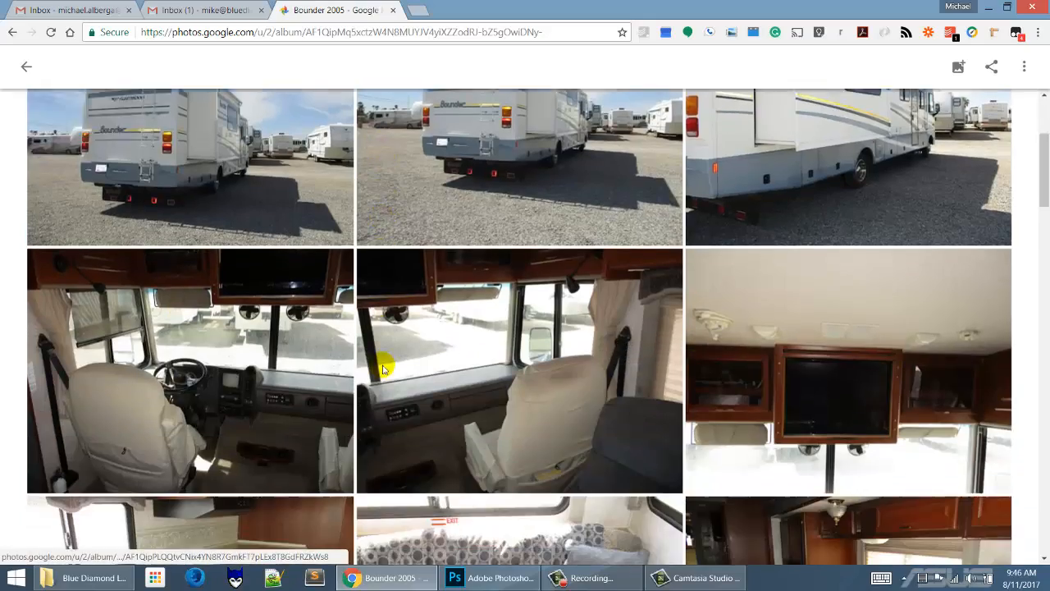
# Scroll through the Bounder 2005 album's photos
pyautogui.scroll(-3)
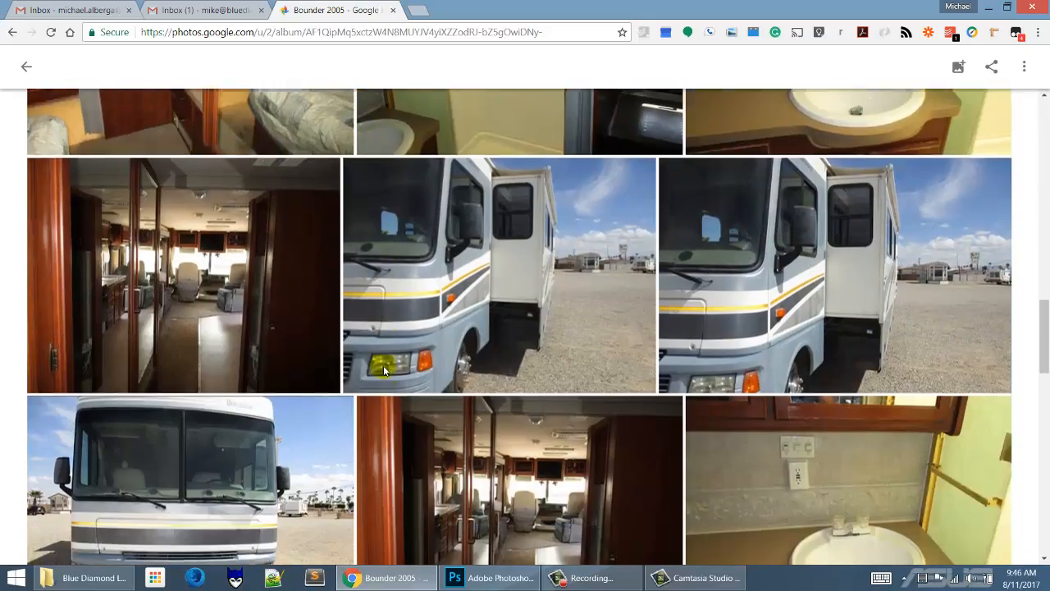
pyautogui.scroll(-3)
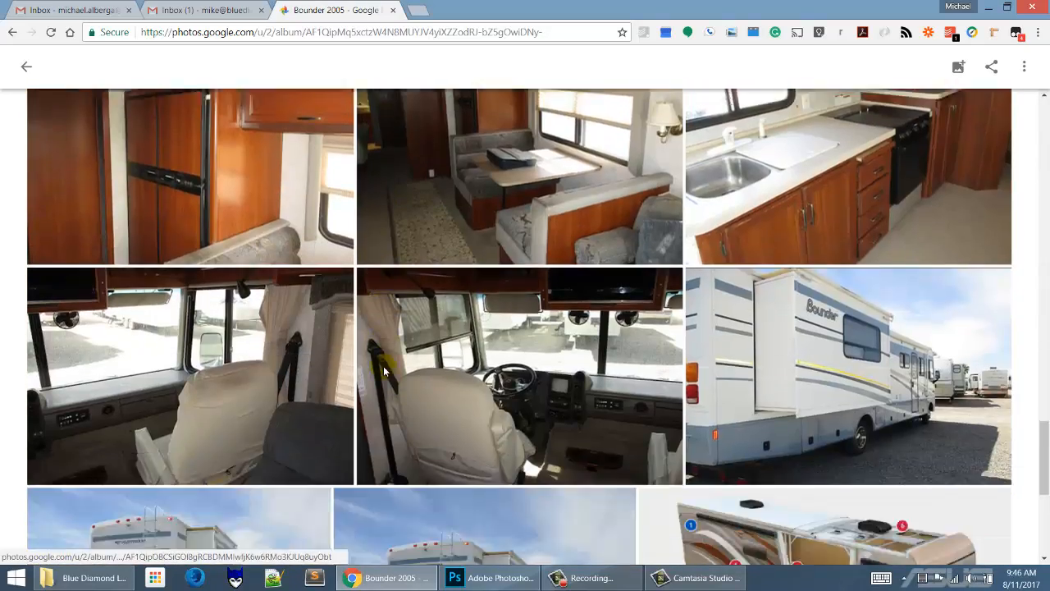
pyautogui.scroll(-3)
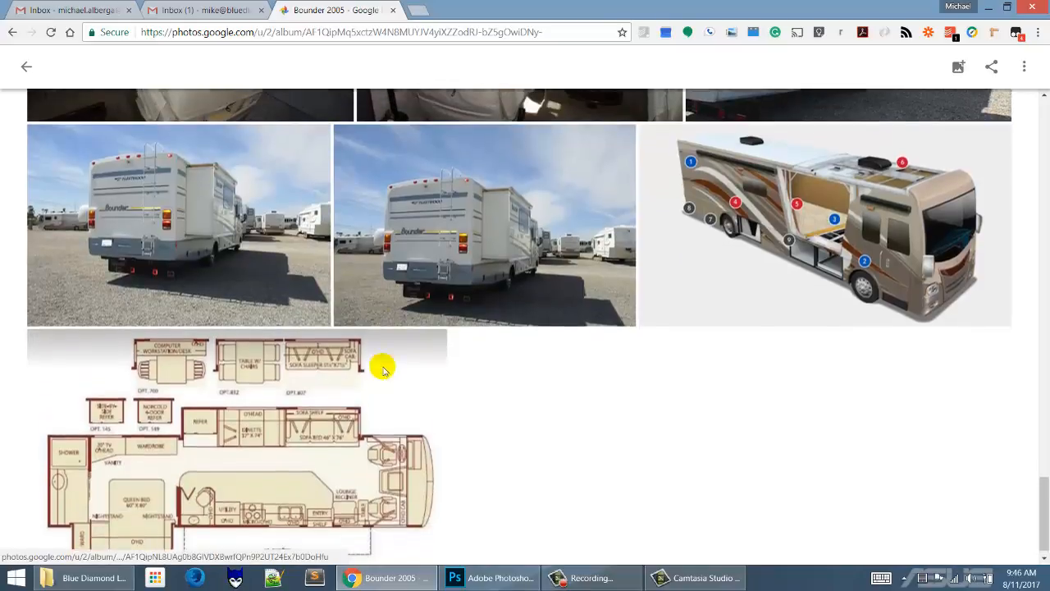
pyautogui.scroll(-3)
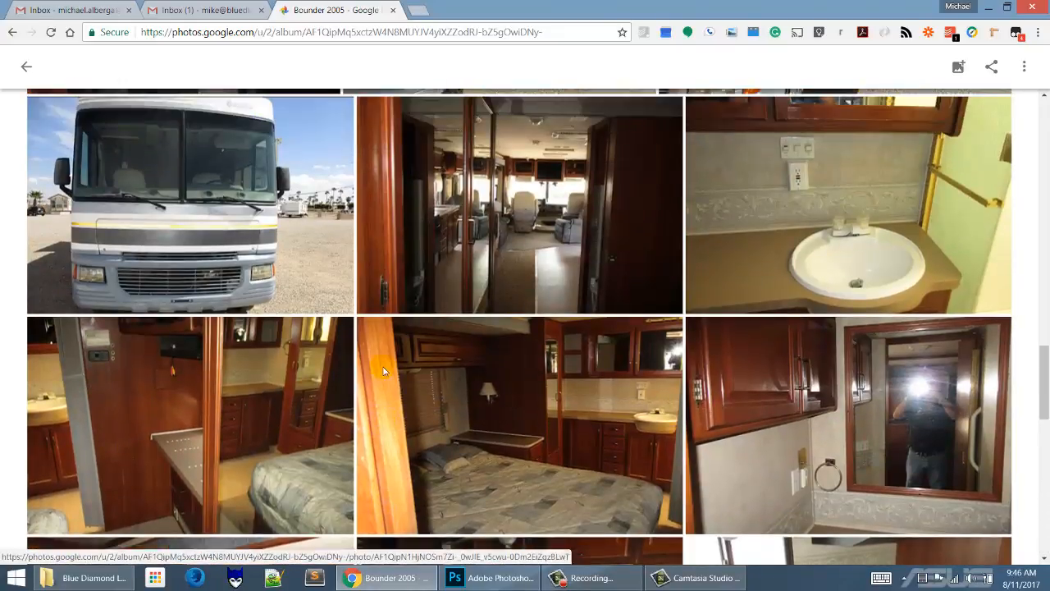
pyautogui.scroll(-3)
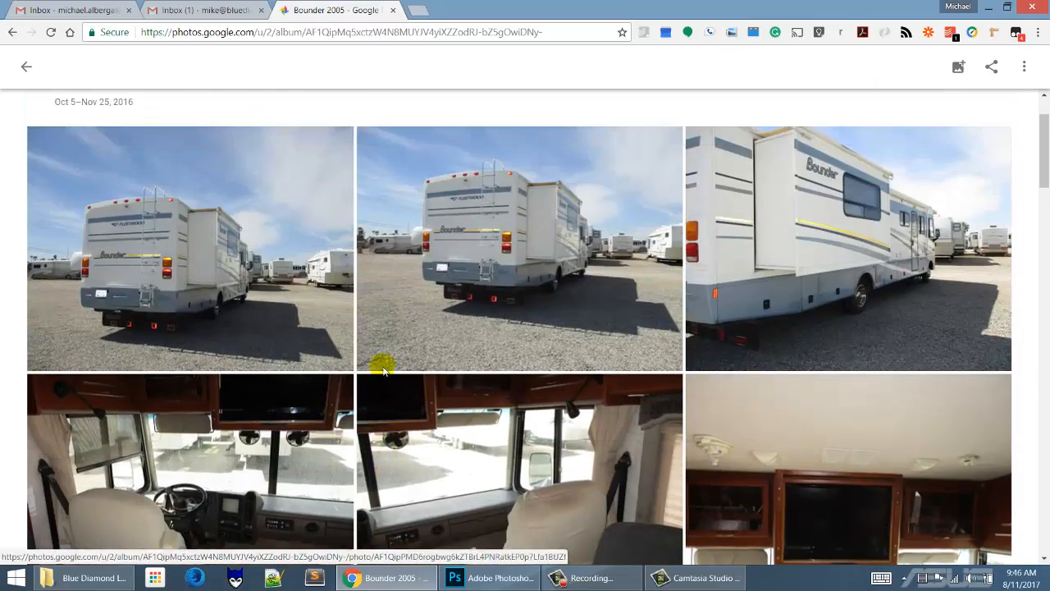
pyautogui.scroll(-3)
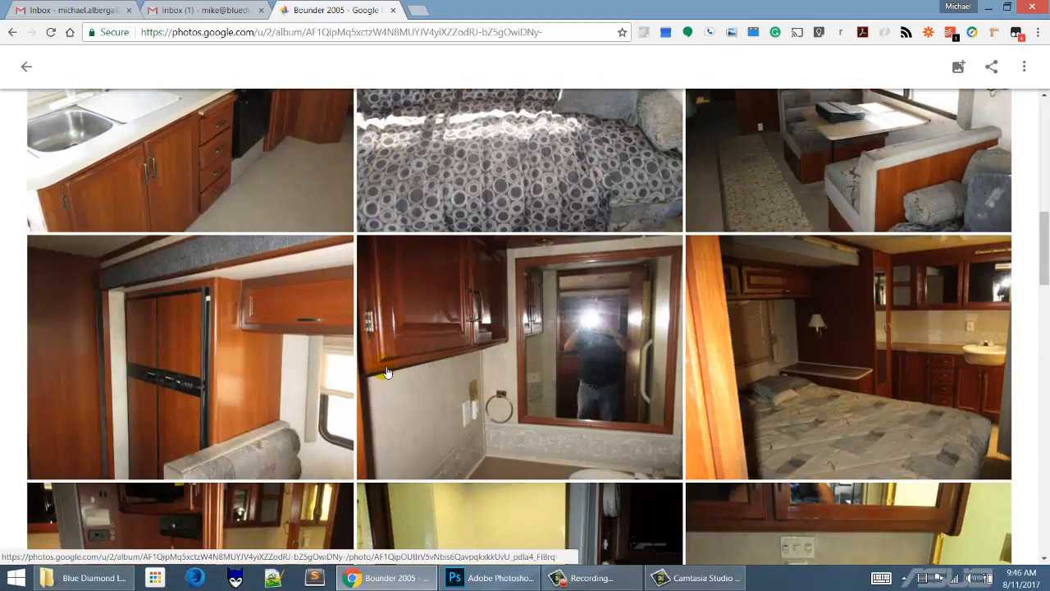
pyautogui.scroll(-3)
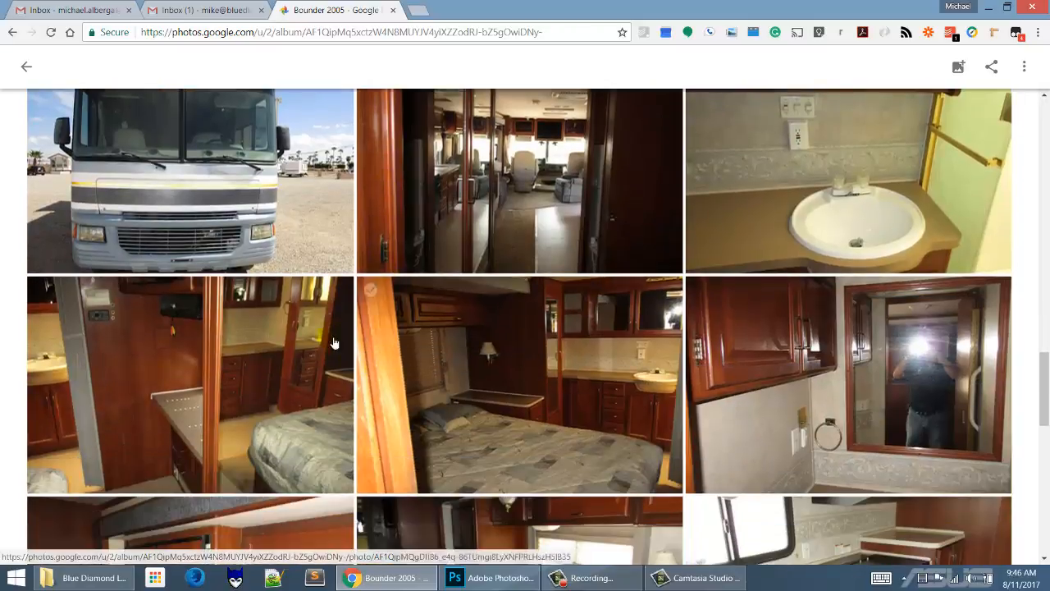
pyautogui.scroll(-3)
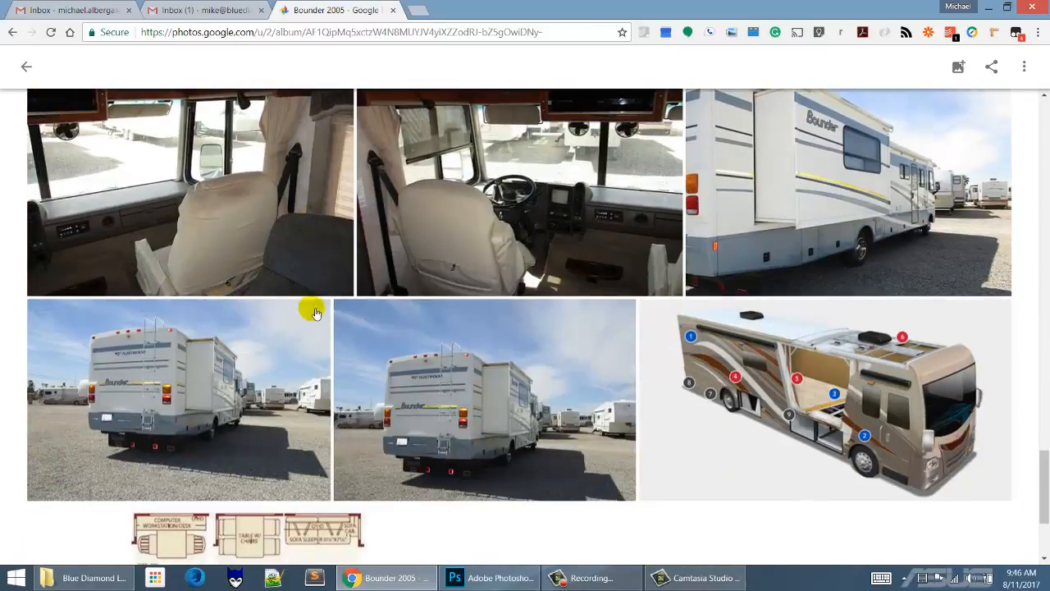
pyautogui.scroll(-3)
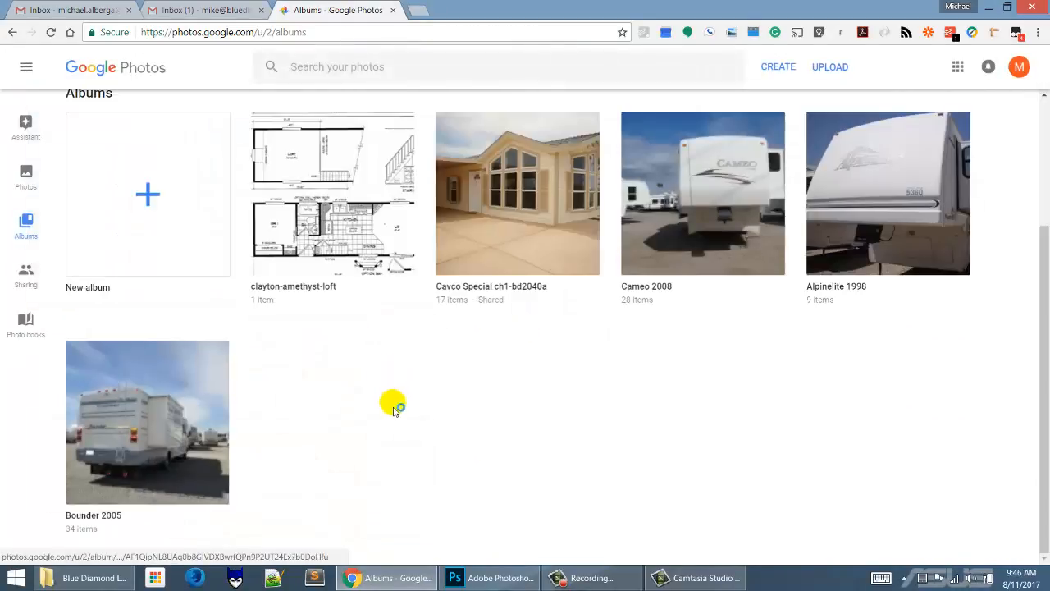
# Add the RV front-view photo from the library to the Bounder 2005 album
pyautogui.click(147, 422)
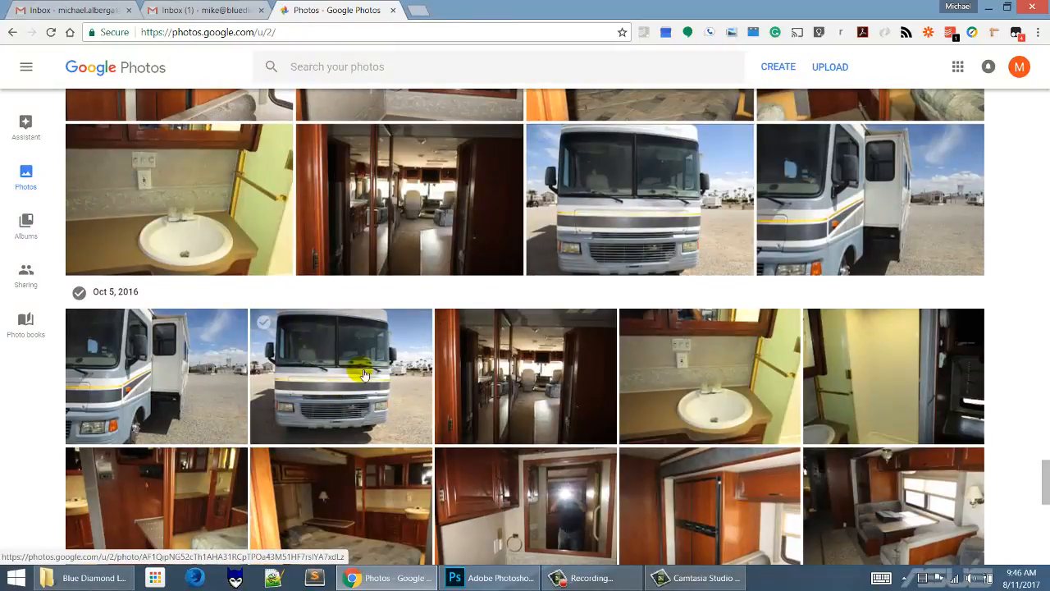
pyautogui.click(340, 376)
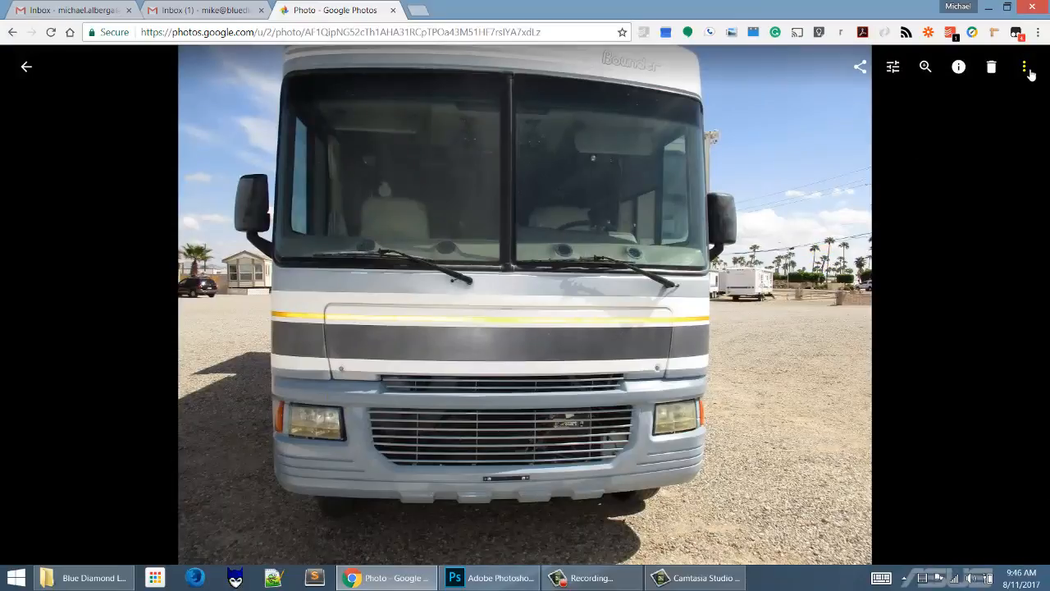
pyautogui.click(1023, 67)
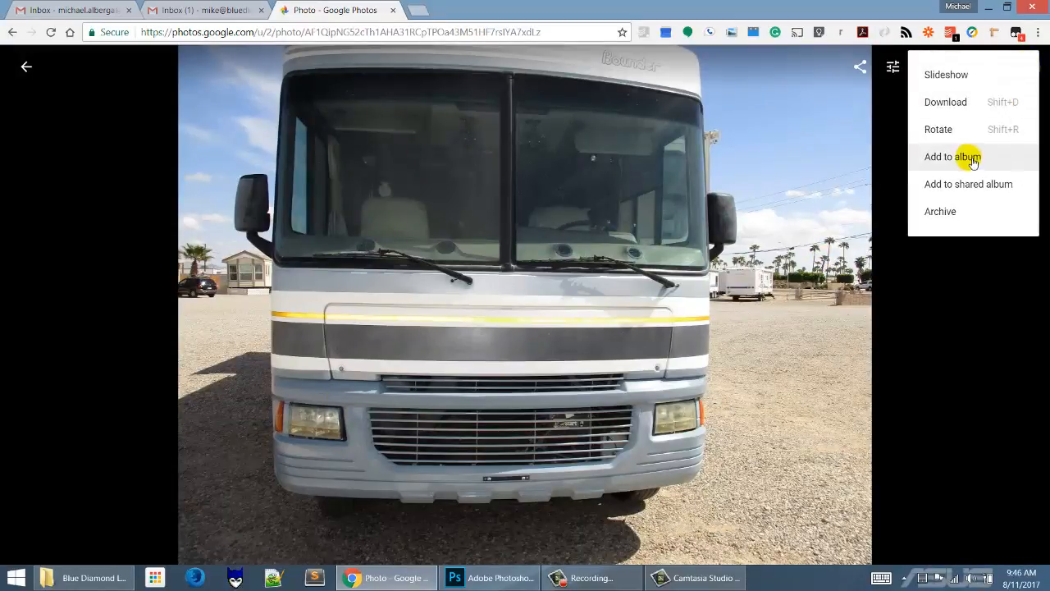
pyautogui.click(951, 157)
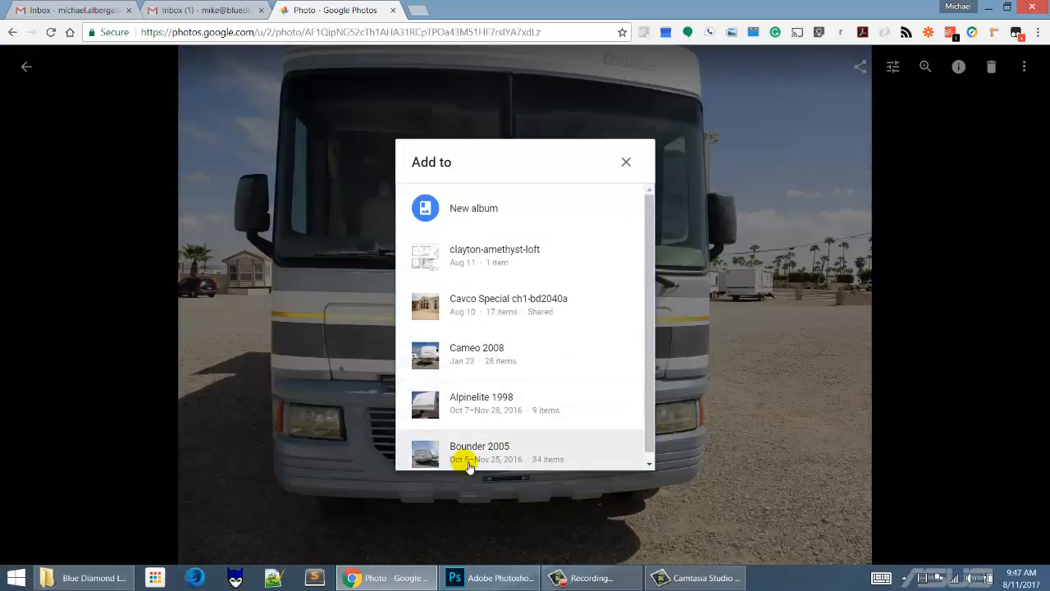
pyautogui.moveTo(540, 463)
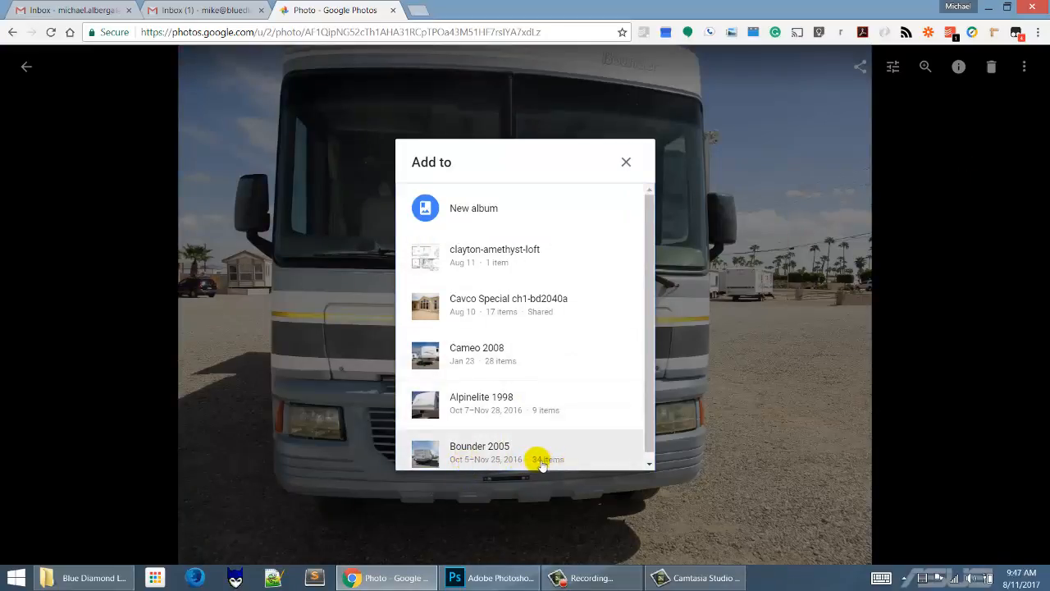
pyautogui.click(479, 452)
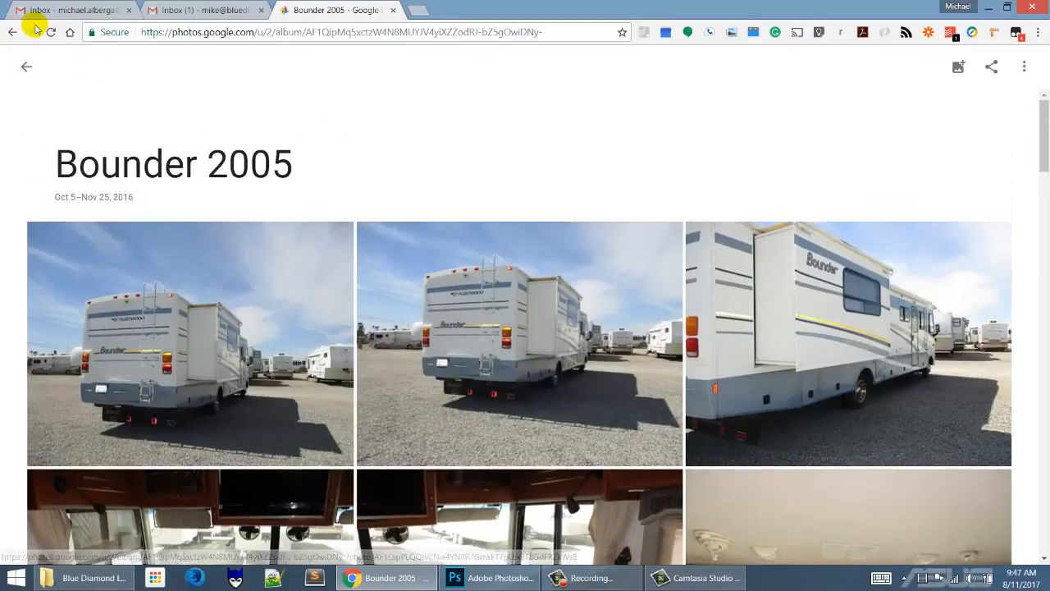
# Reload the Bounder 2005 album and scroll down to the RV front-view photo
pyautogui.click(519, 343)
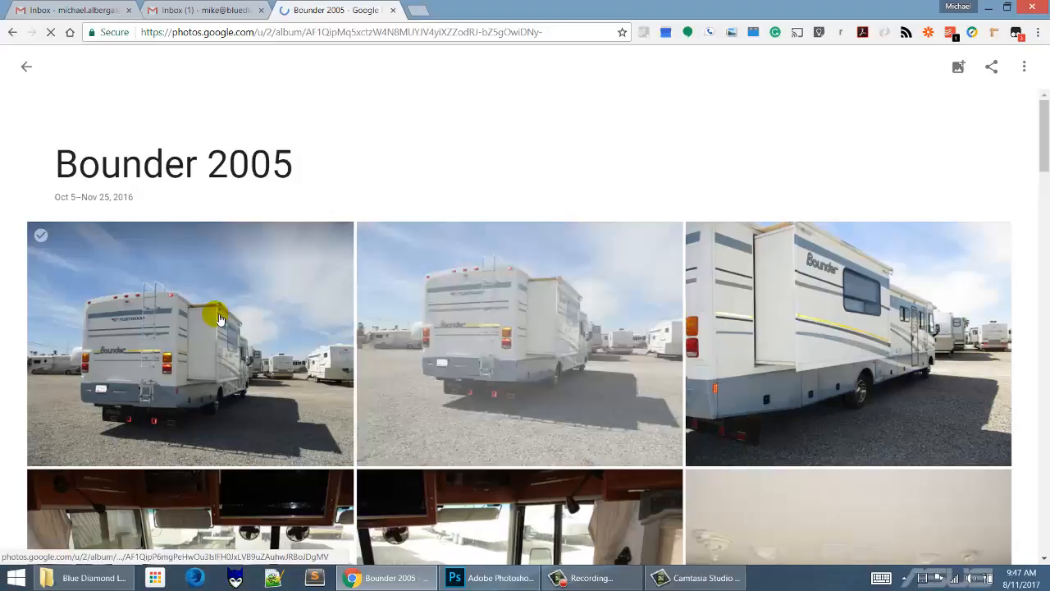
pyautogui.scroll(-3)
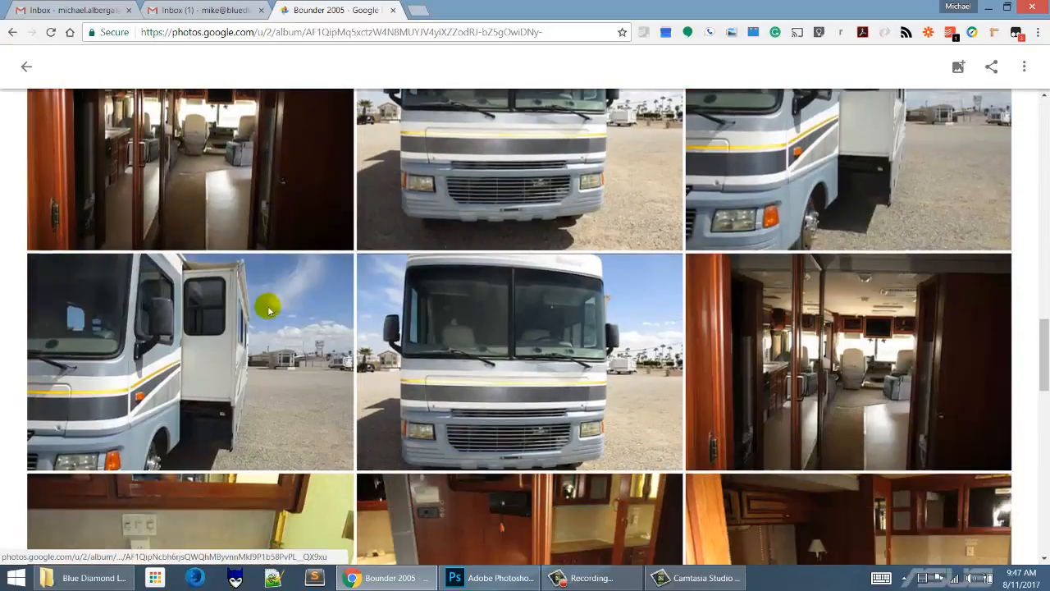
pyautogui.scroll(-3)
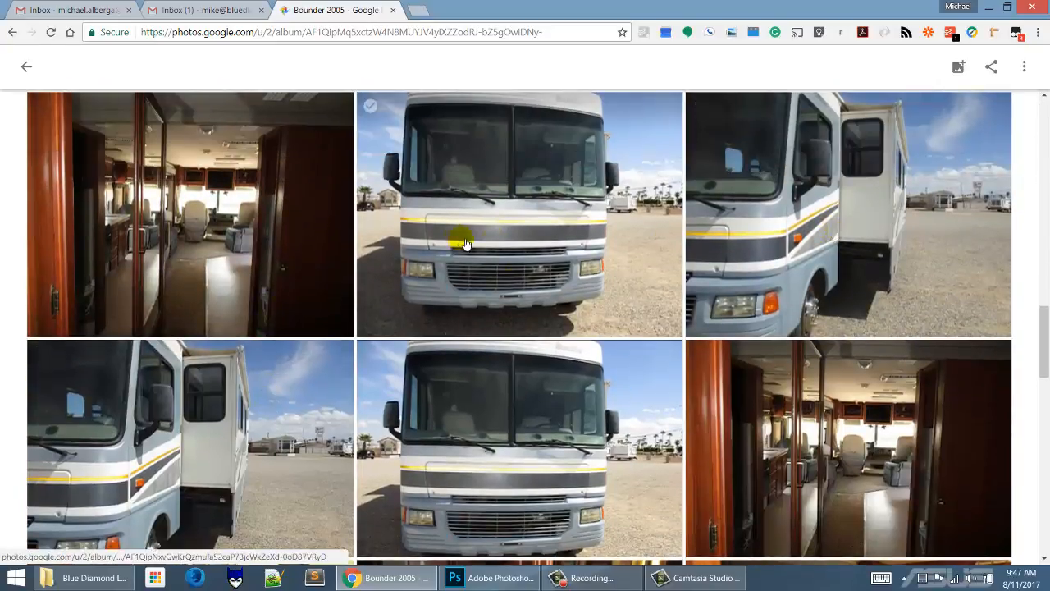
pyautogui.scroll(-3)
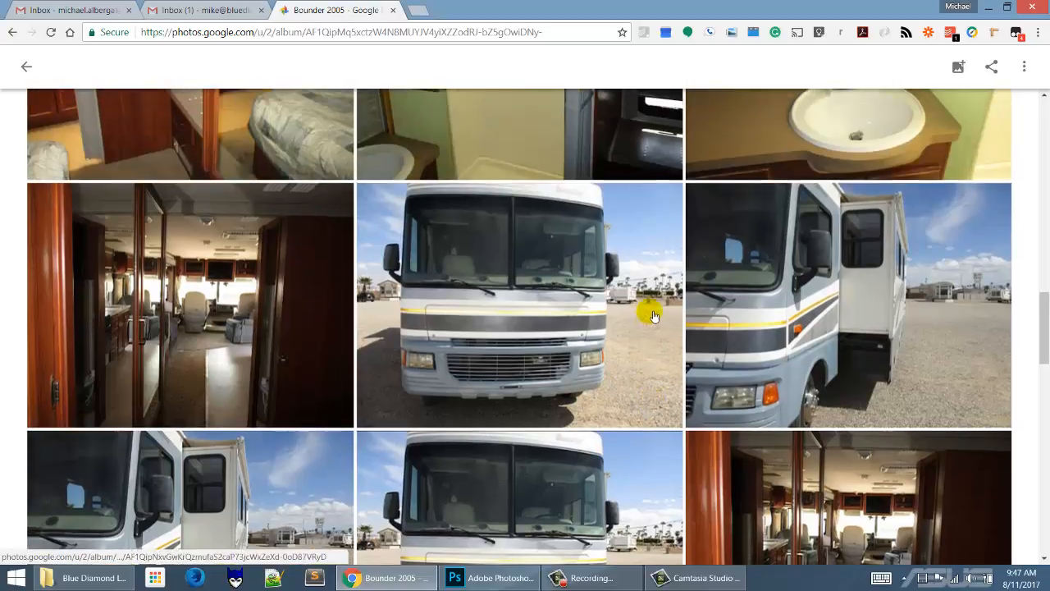
pyautogui.scroll(-3)
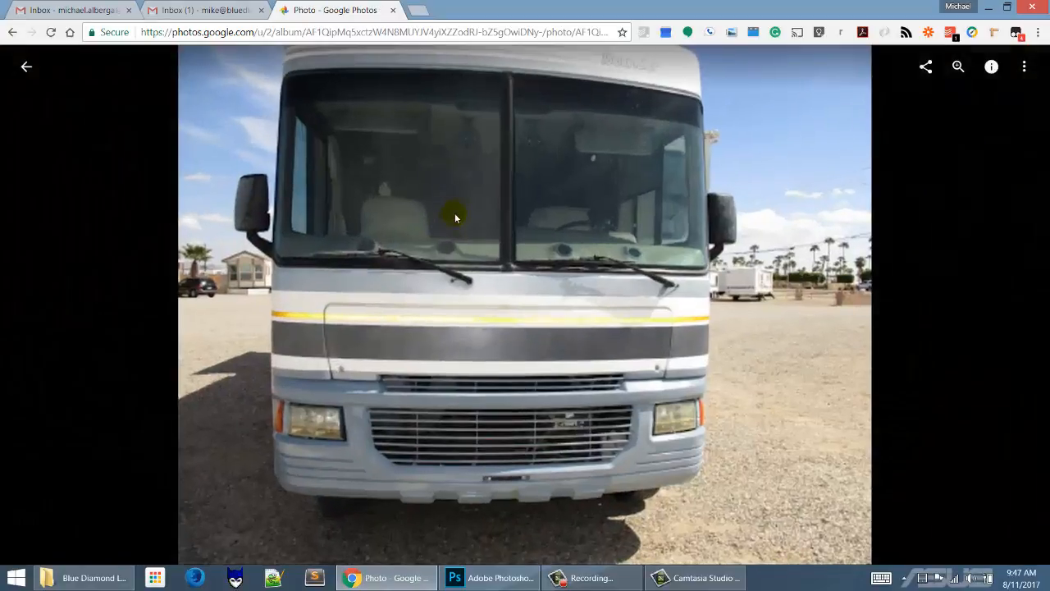
# Set the RV front-view photo as the Bounder 2005 album cover and return to the album
pyautogui.click(1024, 66)
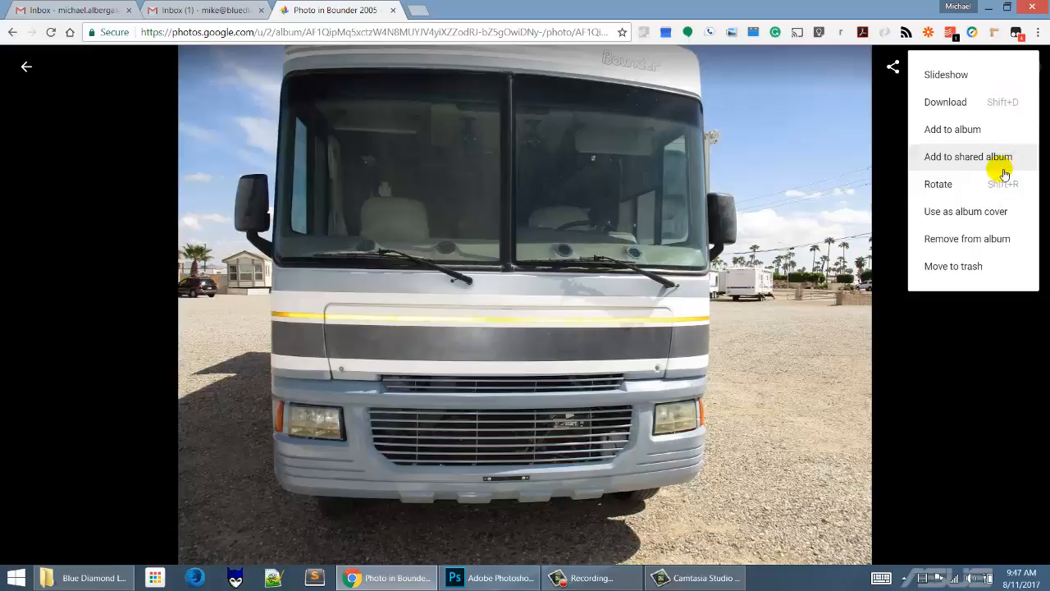
pyautogui.moveTo(994, 211)
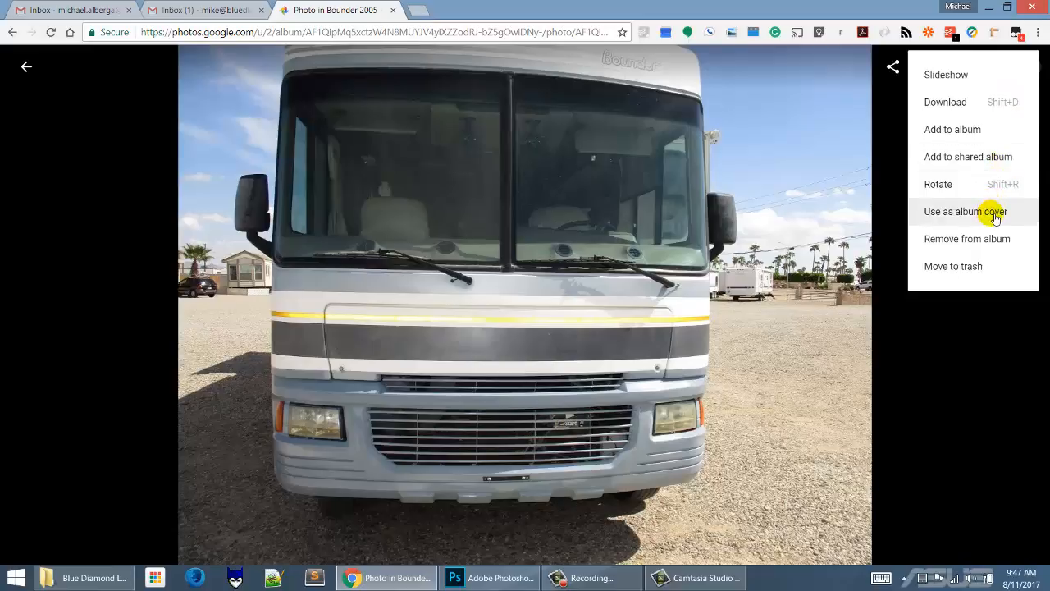
pyautogui.click(970, 211)
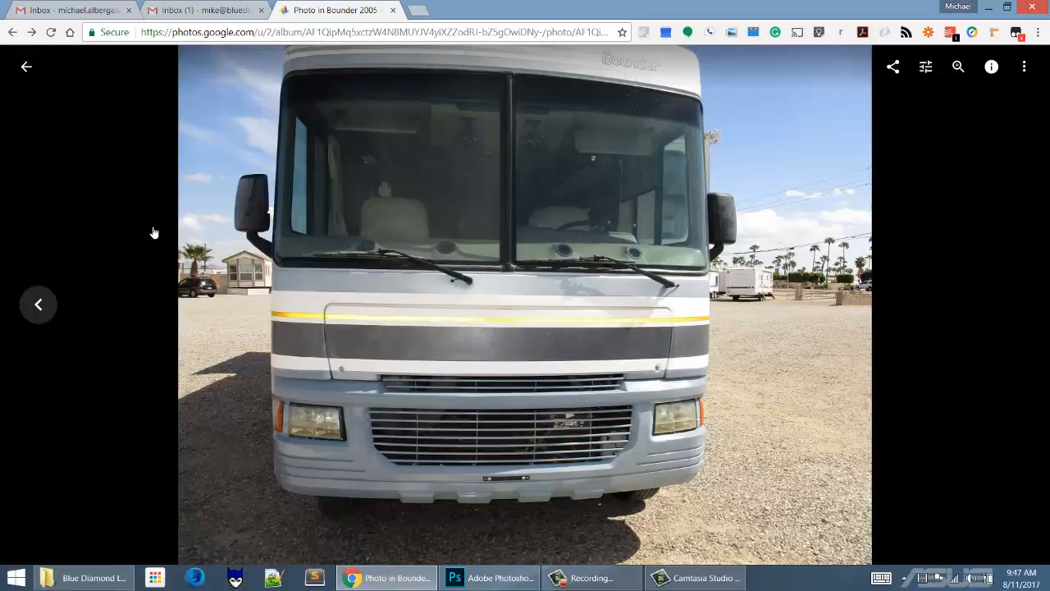
pyautogui.click(26, 66)
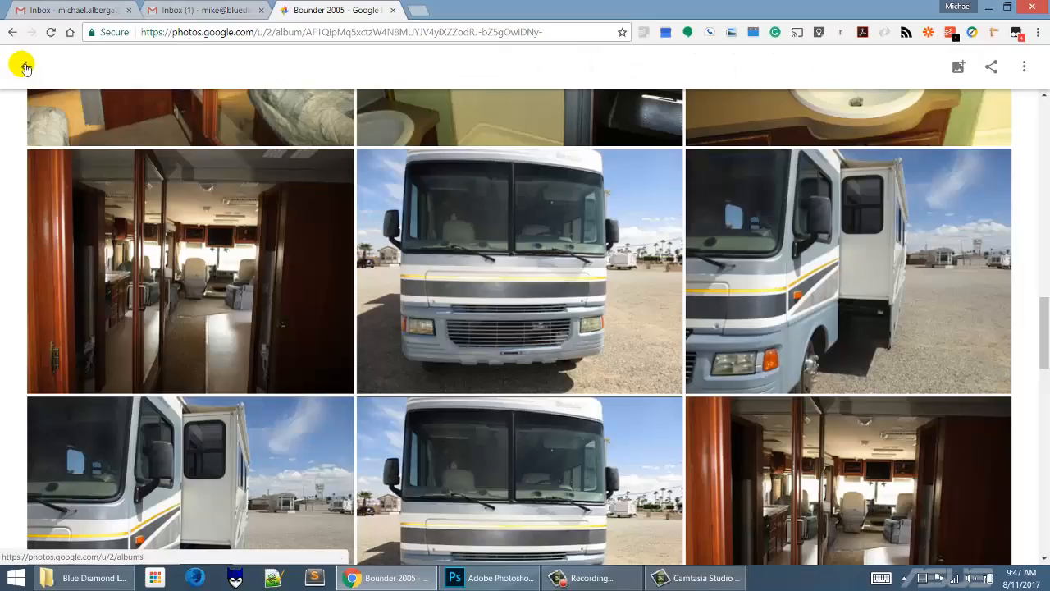